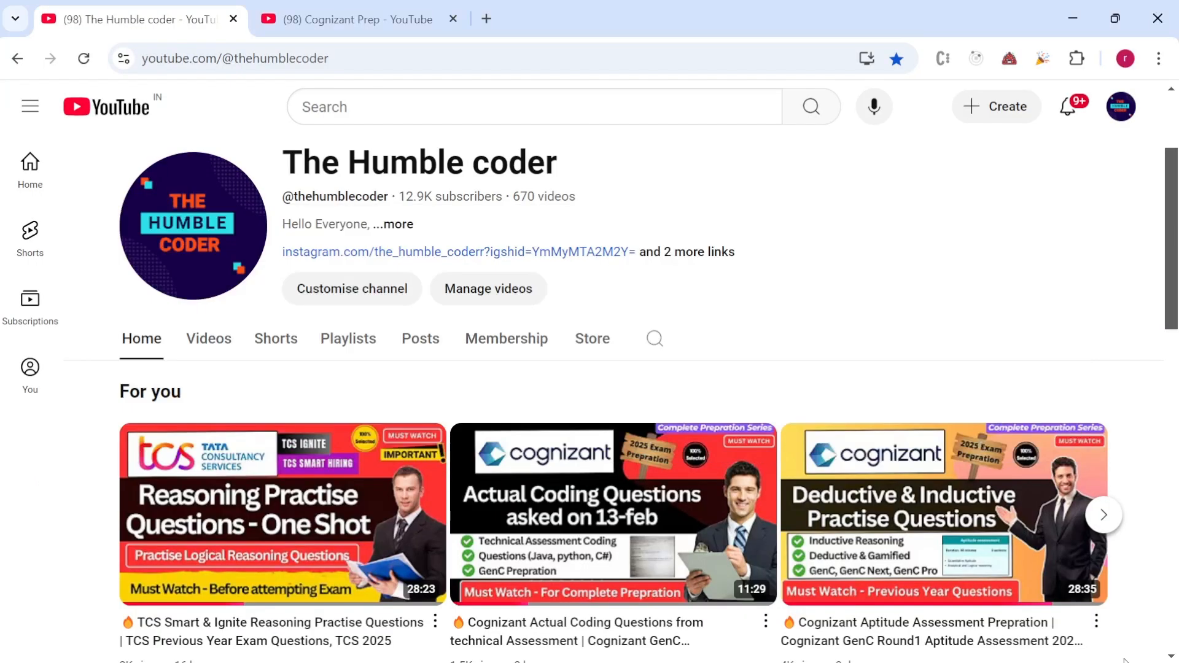
mouse_move(616, 414)
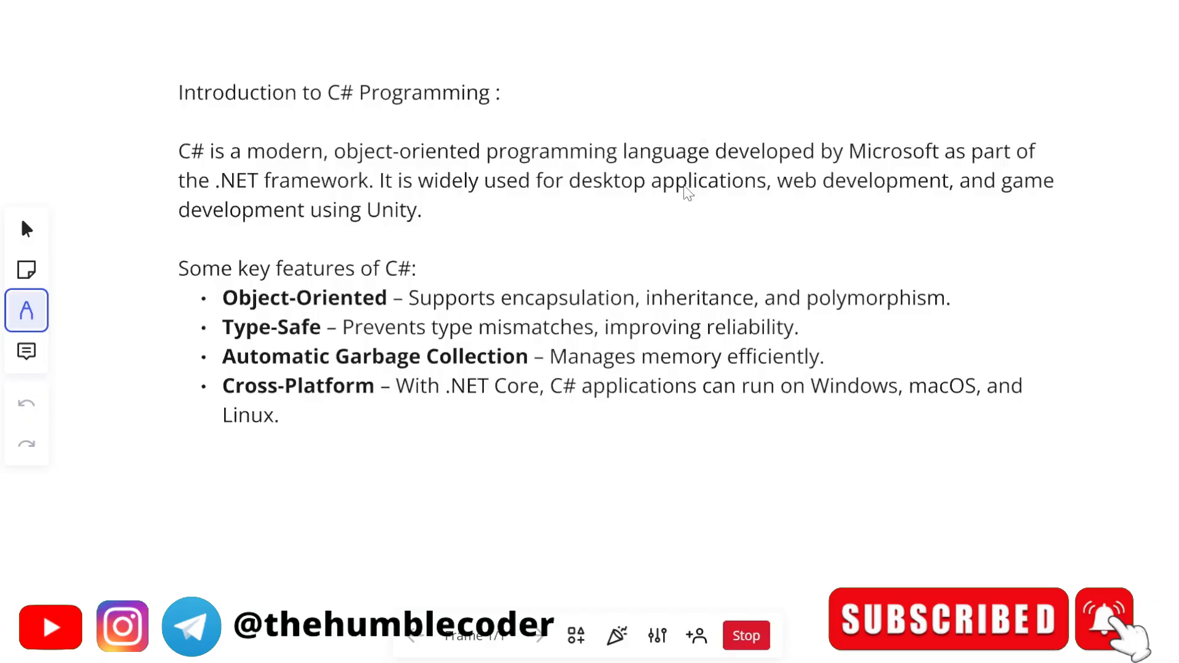
- Underline 'C# Programming' and 'object-oriented' in red, and tick the Cross-Platform feature
drag(337, 113, 465, 120)
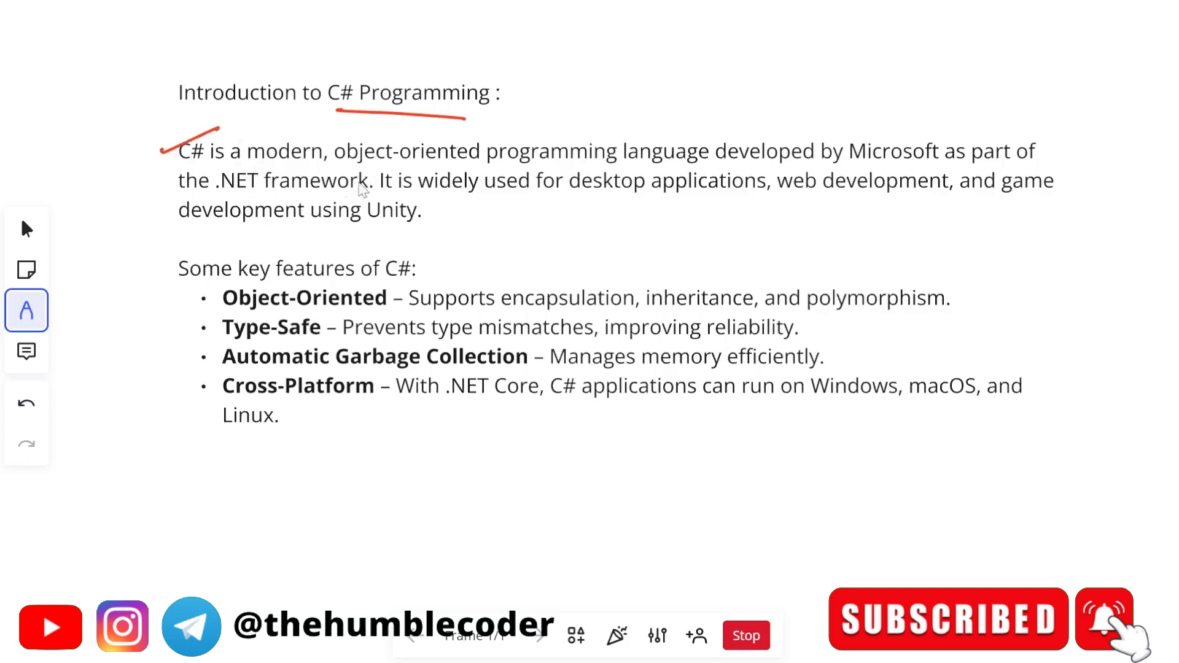
drag(406, 164, 469, 163)
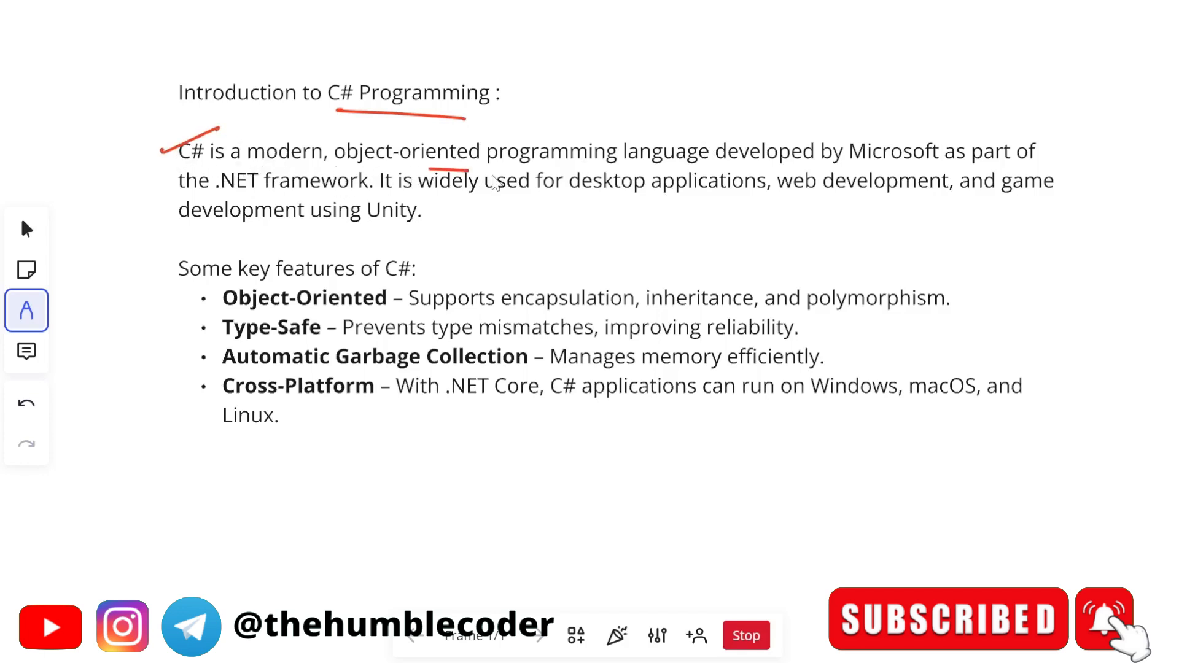
drag(863, 163, 928, 164)
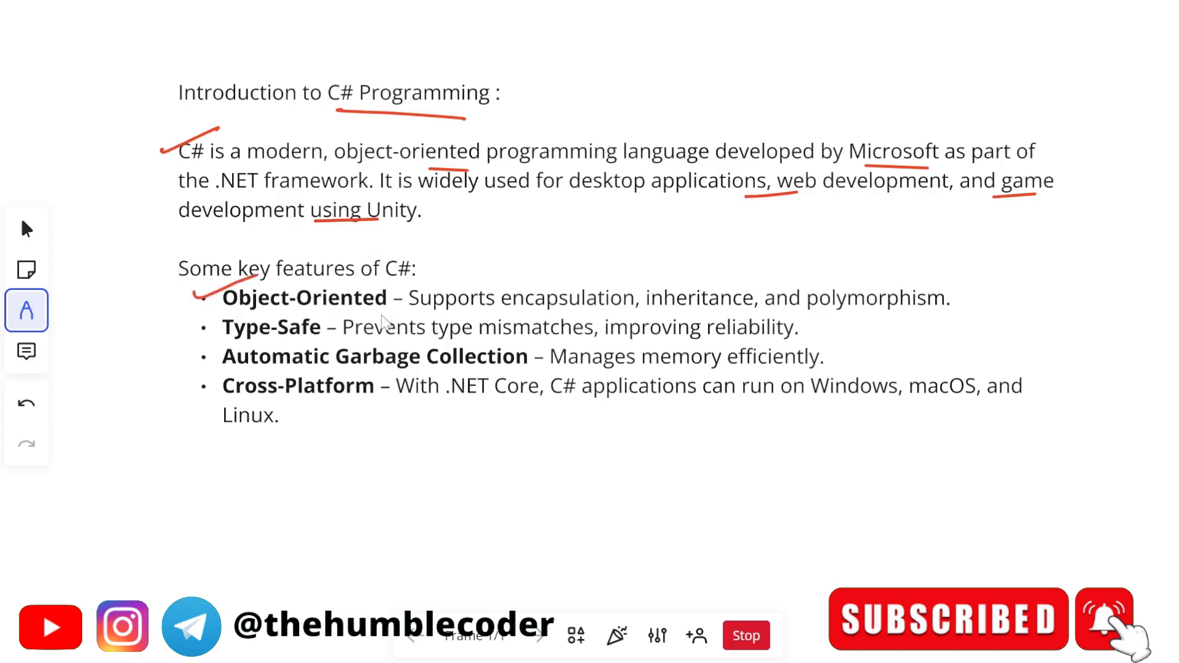
mouse_move(669, 315)
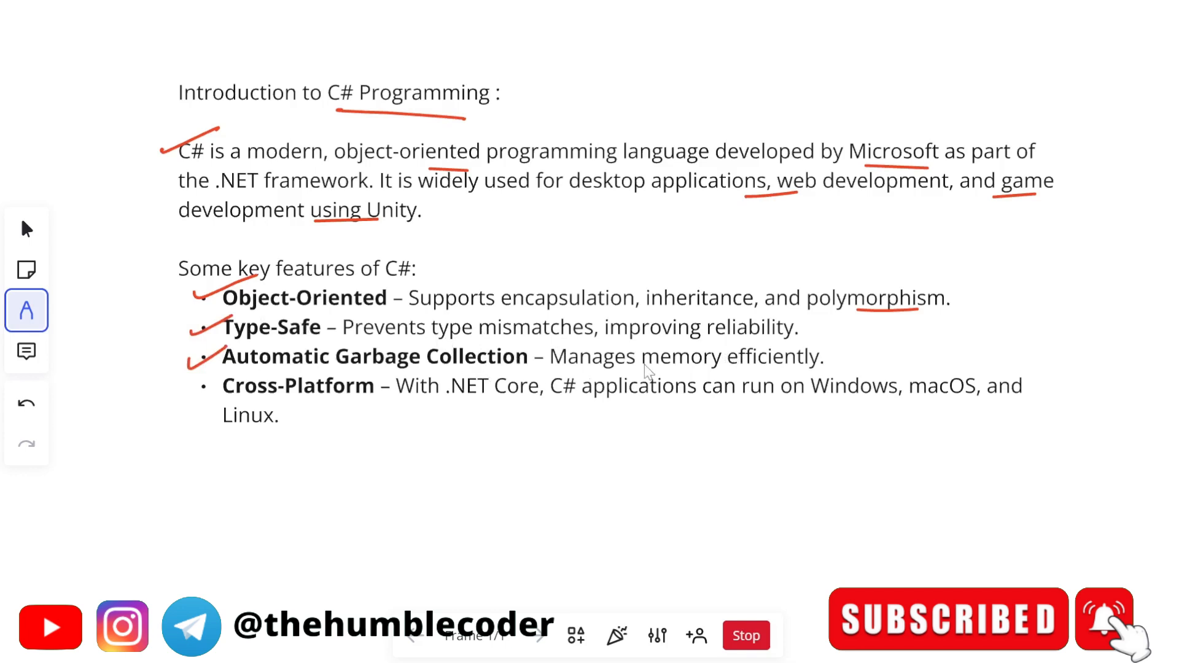
mouse_move(746, 389)
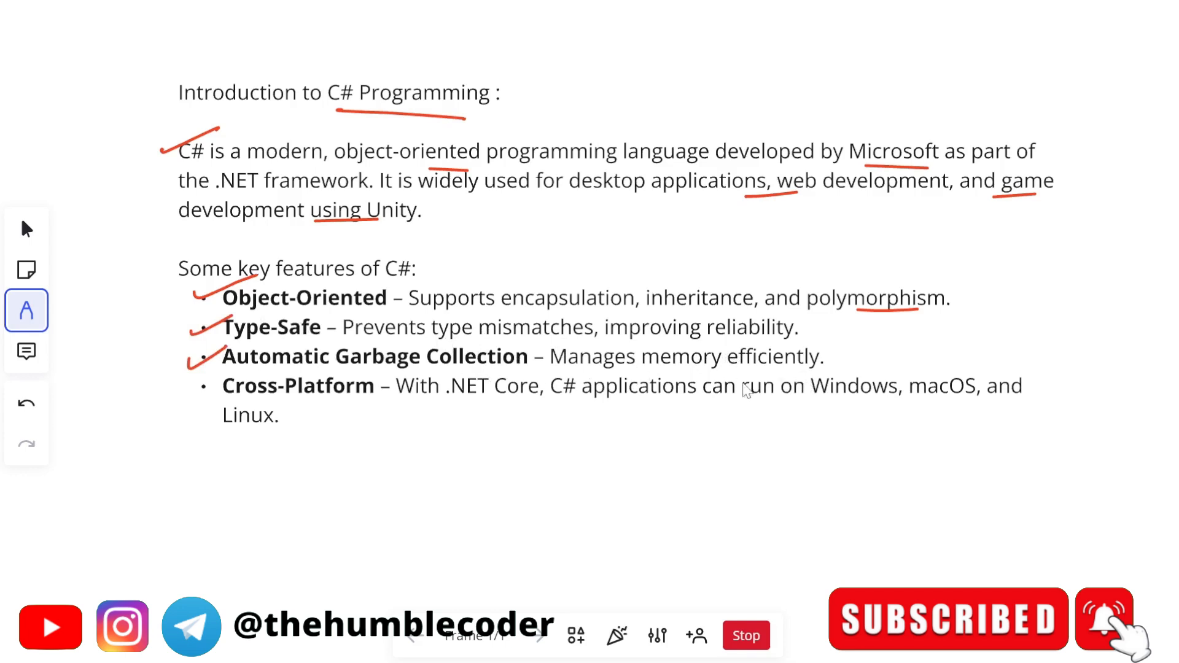
drag(181, 394, 226, 376)
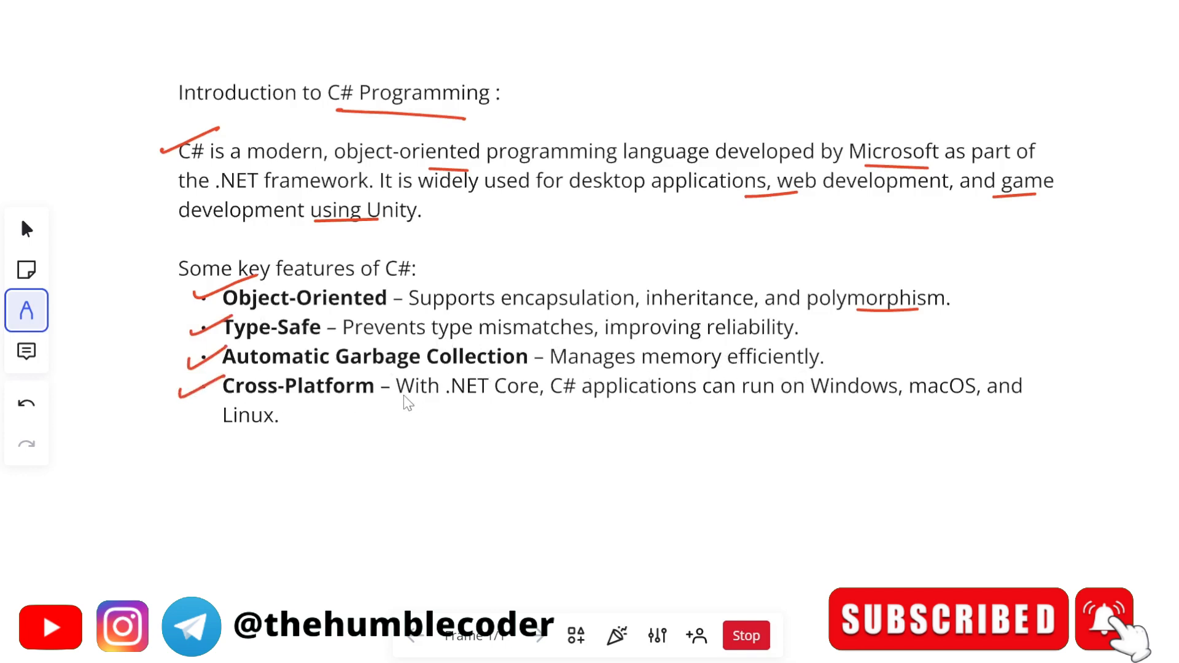
mouse_move(789, 416)
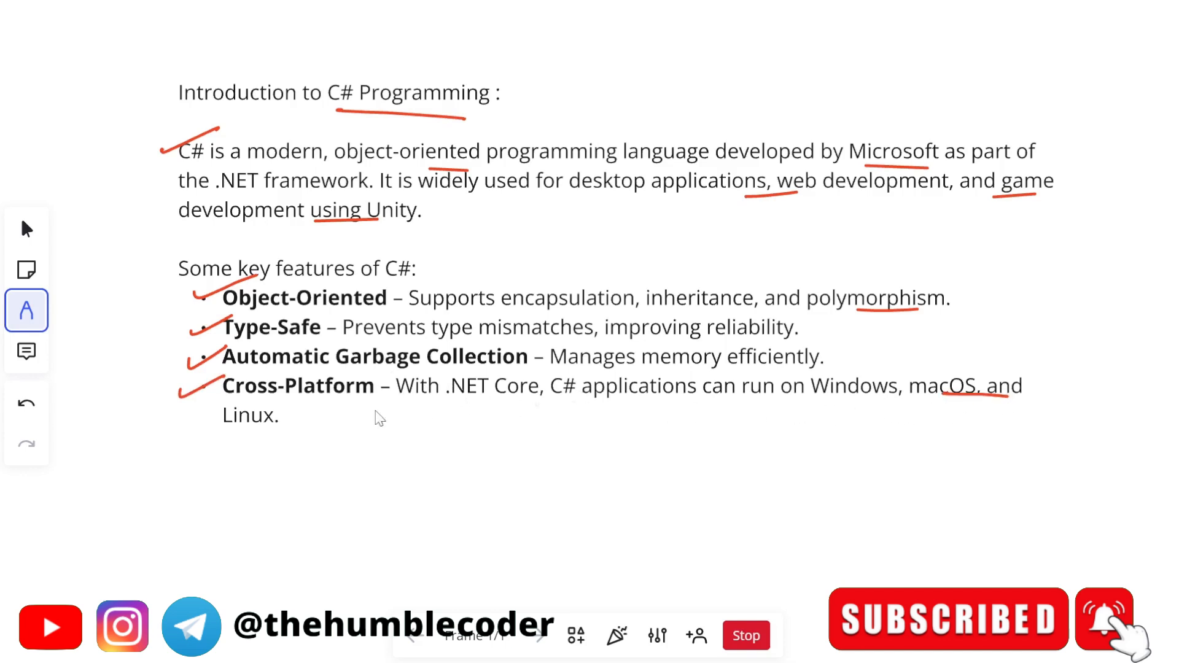
scroll(down, 3)
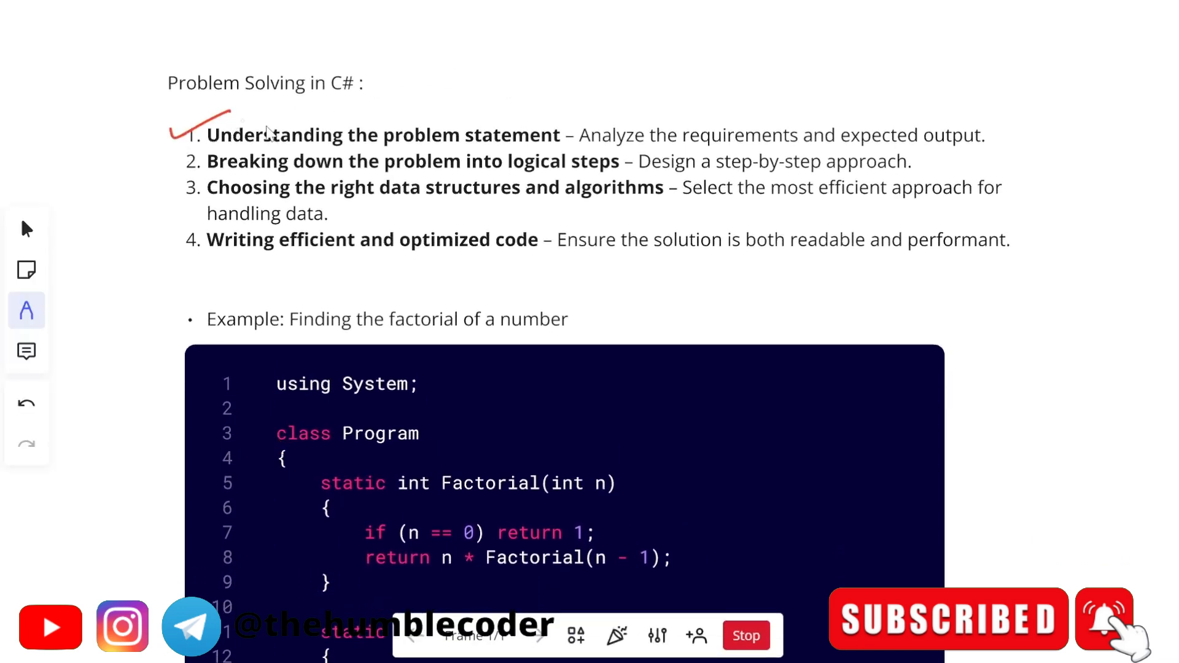
mouse_move(402, 141)
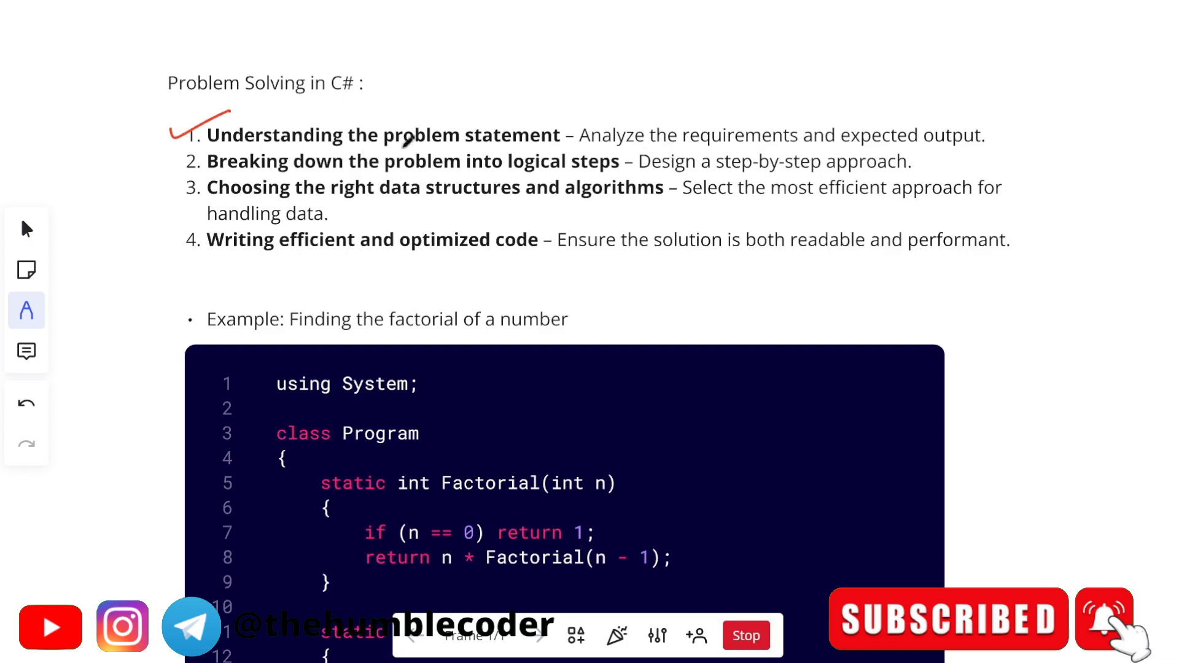
mouse_move(205, 179)
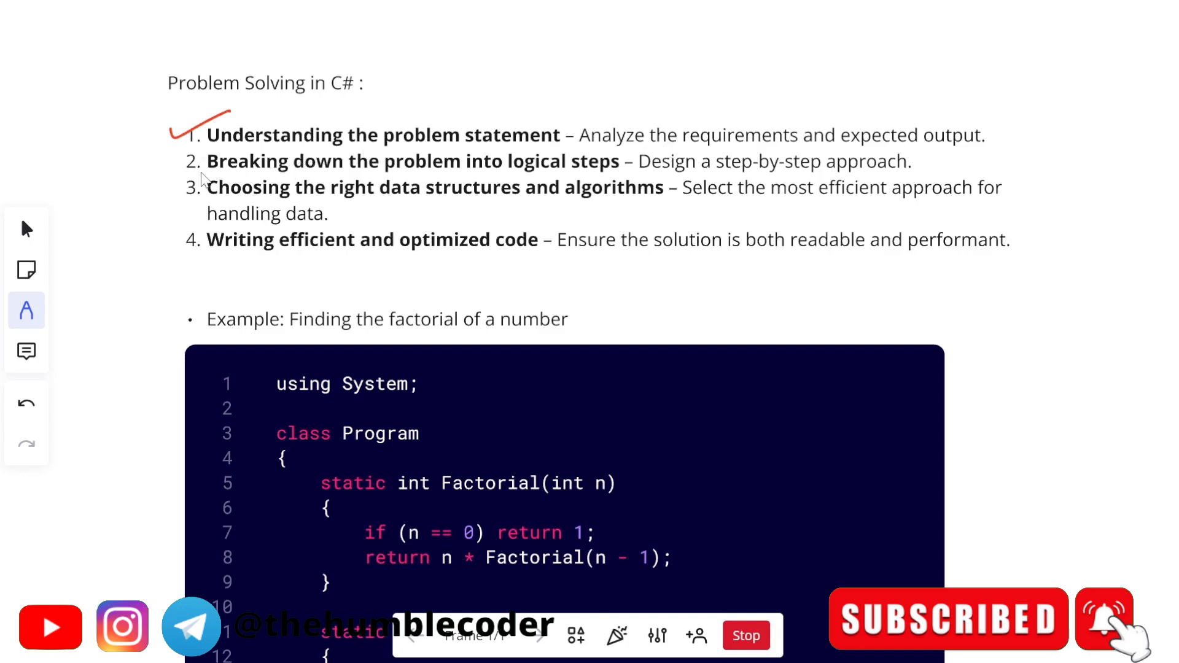
- Draw red ticks beside the second and third problem-solving steps
drag(173, 169, 188, 154)
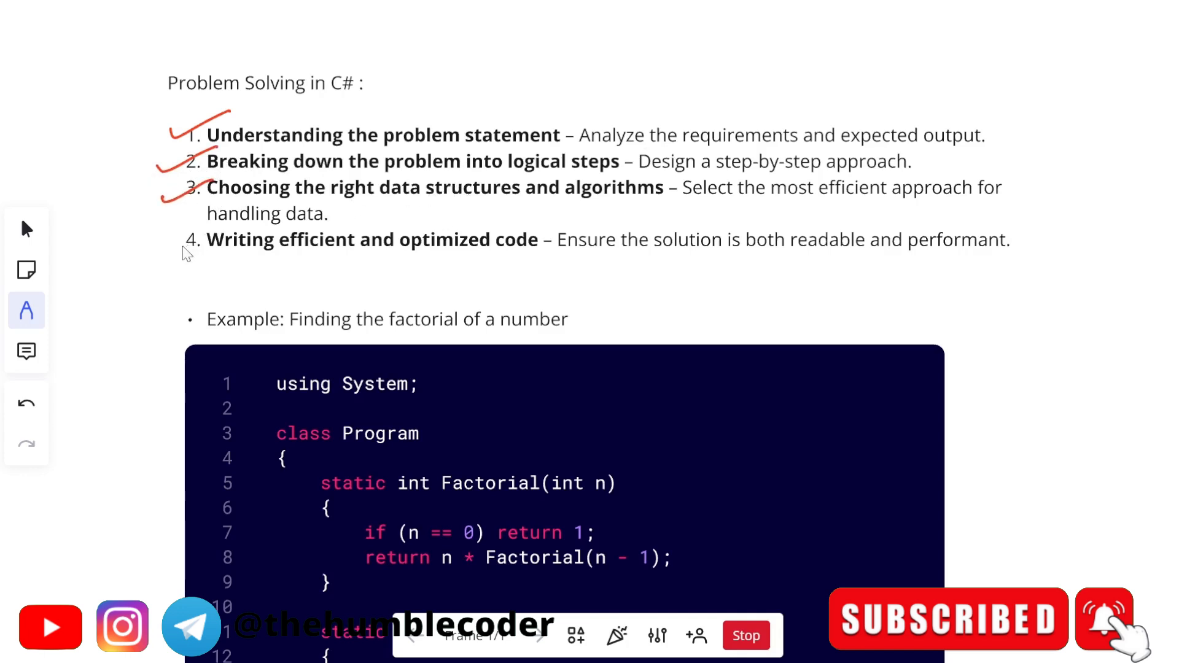
drag(162, 252, 241, 225)
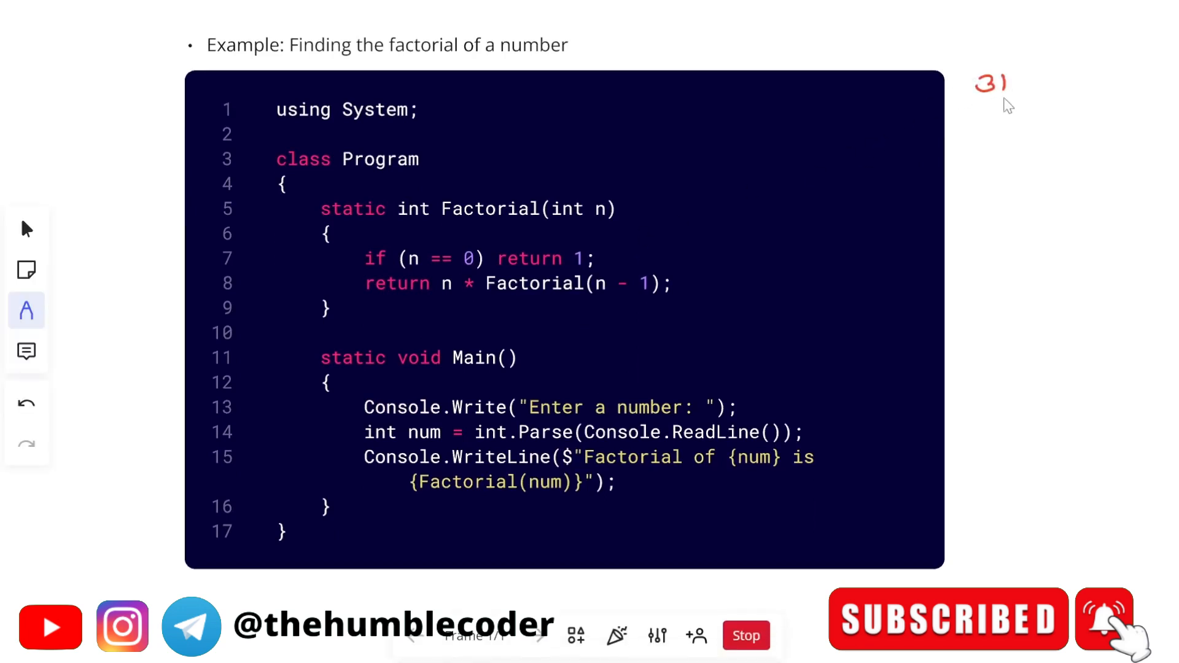
- Handwrite 3! = 3 × 2 × 1 beside the code and tick the Factorial signature
drag(985, 113, 1023, 120)
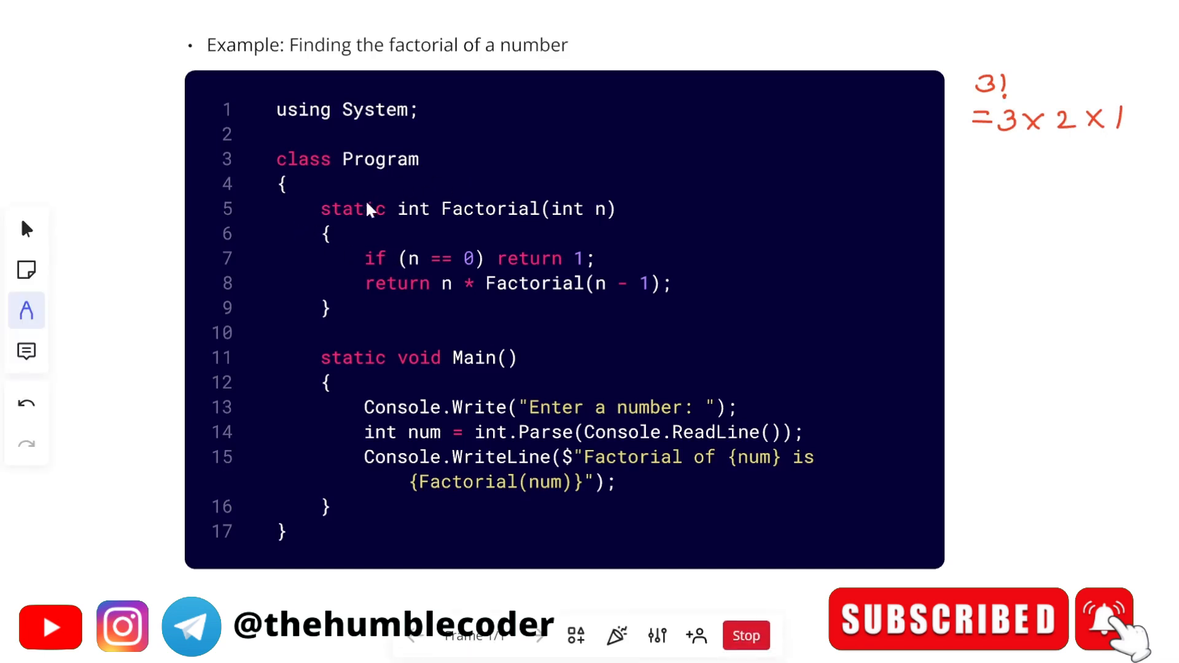
mouse_move(396, 216)
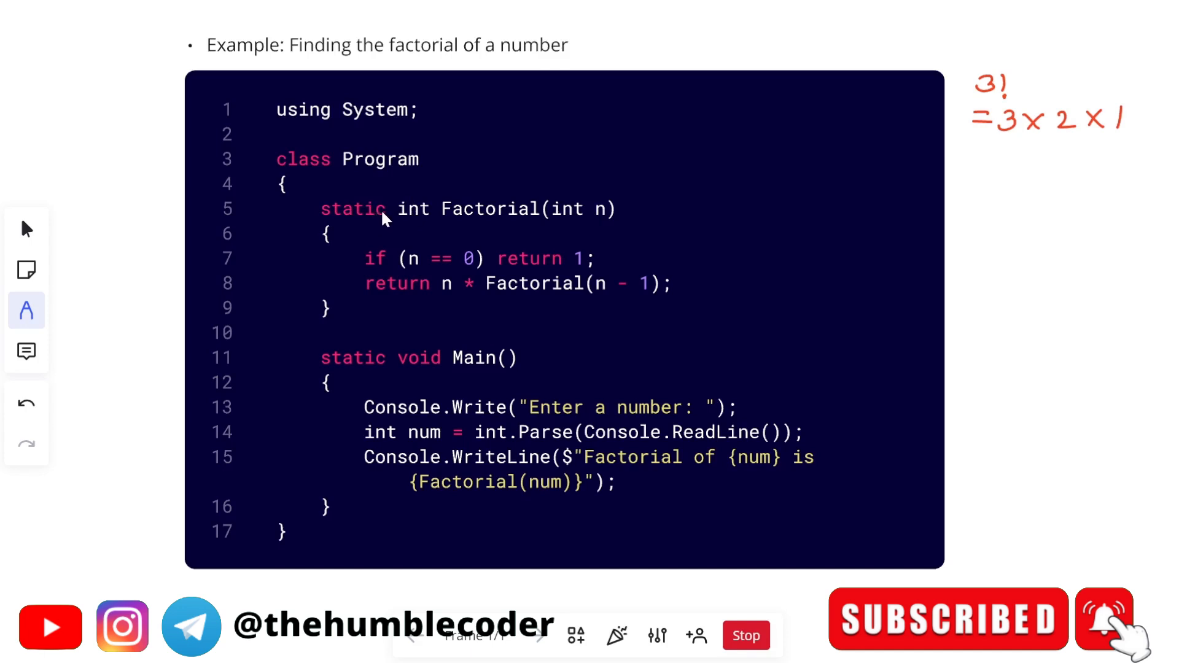
drag(488, 198, 553, 165)
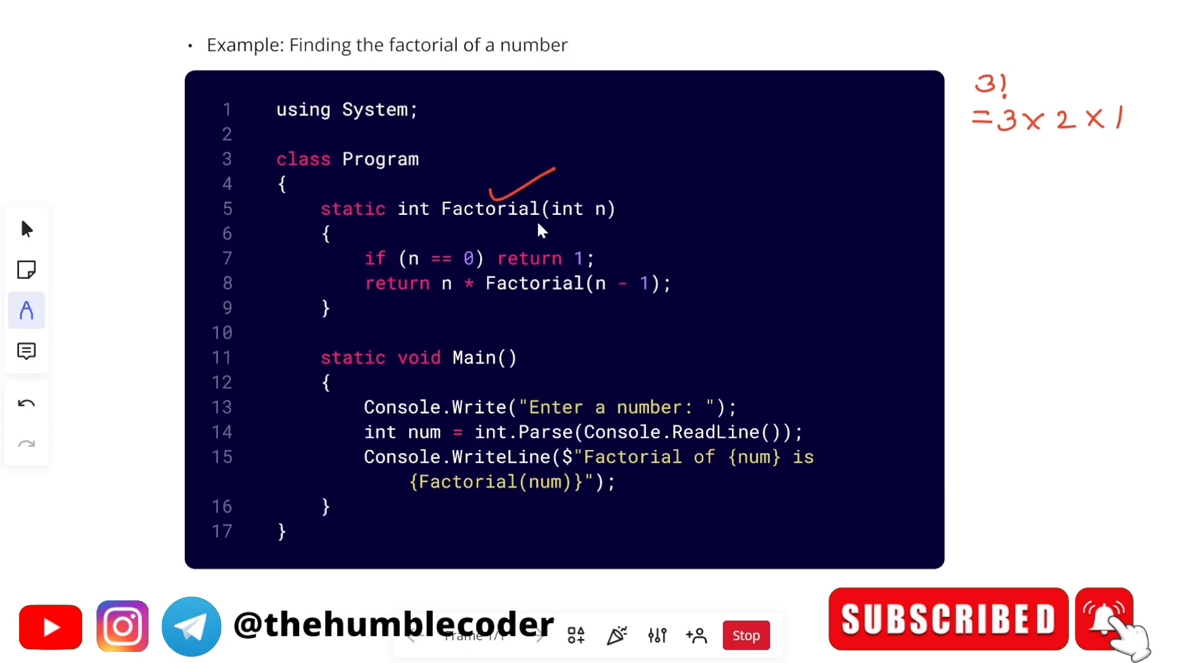
mouse_move(597, 220)
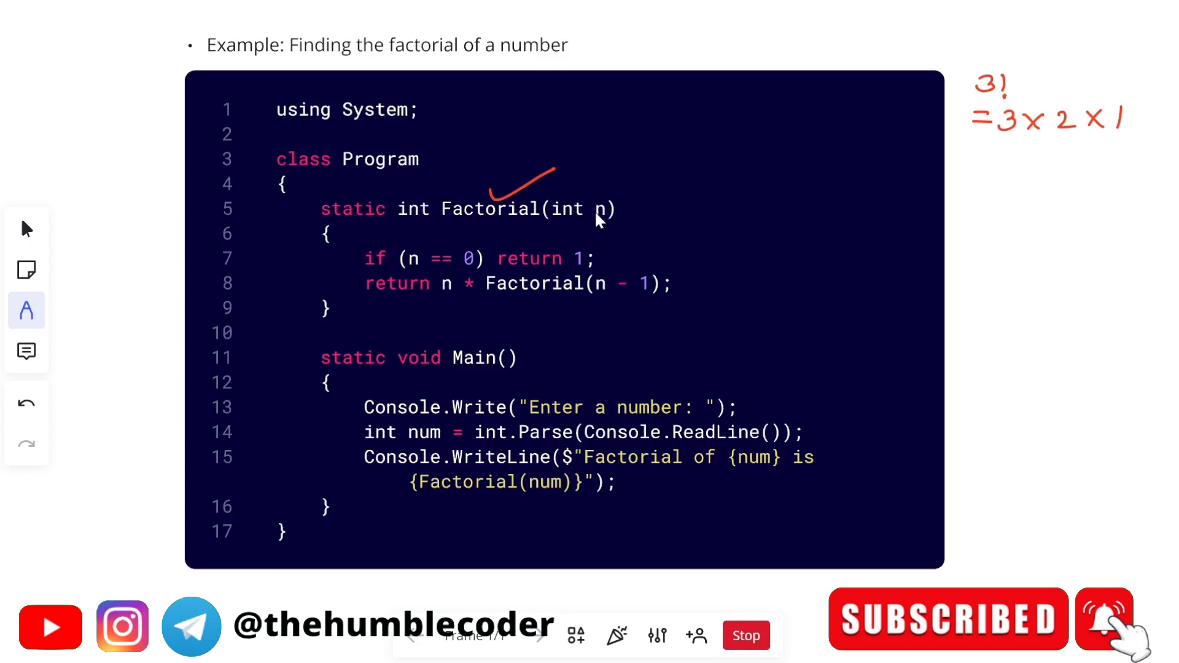
mouse_move(595, 229)
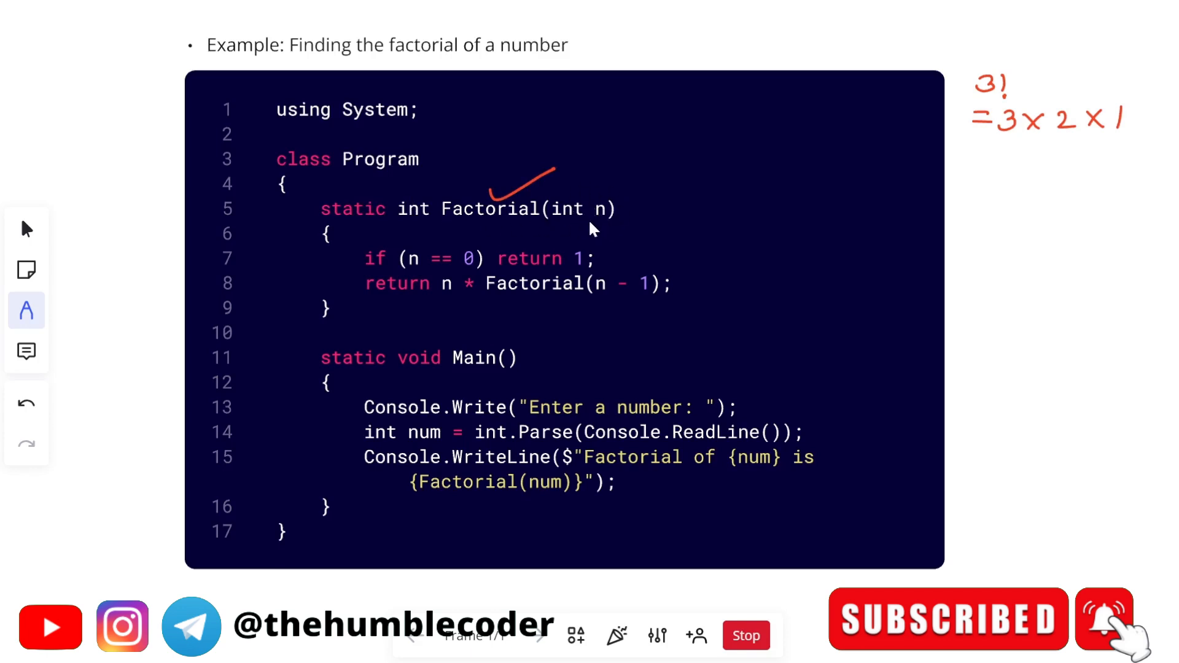
mouse_move(596, 271)
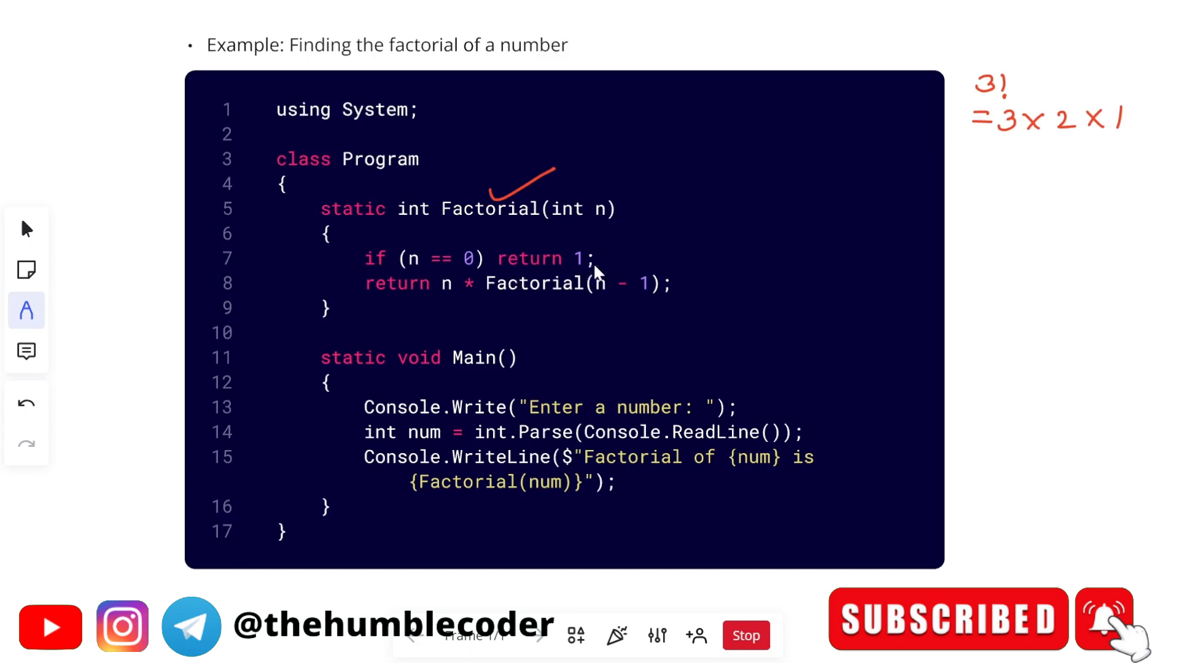
mouse_move(613, 267)
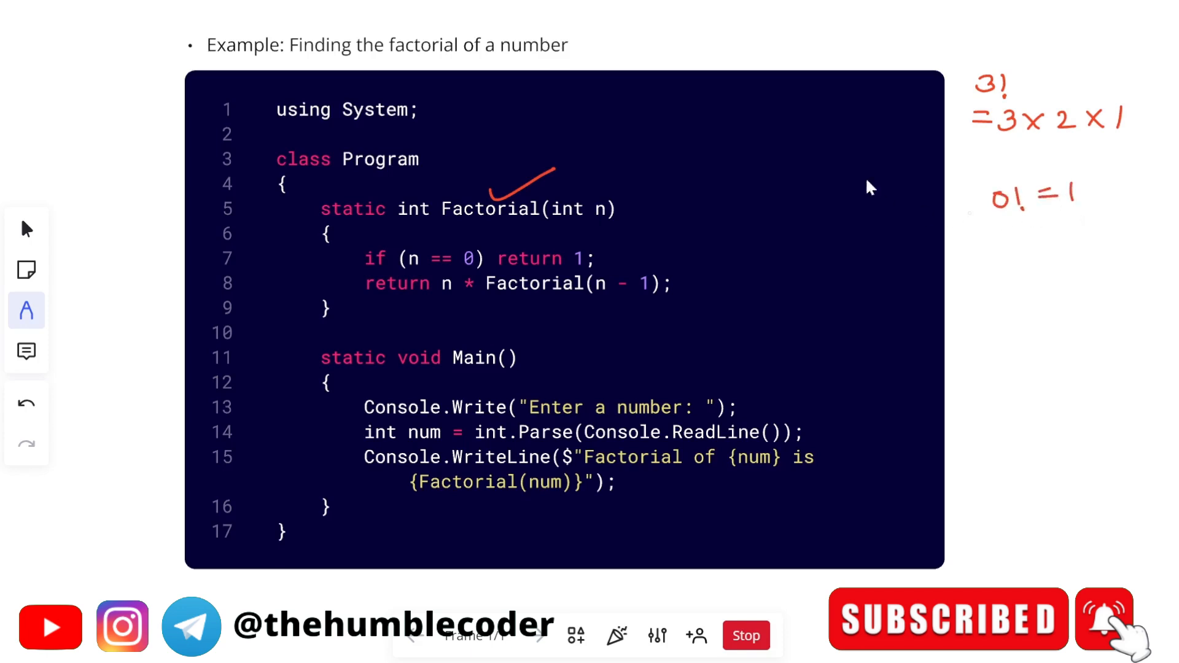
mouse_move(1136, 201)
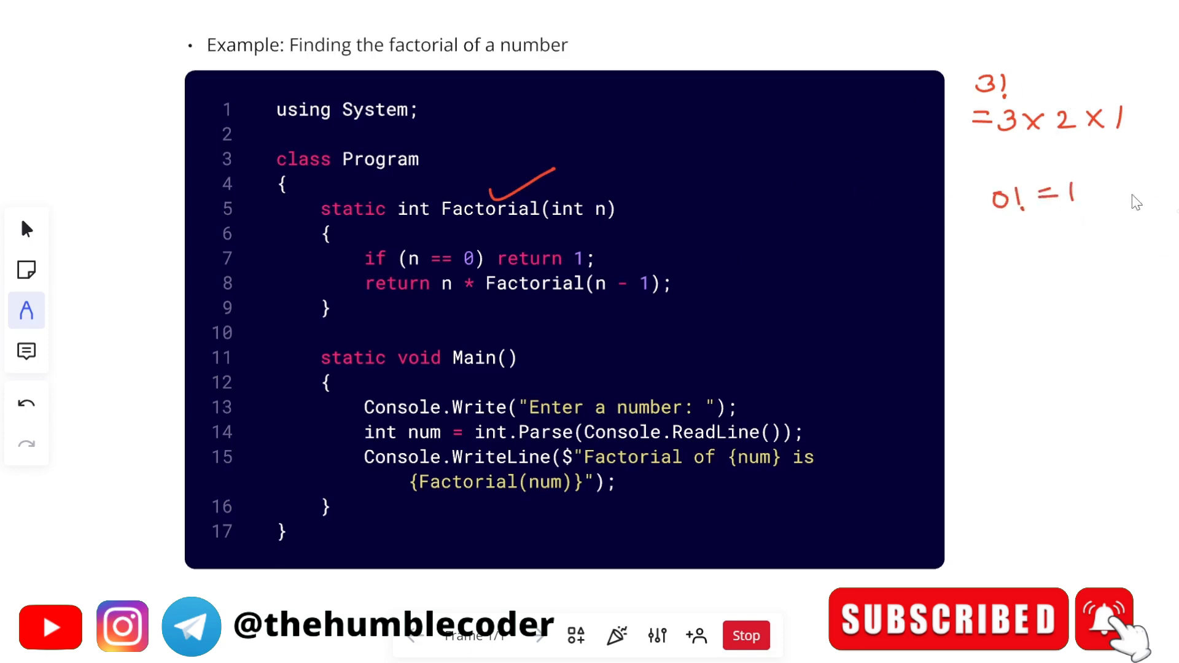
mouse_move(660, 241)
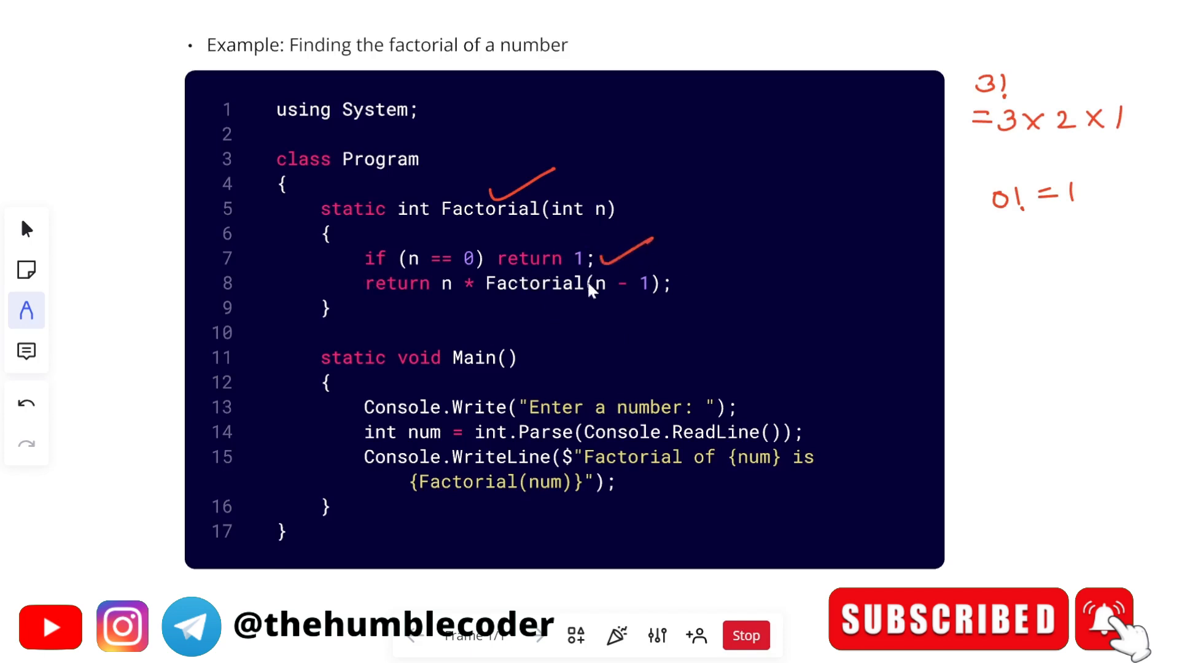
mouse_move(417, 271)
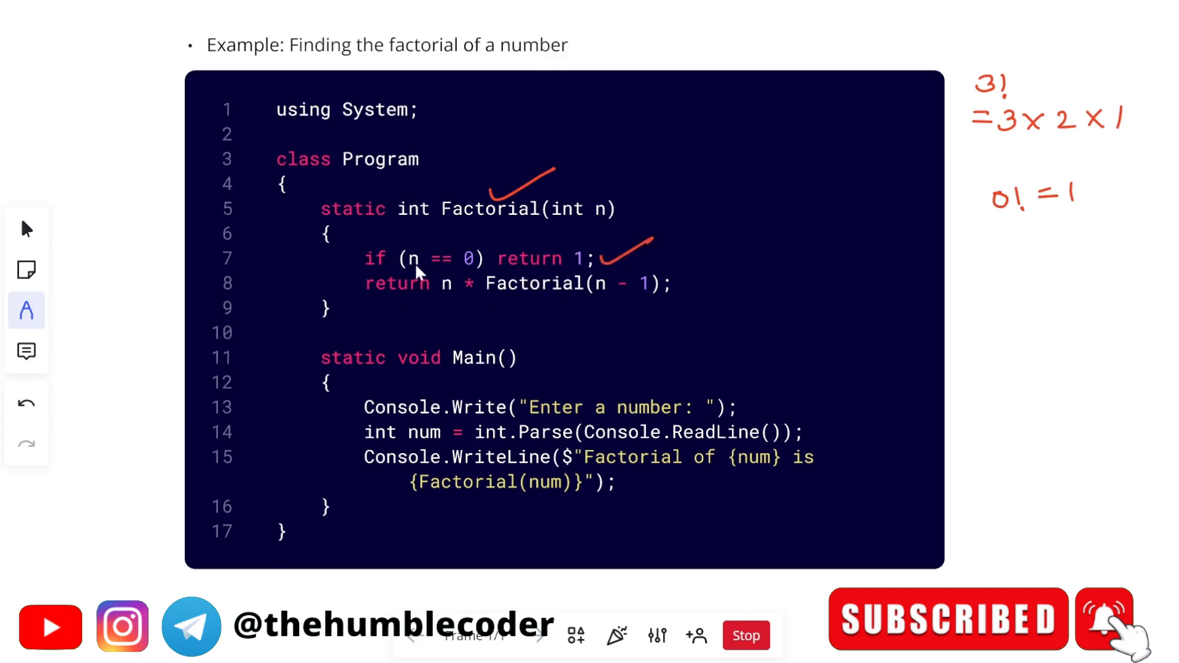
mouse_move(485, 301)
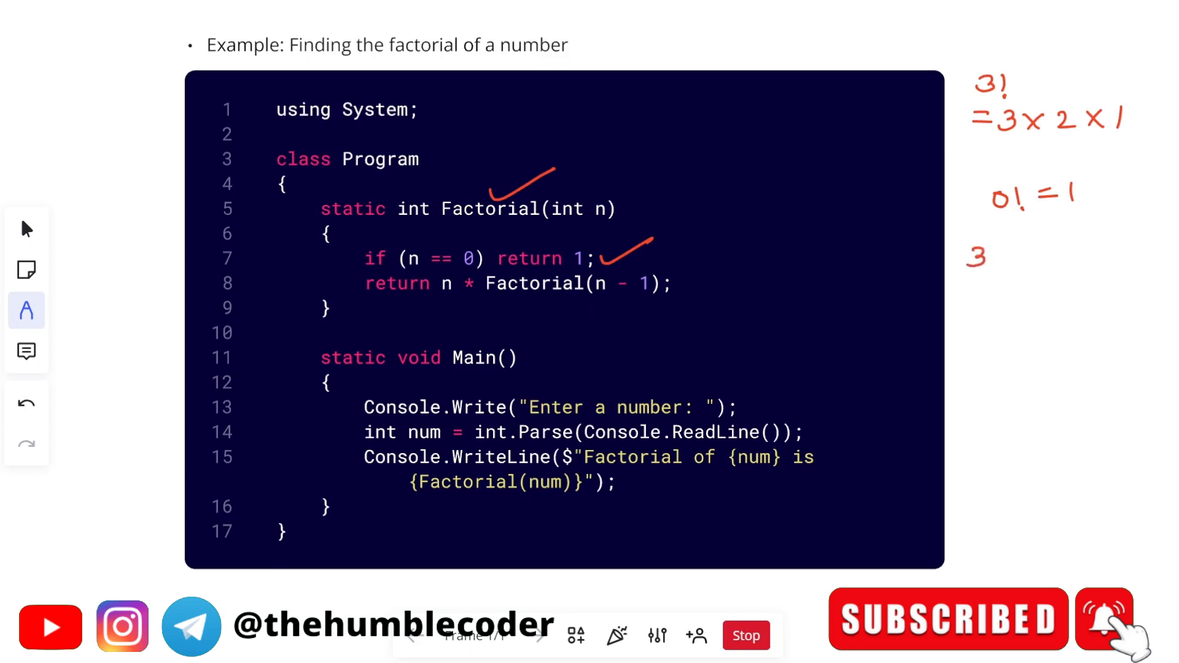
- Handwrite the recursive breakdown 3 × fact(2) and another note beside the factorial example
drag(985, 252, 1026, 251)
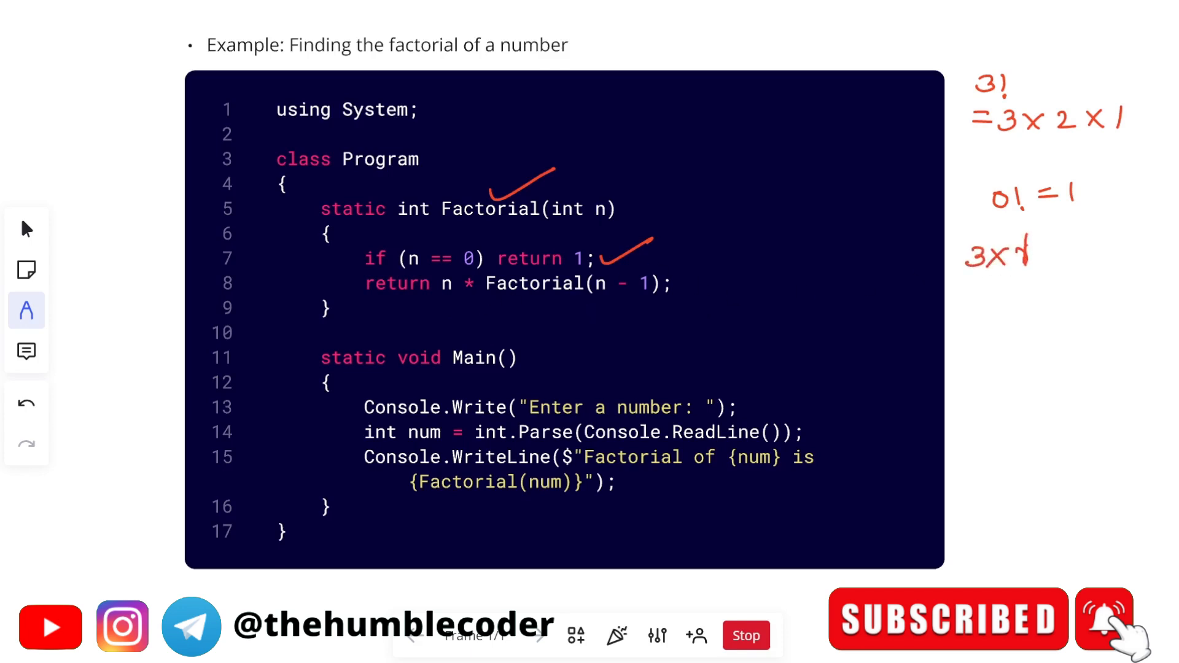
text(fact(2)
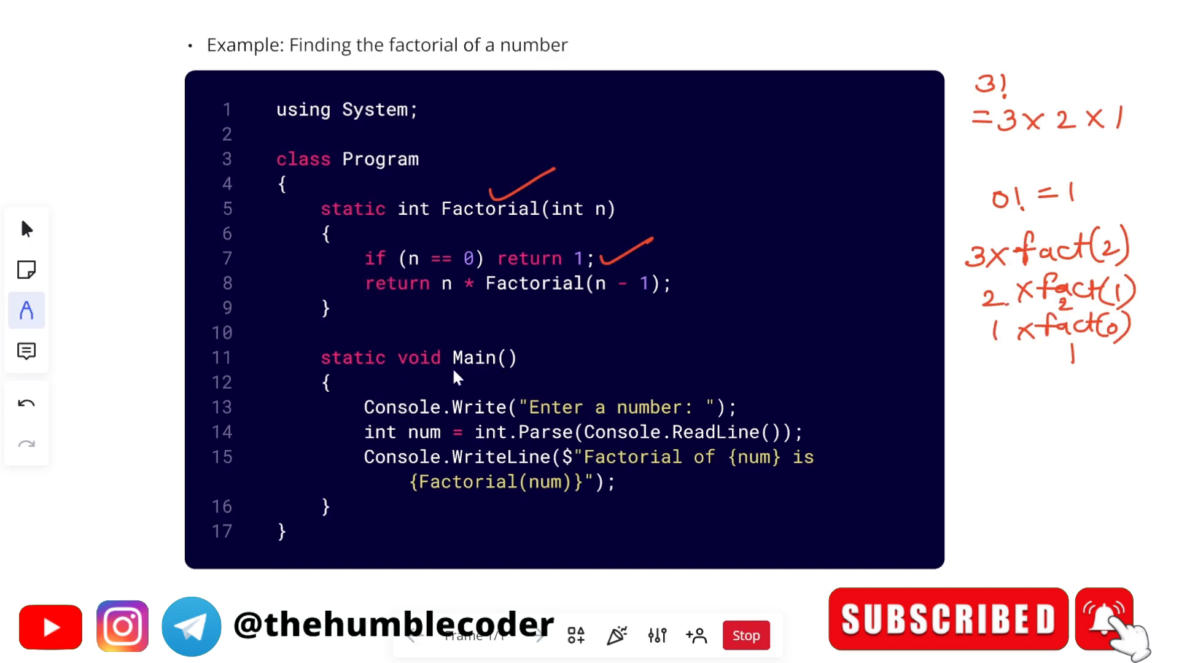
mouse_move(741, 418)
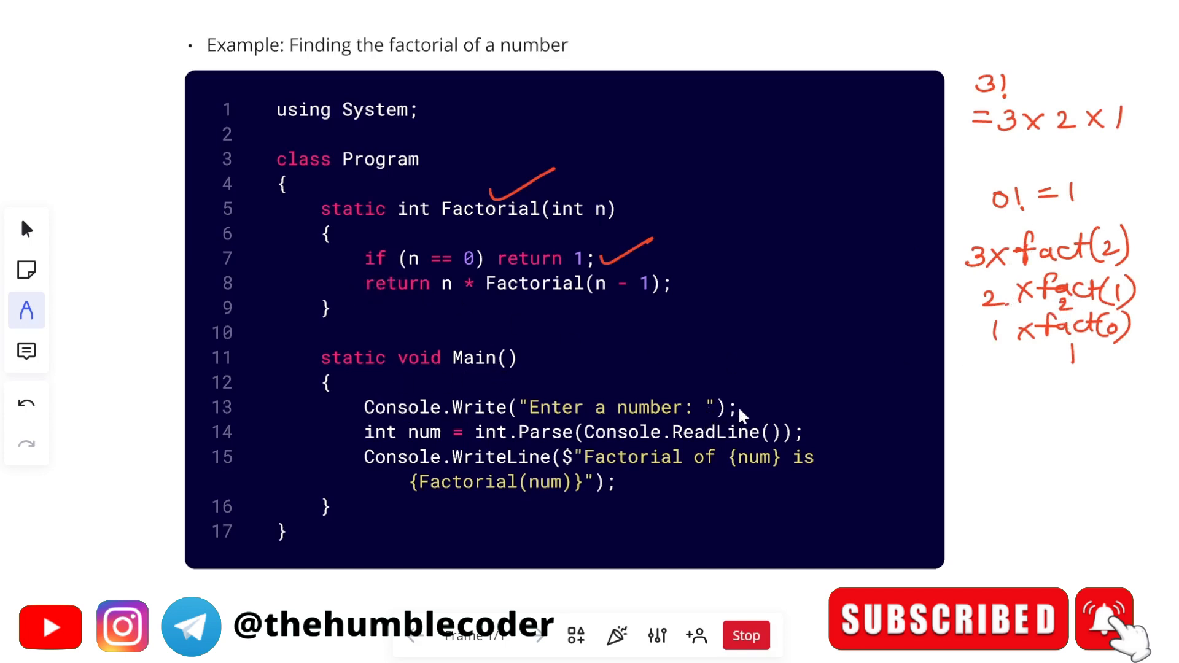
drag(820, 429, 865, 403)
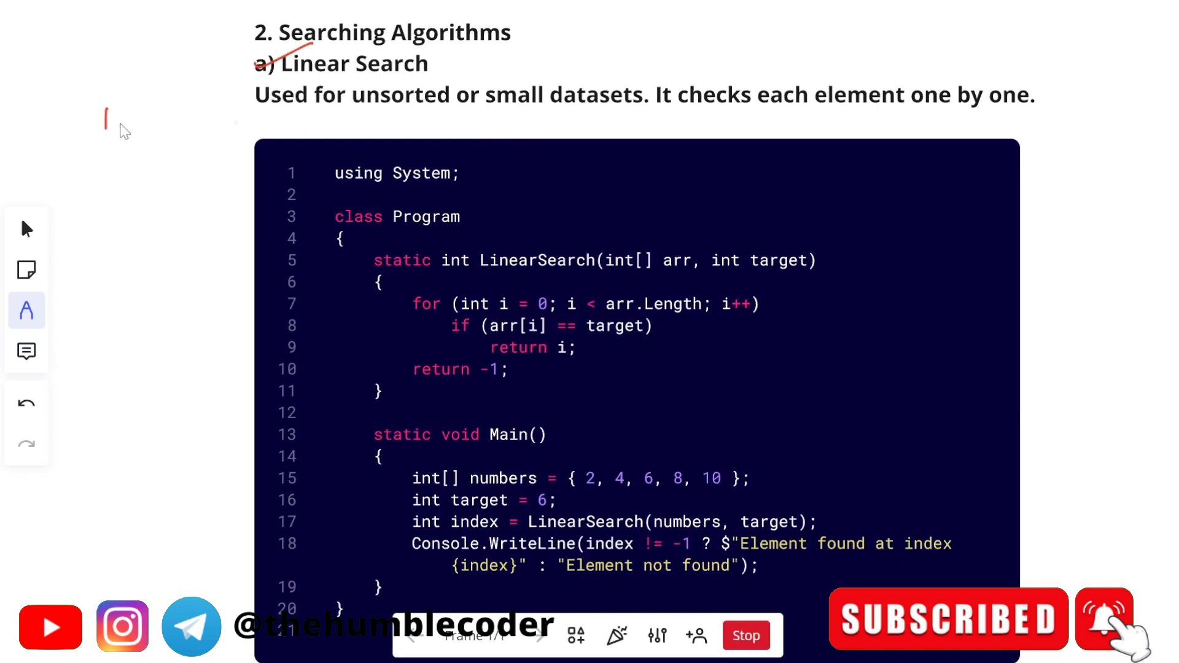
- Write sample values 1–5 beside Linear Search and tick the arr[i]-versus-target comparison line
drag(105, 121, 203, 121)
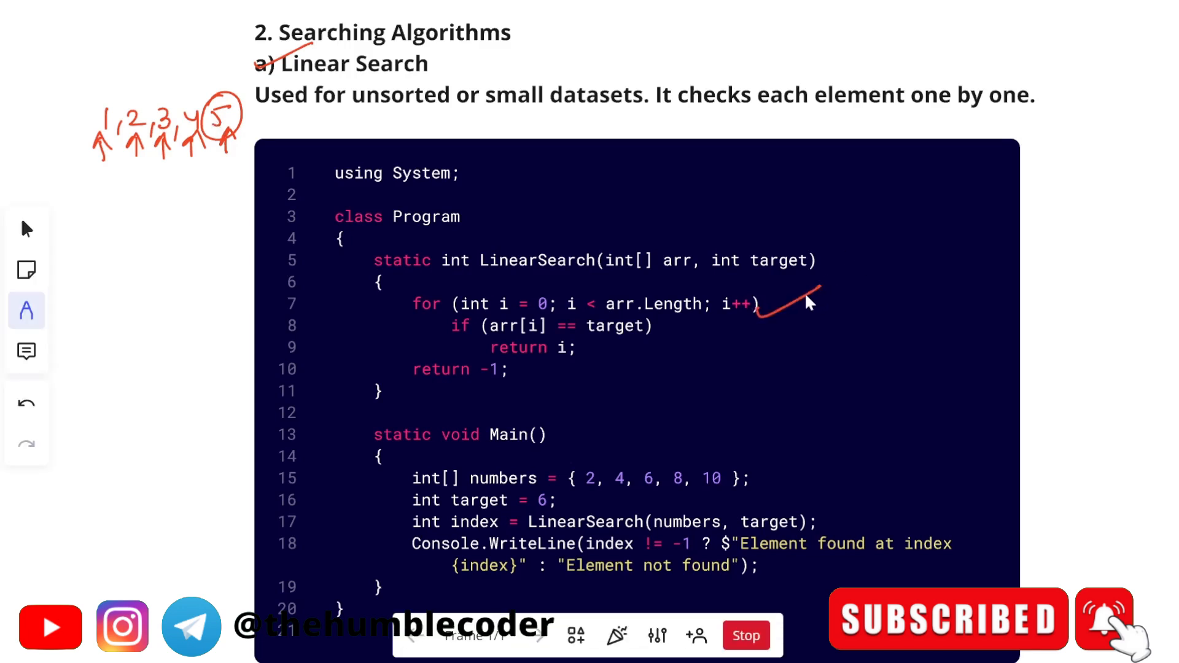
mouse_move(646, 334)
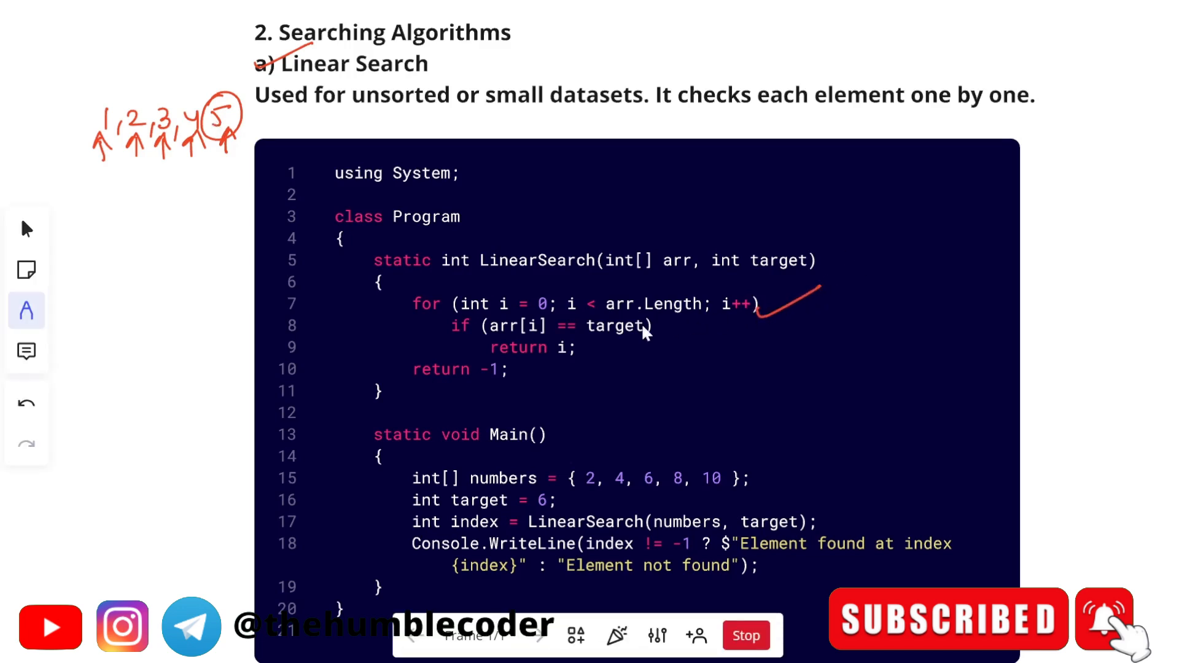
drag(654, 331, 692, 312)
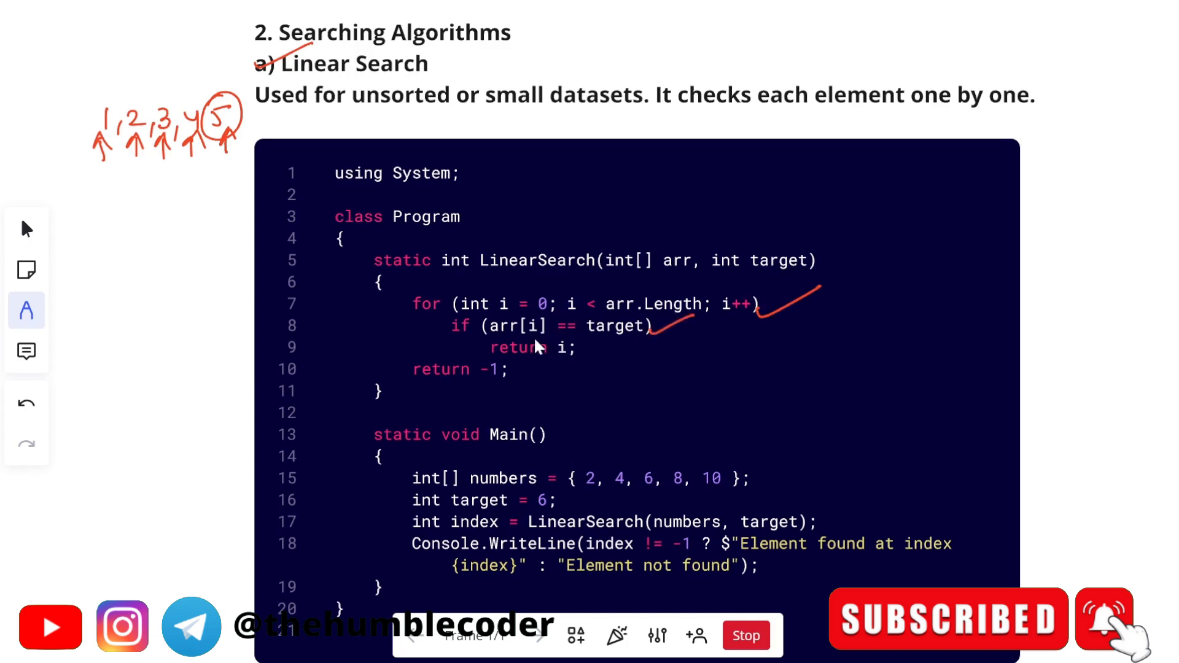
mouse_move(576, 331)
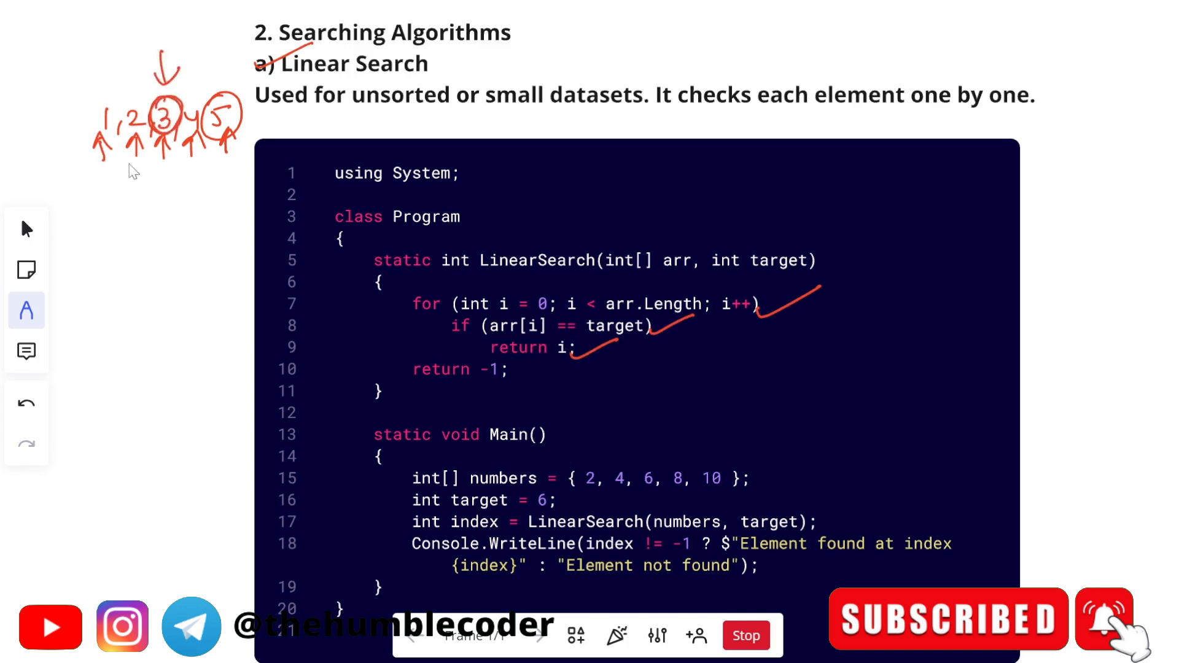
- Write index numbers under the sample values and tick the numbers array and target = 6 lines
drag(97, 165, 158, 184)
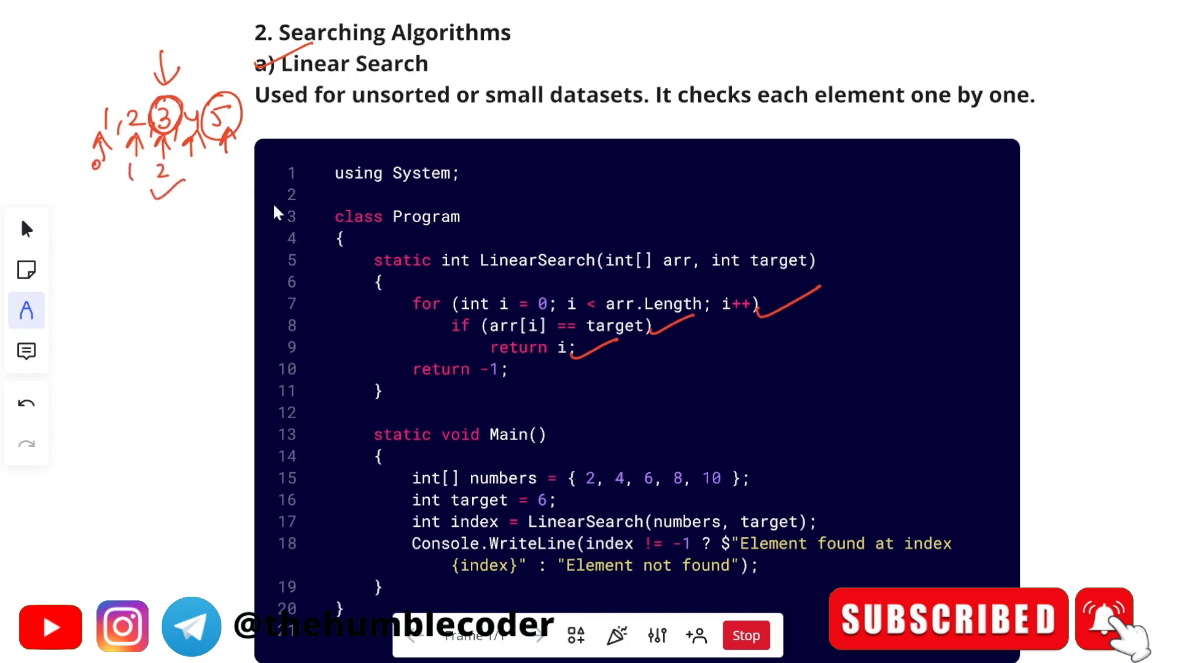
mouse_move(630, 295)
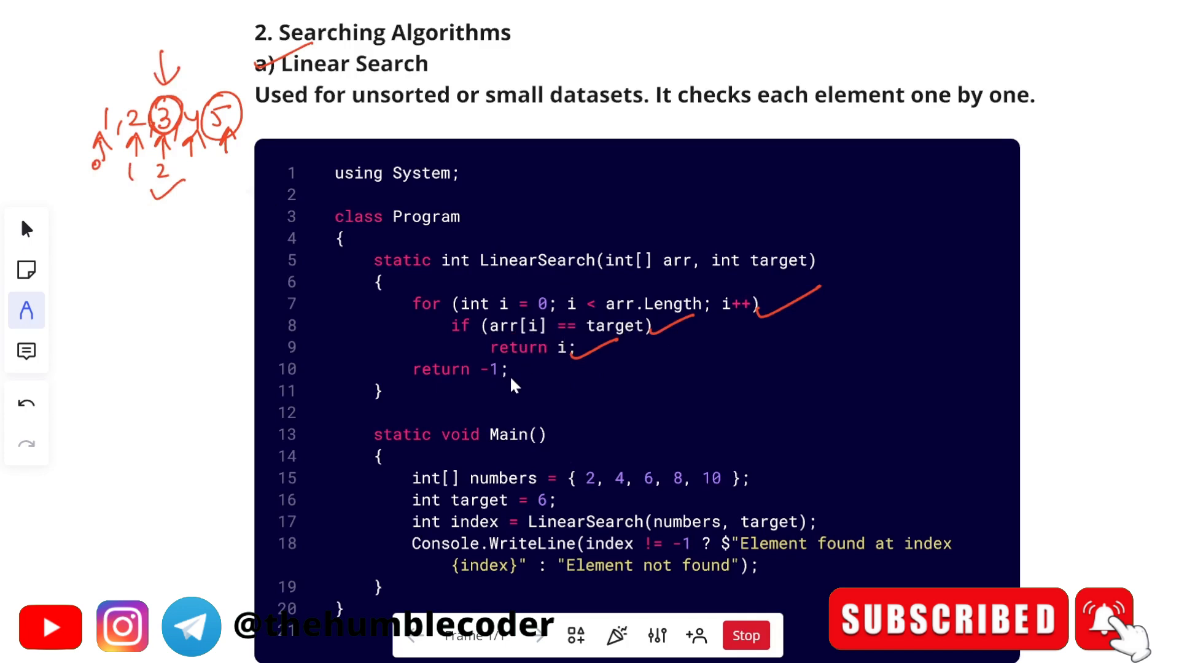
mouse_move(495, 496)
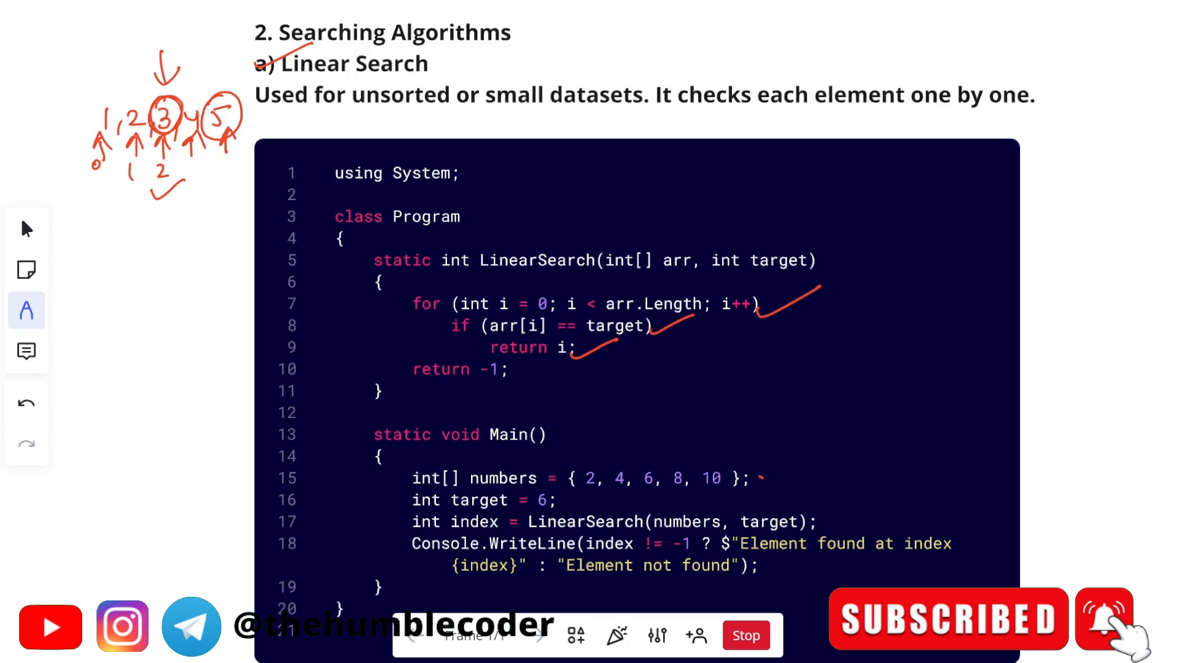
drag(759, 478, 805, 462)
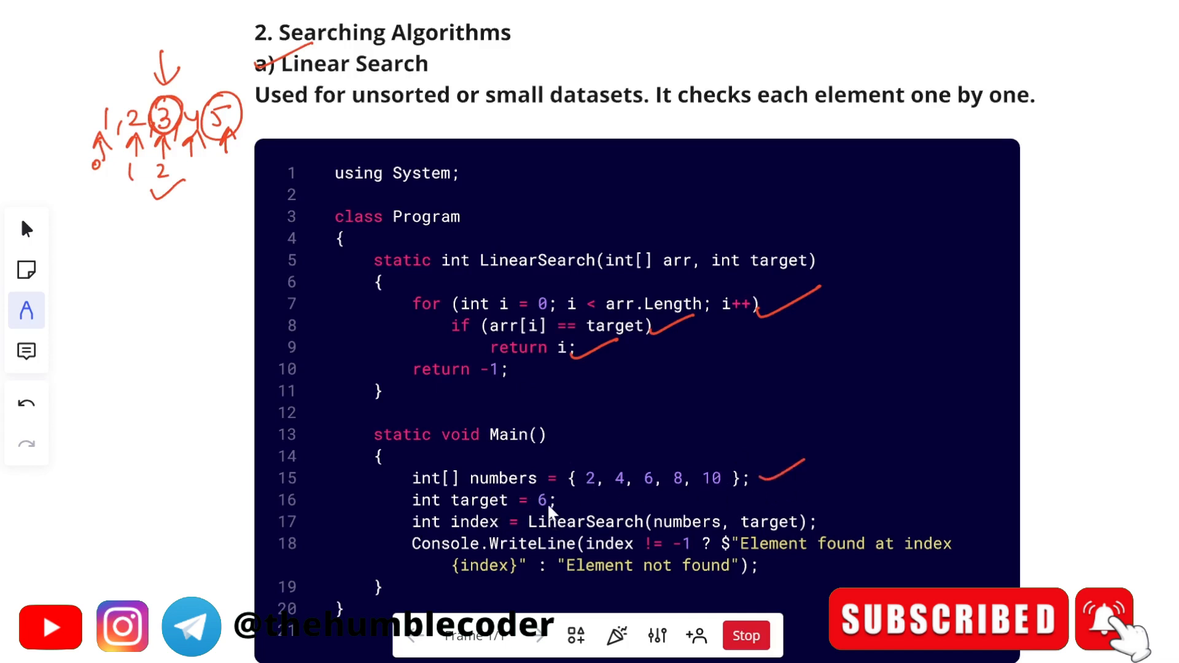
drag(556, 511, 594, 495)
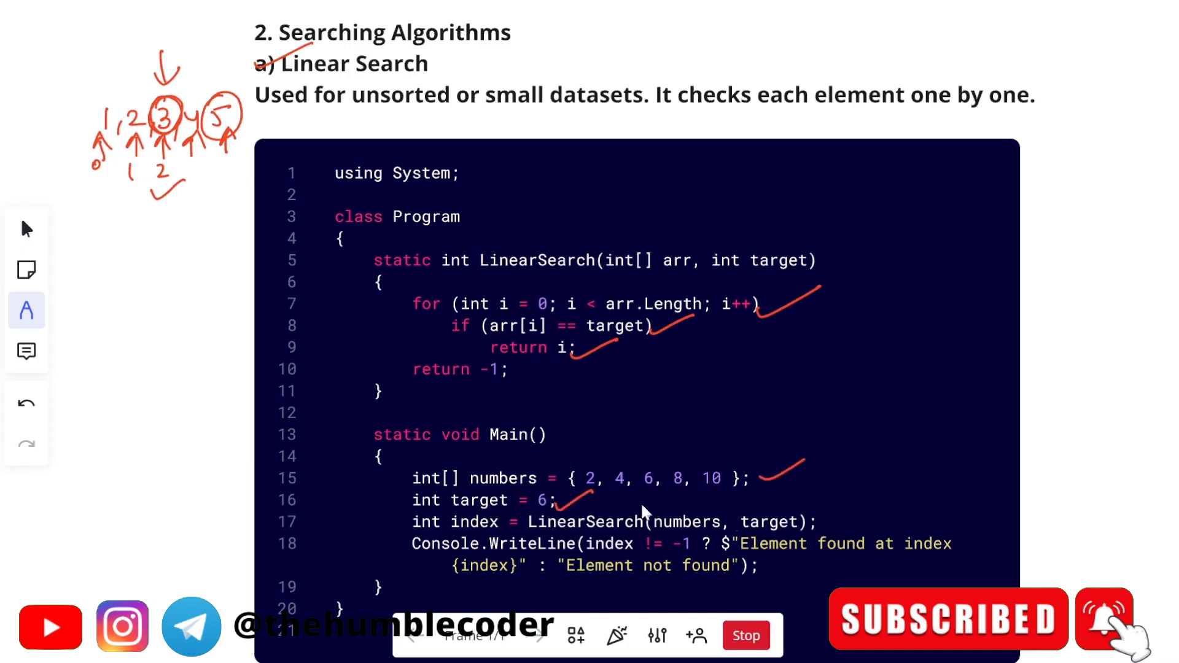
mouse_move(639, 538)
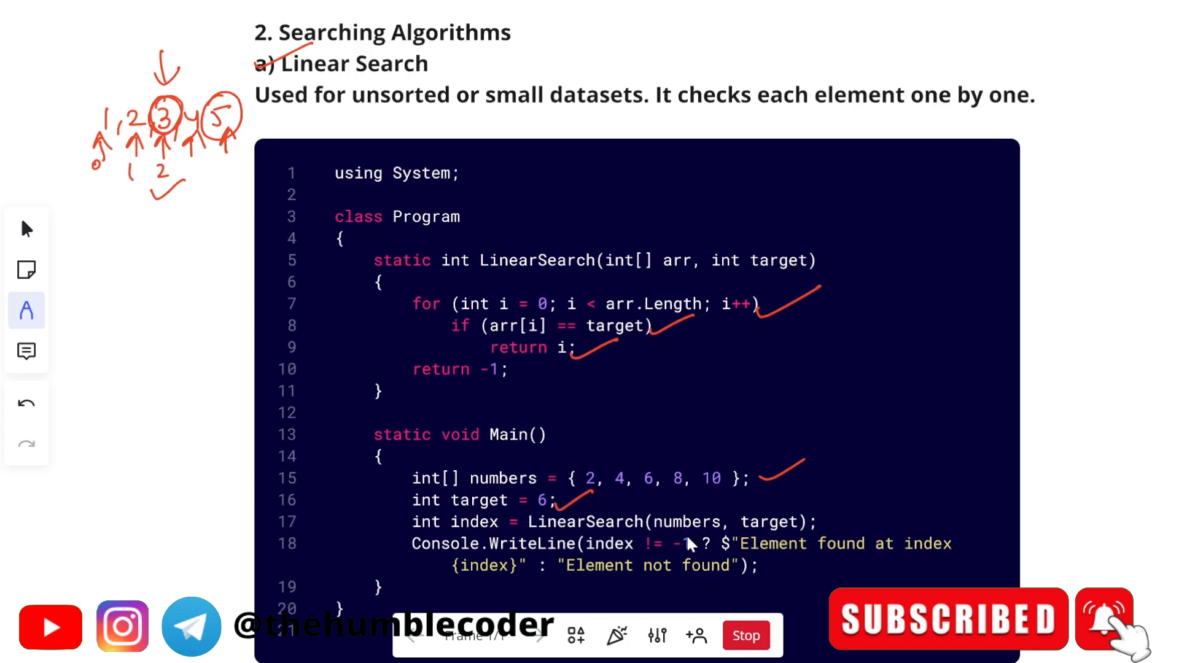
mouse_move(586, 563)
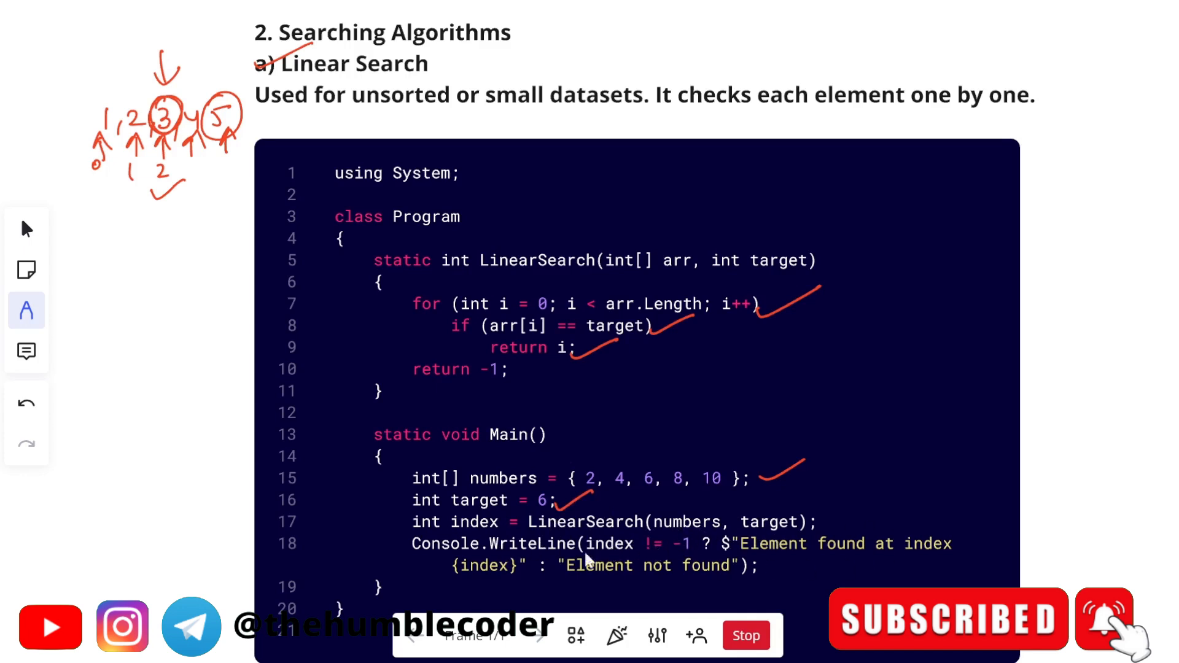
mouse_move(707, 552)
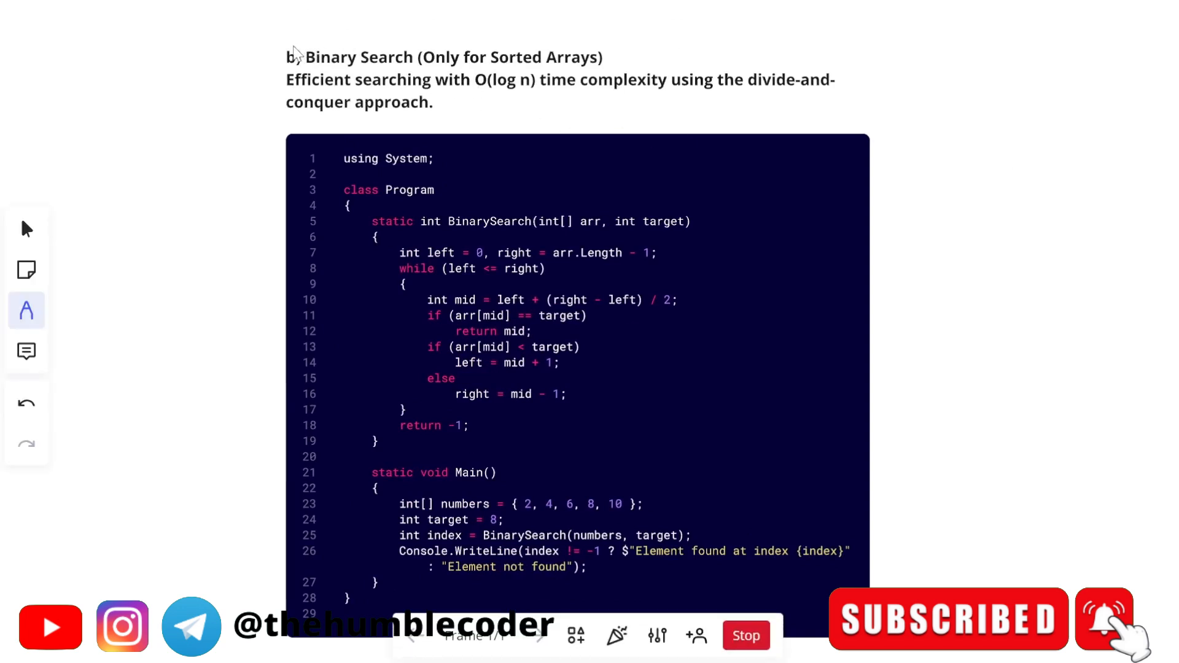
- Tick the Binary Search heading, underline 'Only for Sorted Arrays', and sketch array 1–6 labelled left/right
drag(270, 60, 331, 34)
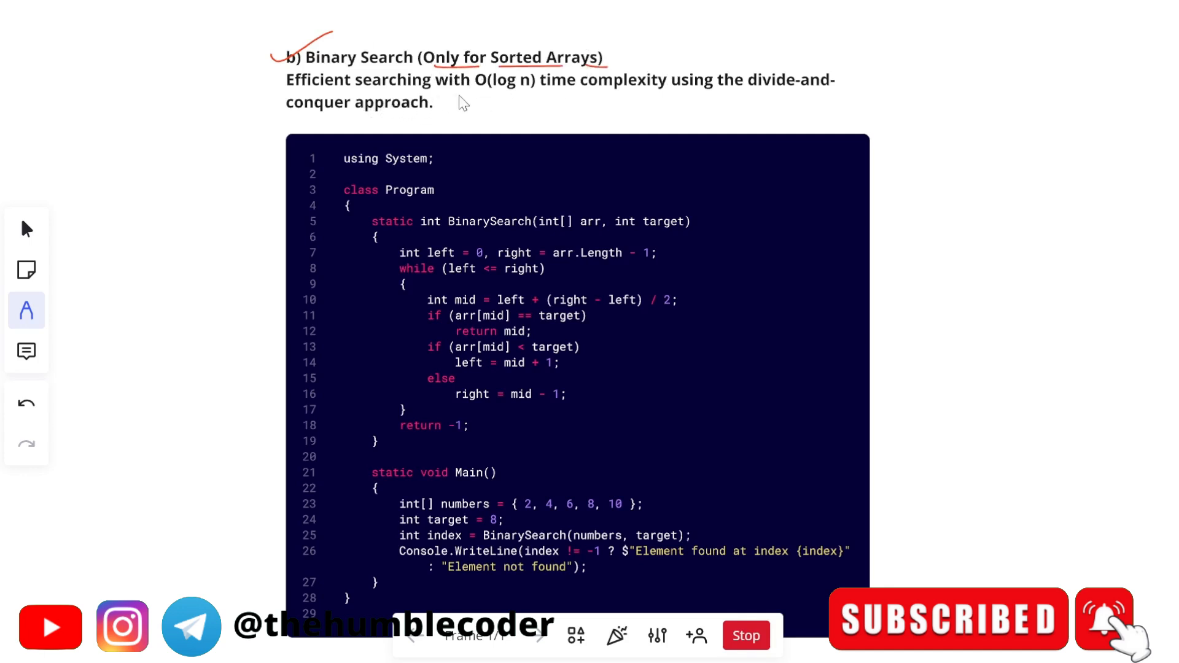
drag(478, 98, 532, 98)
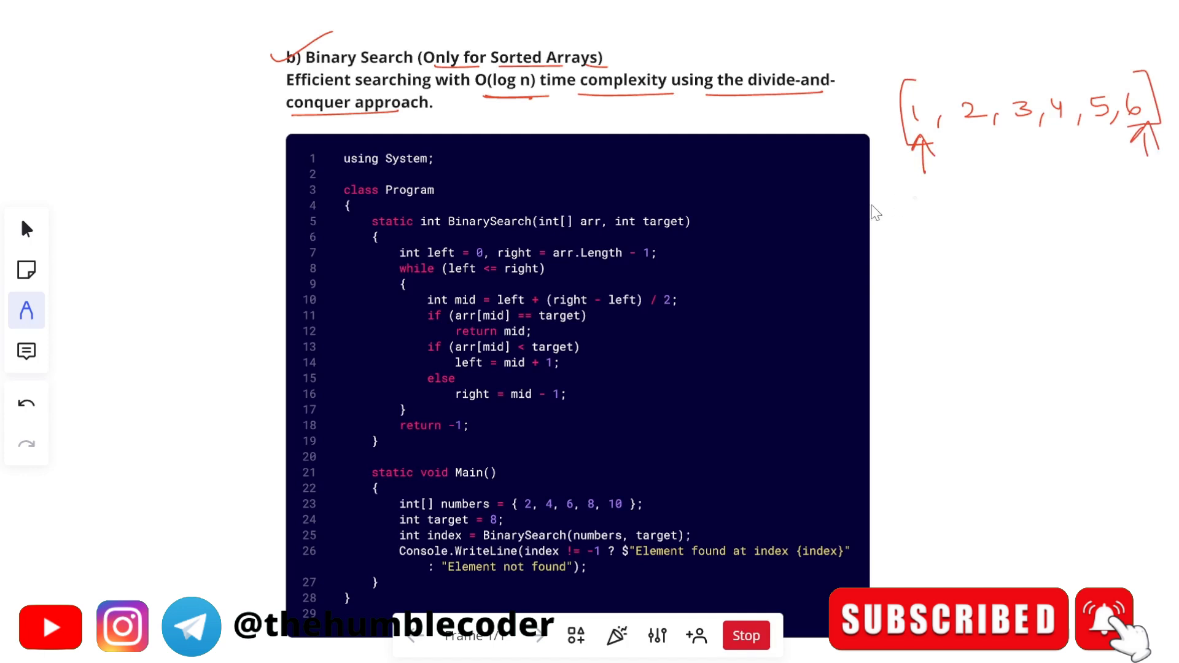
drag(884, 184, 940, 184)
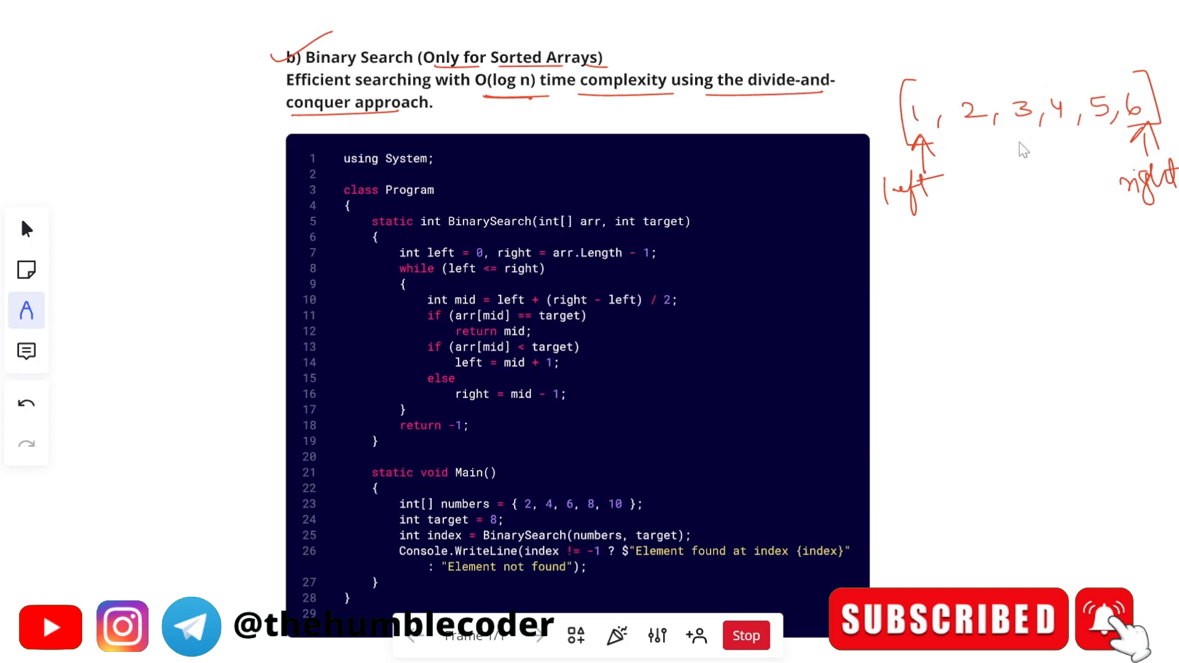
drag(1019, 161, 1019, 117)
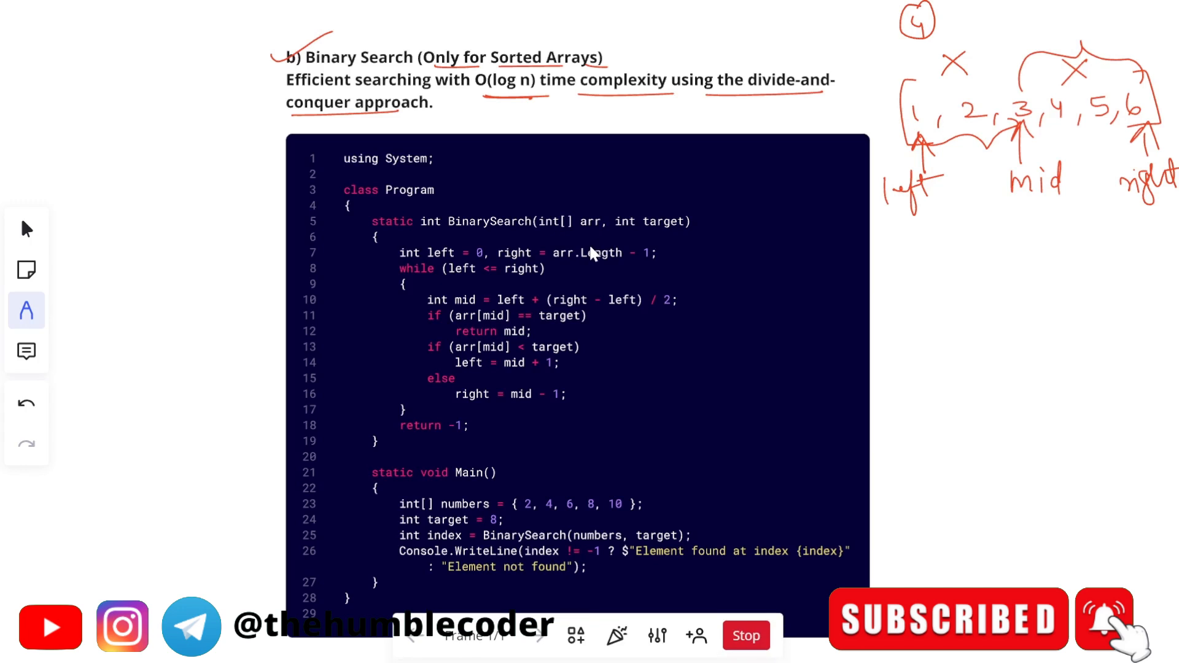
mouse_move(600, 248)
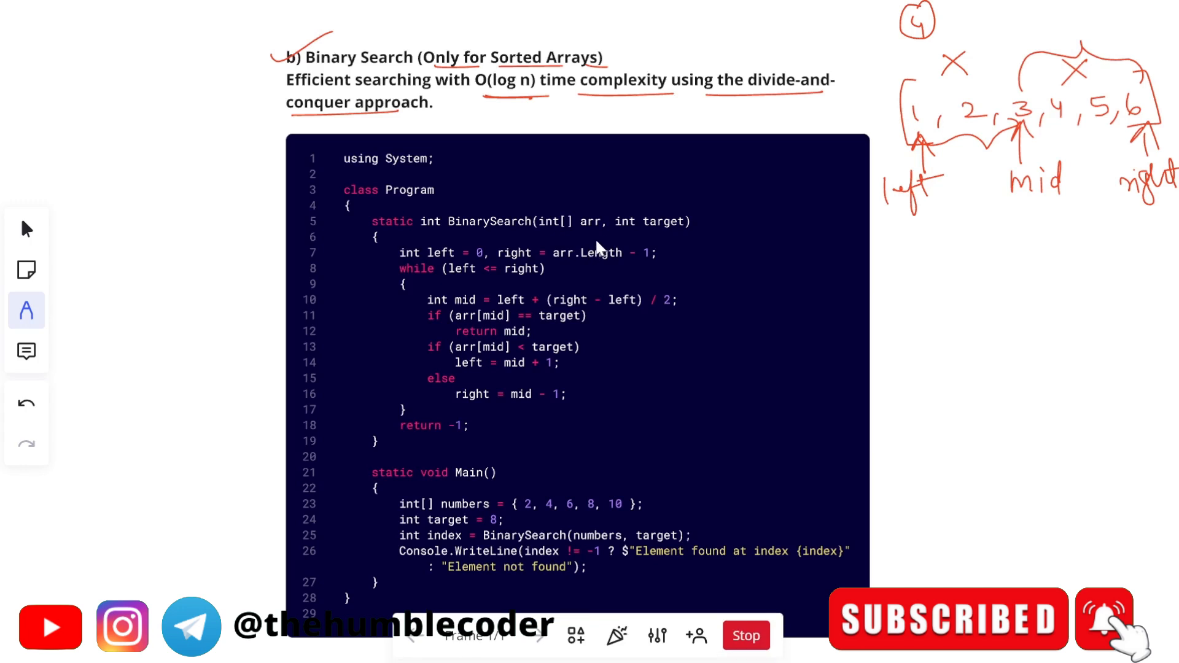
- Tick the BinarySearch signature, the mid calculation, the move-left-past-mid line, and a Main line
drag(493, 214, 542, 188)
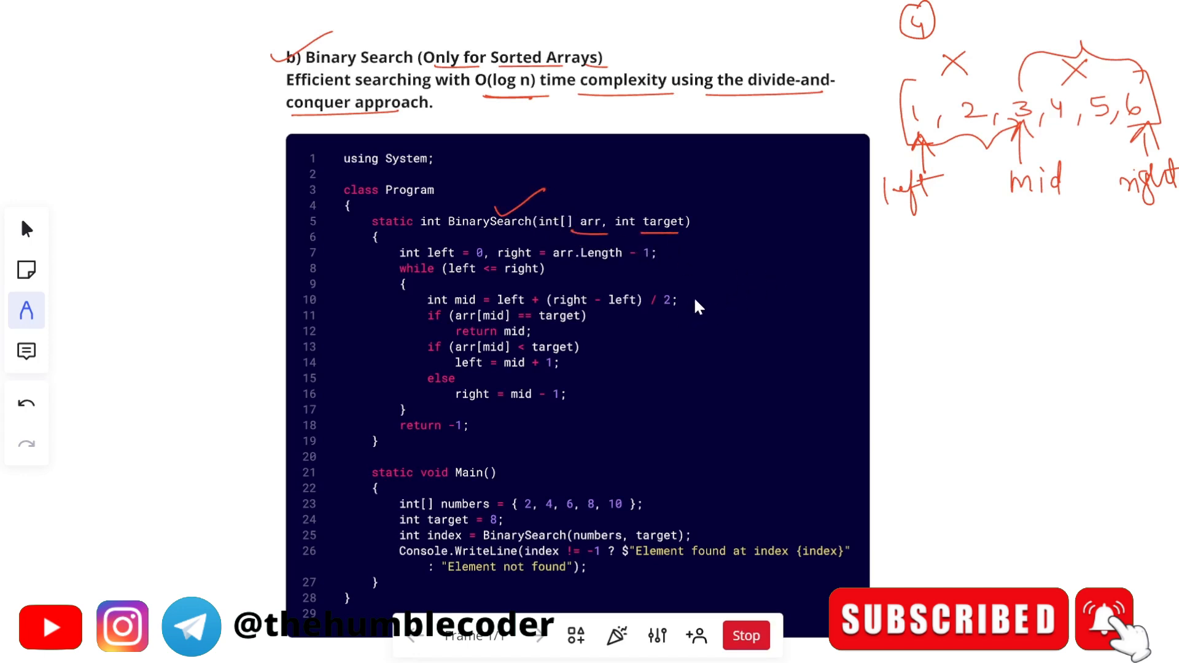
drag(684, 305, 733, 288)
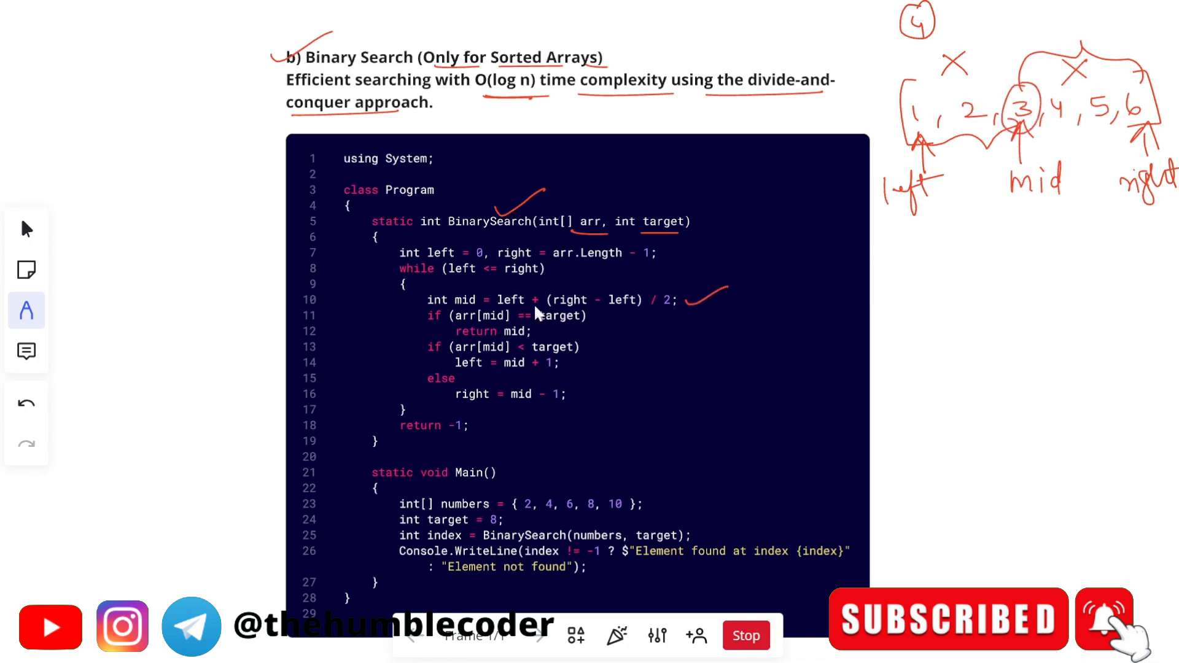
mouse_move(555, 312)
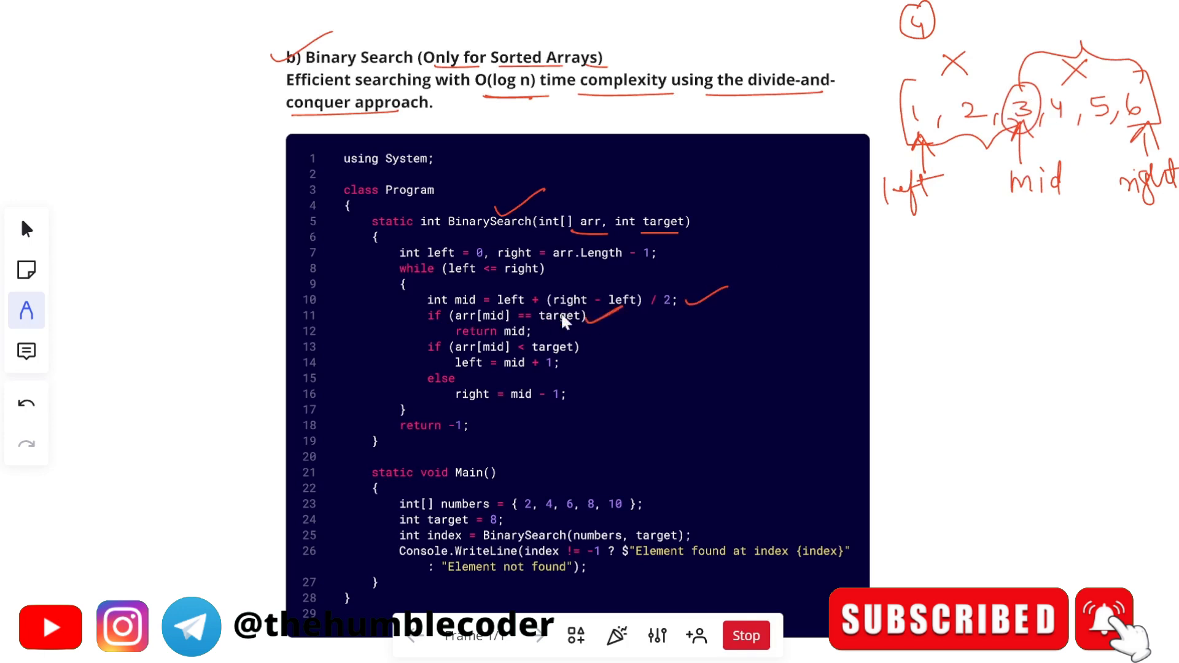
mouse_move(997, 225)
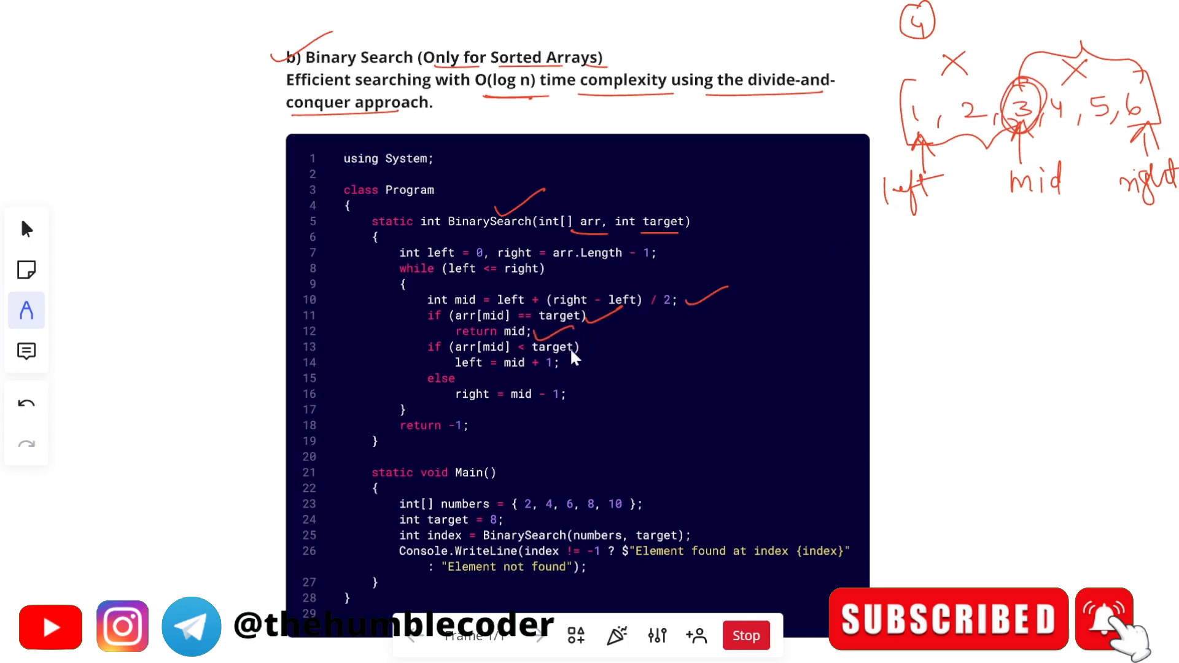
mouse_move(586, 375)
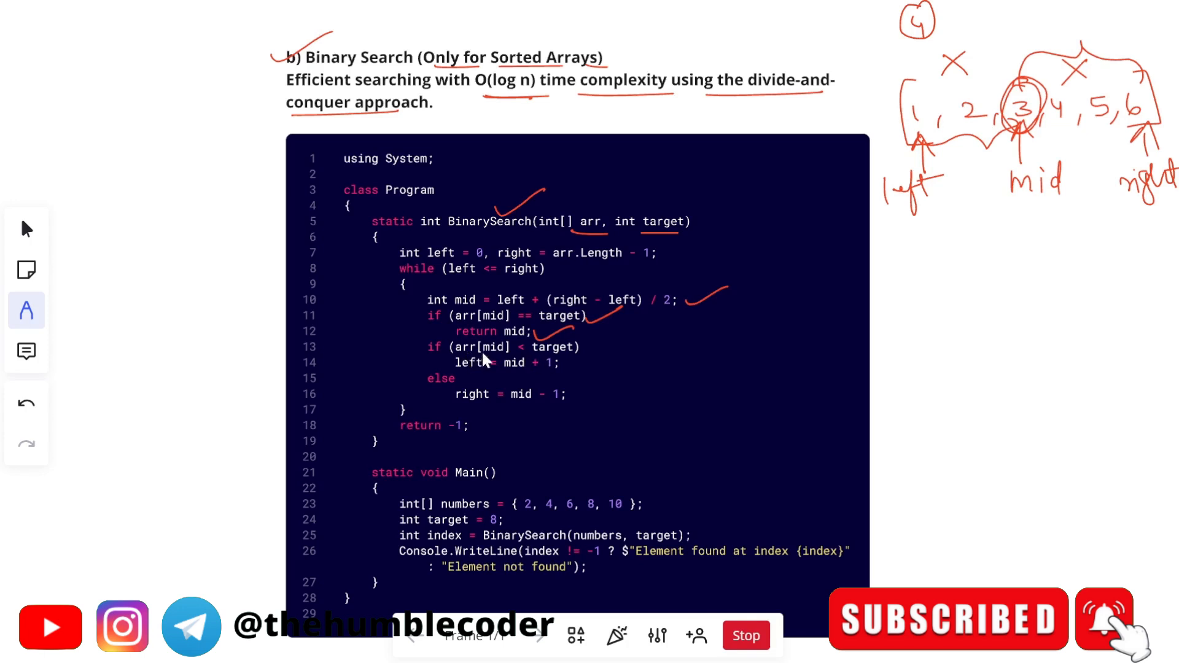
mouse_move(594, 366)
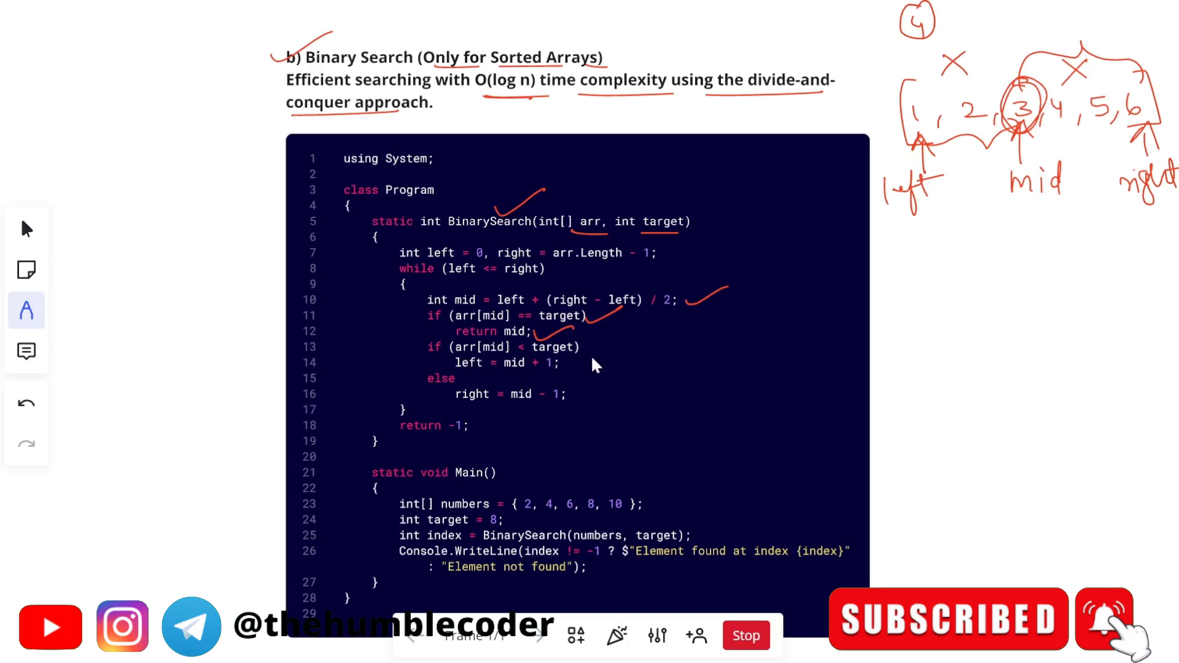
drag(580, 372, 624, 350)
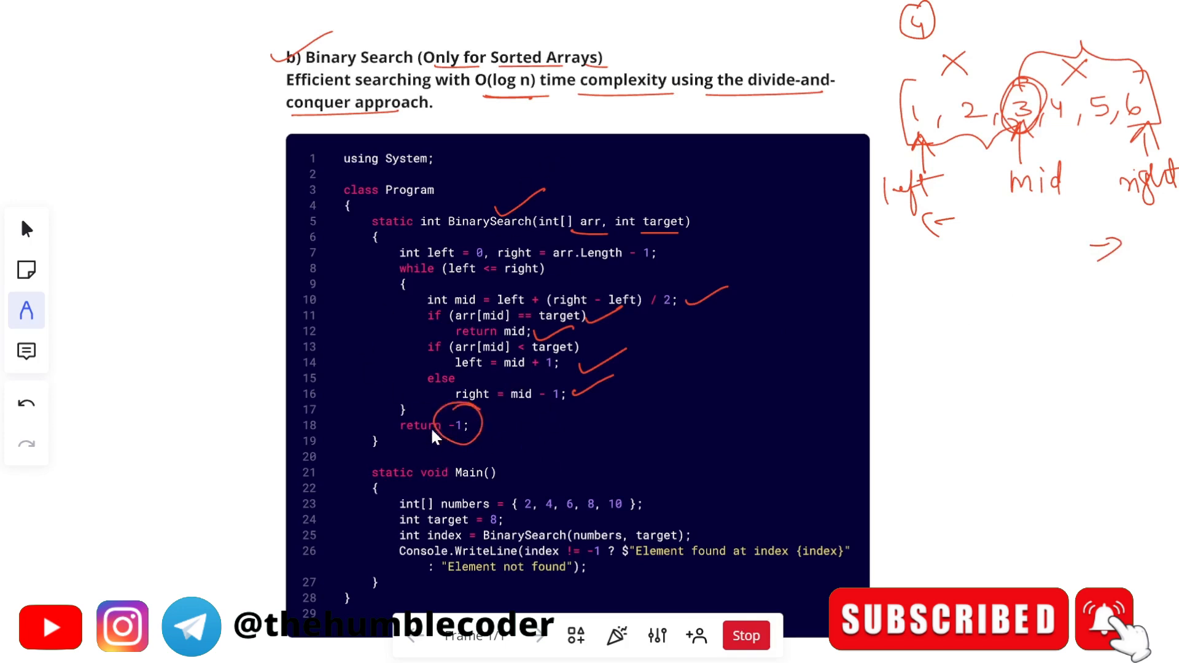
mouse_move(489, 438)
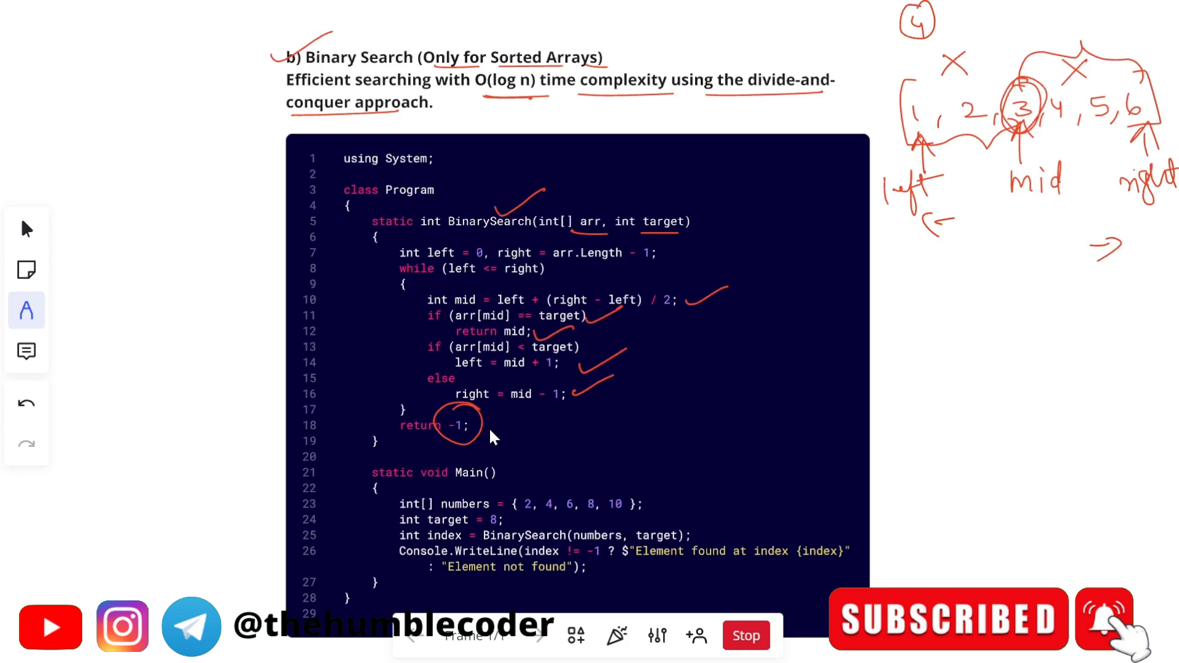
drag(489, 436, 526, 413)
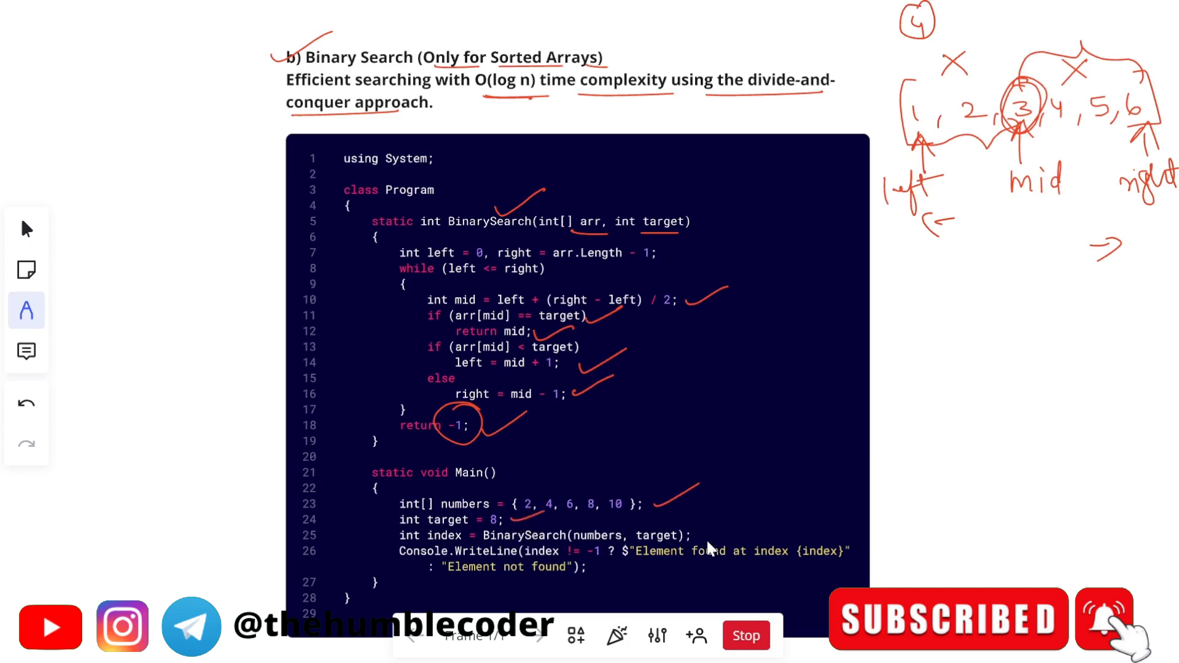
mouse_move(530, 545)
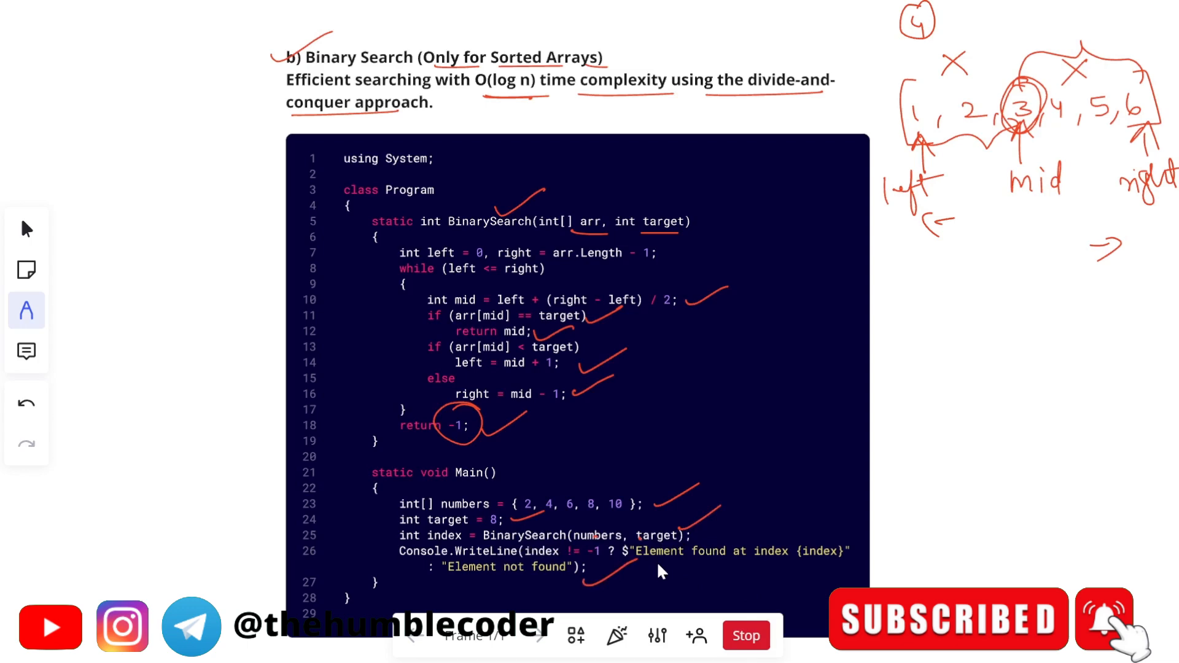
- Circle 'Sorting' on the Bubble Sort slide and sketch 4, 2, 5, 6 swapped to 2, 4 with circled pairs
scroll(down, 3)
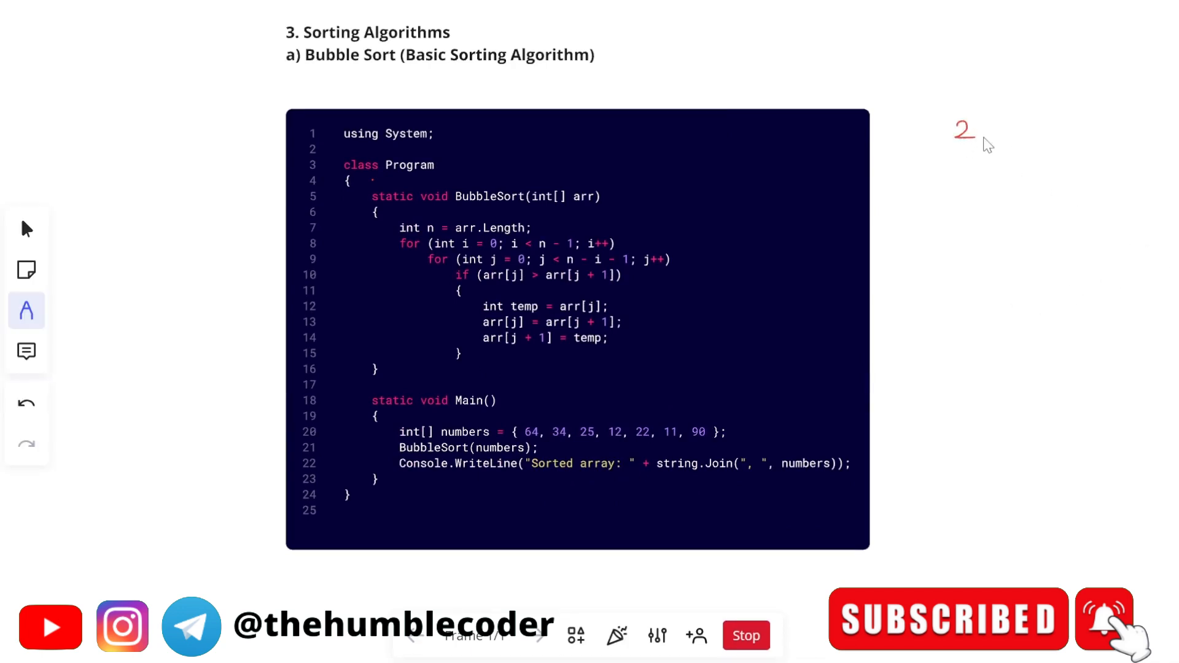
drag(301, 22, 361, 12)
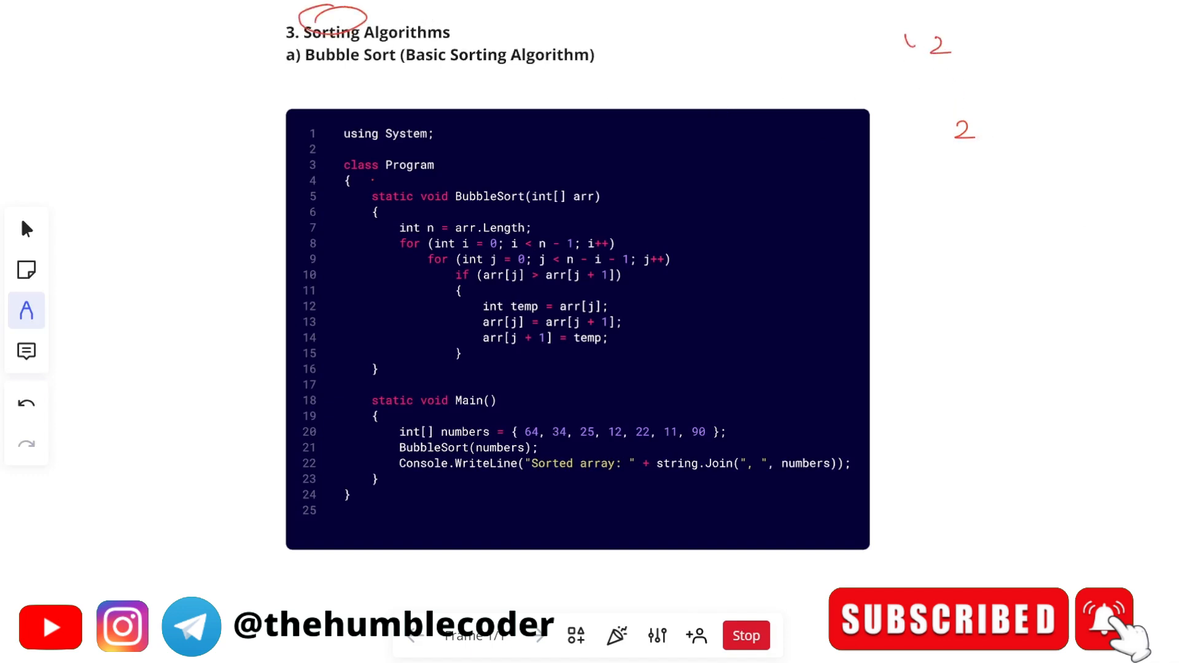
drag(906, 53, 970, 53)
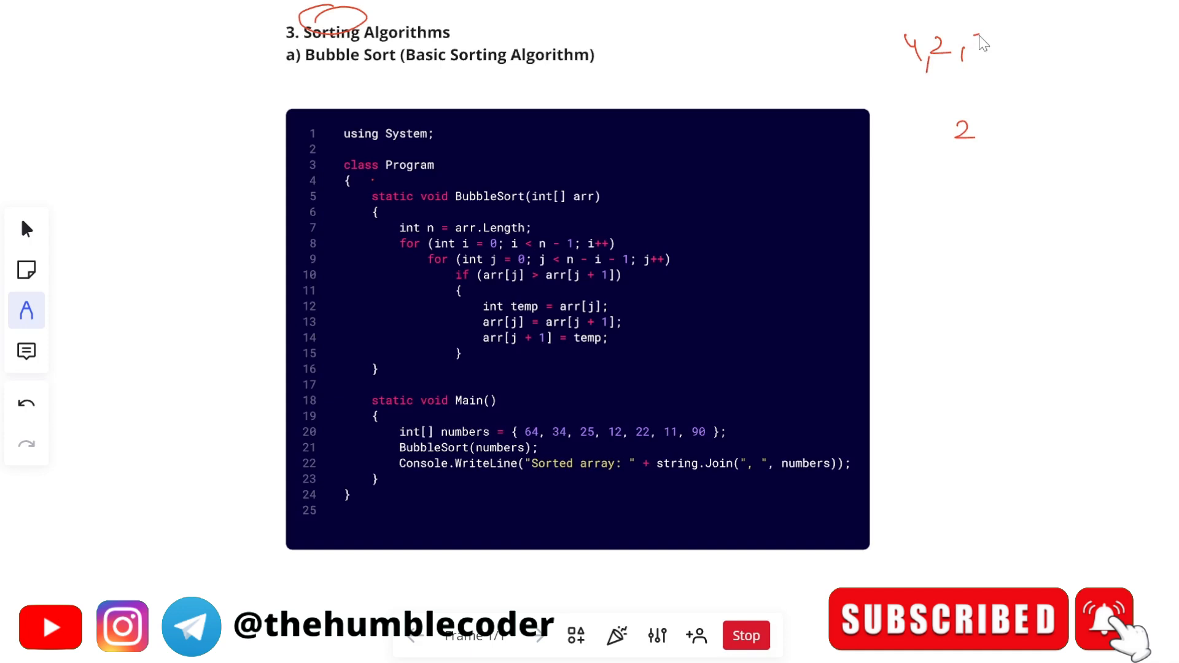
drag(978, 49, 1031, 50)
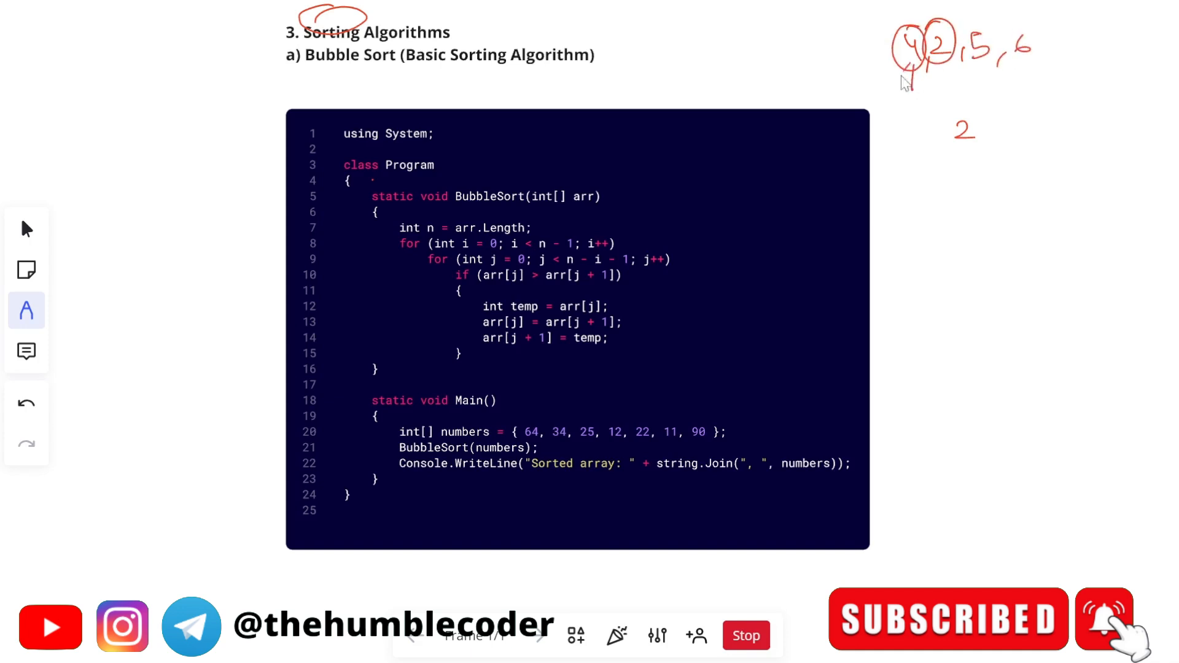
drag(910, 83, 936, 53)
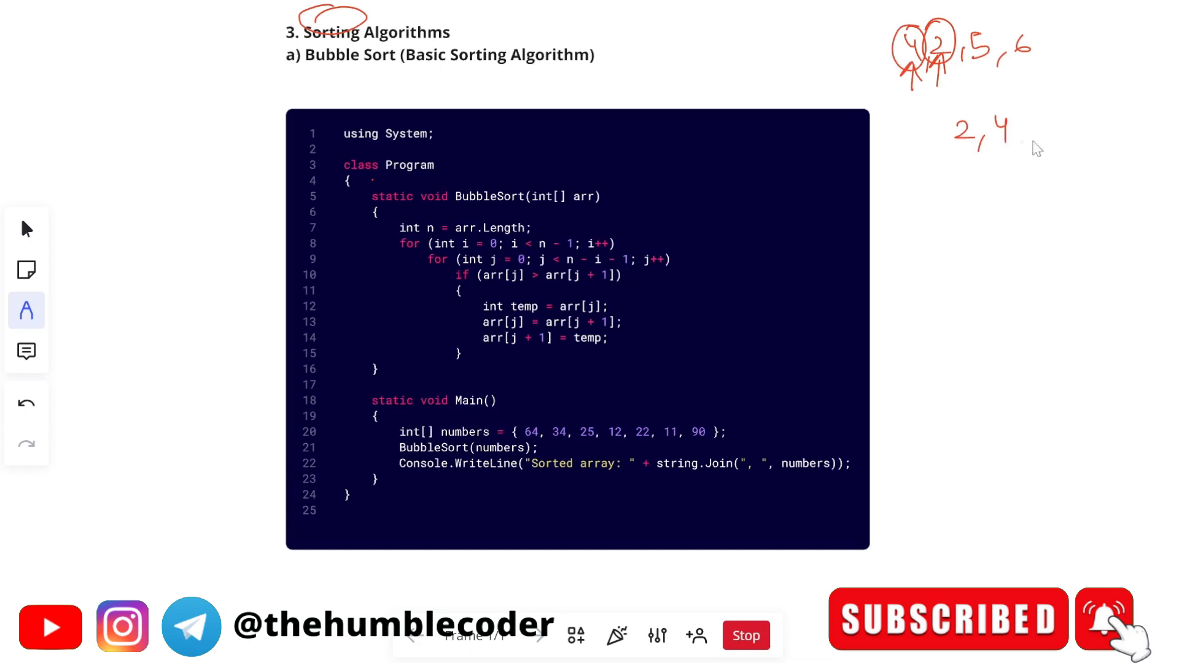
drag(992, 109, 1023, 140)
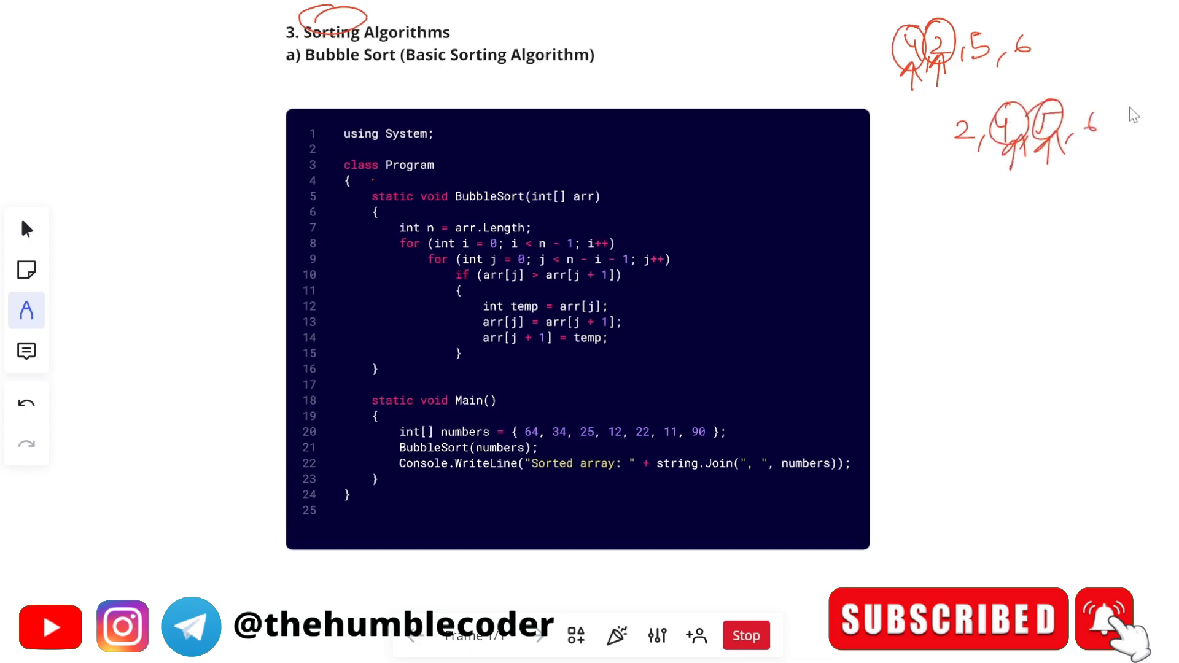
mouse_move(1154, 157)
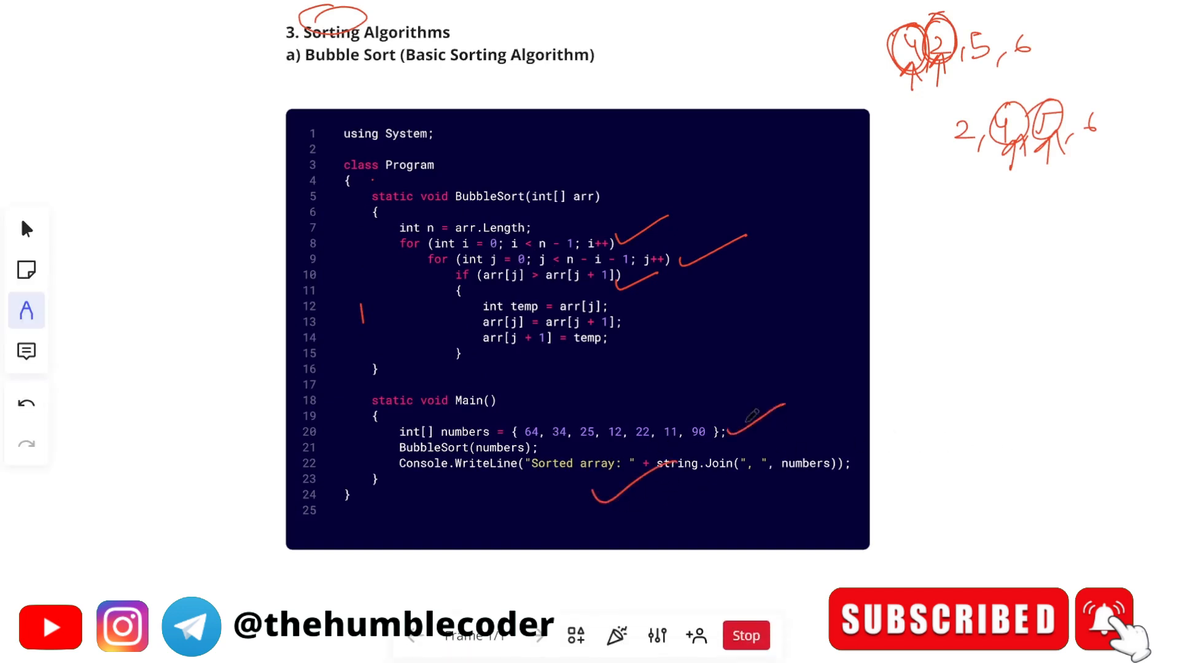
- Underline the string.Join output line in red
drag(662, 487, 816, 495)
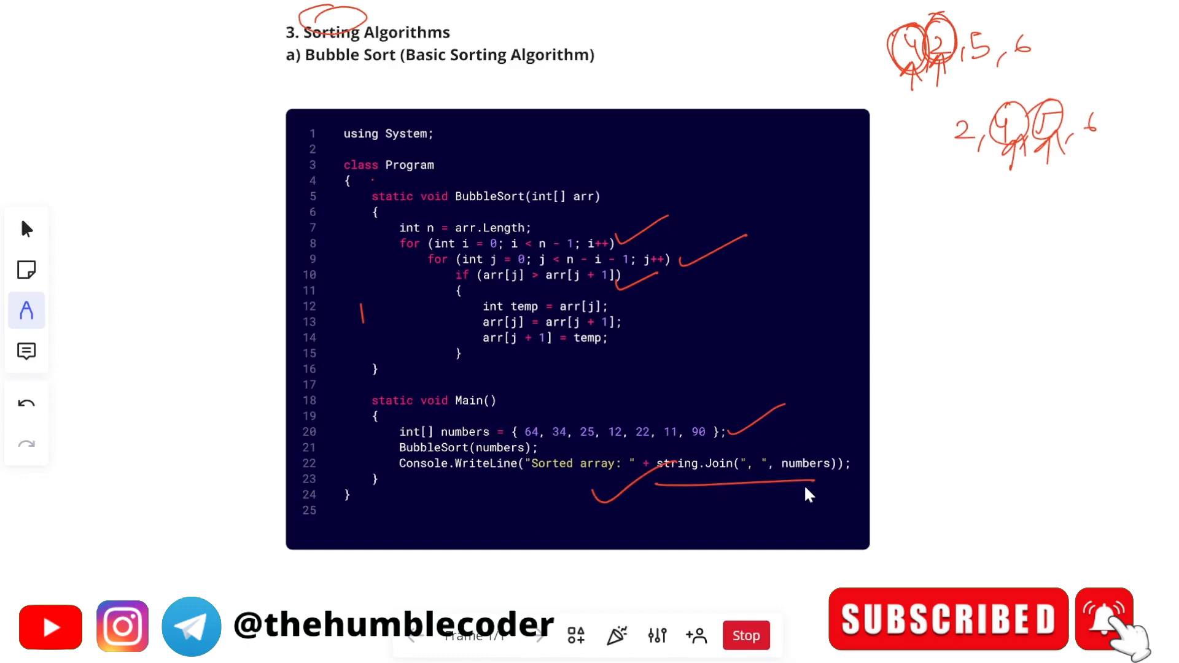
mouse_move(743, 479)
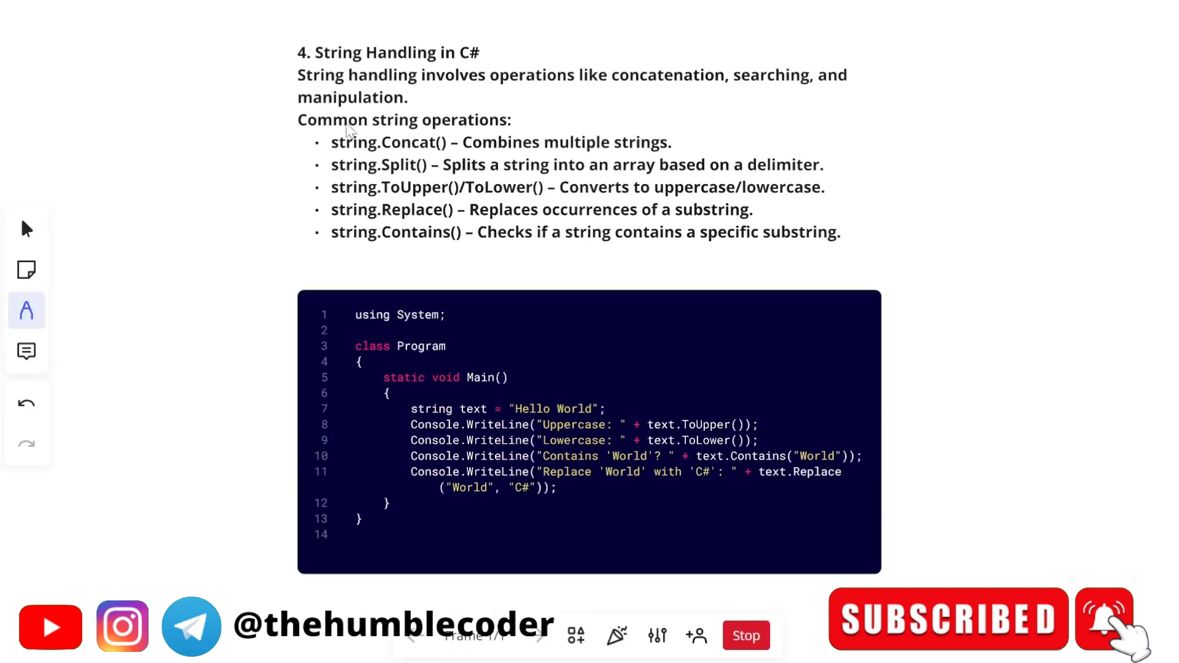
mouse_move(350, 131)
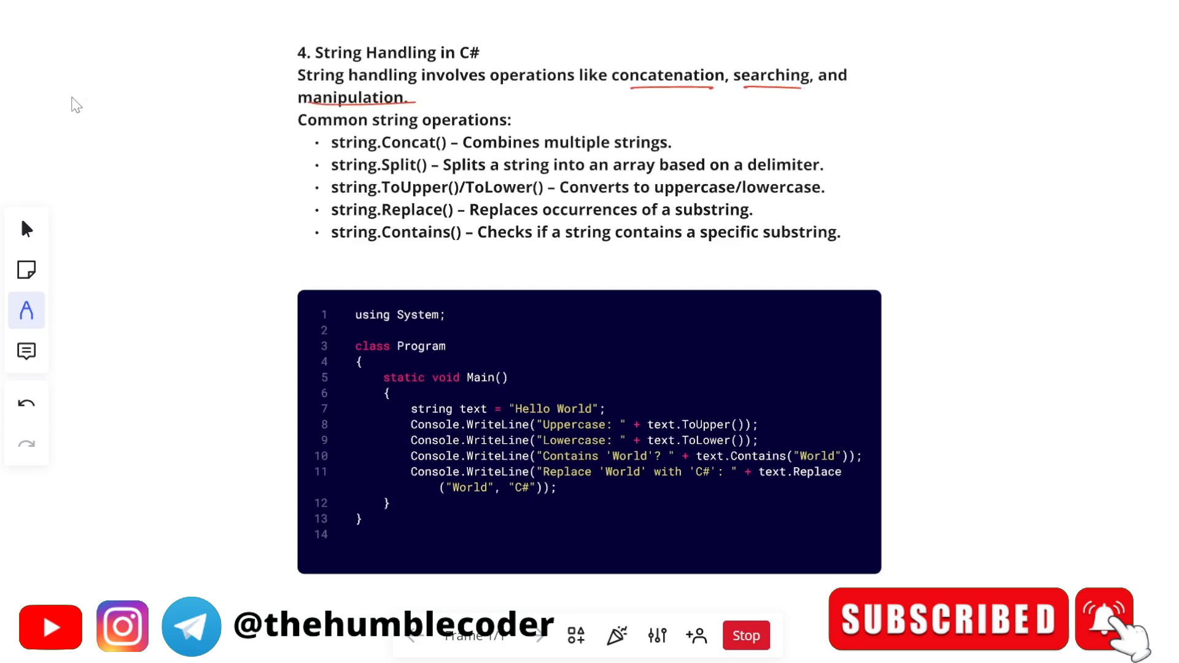
- Handwrite 'The + Humble' / 'The Humble', and mark the Concat, Split, ToUpper/ToLower and Contains entries
drag(71, 97, 120, 94)
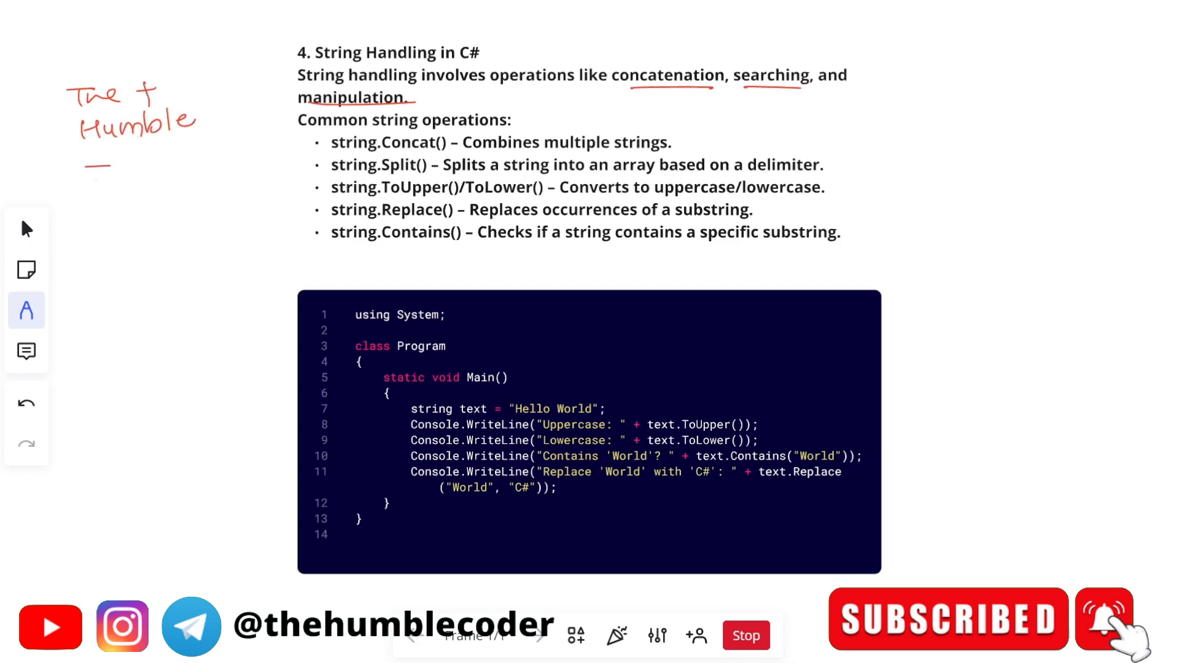
drag(87, 170, 191, 170)
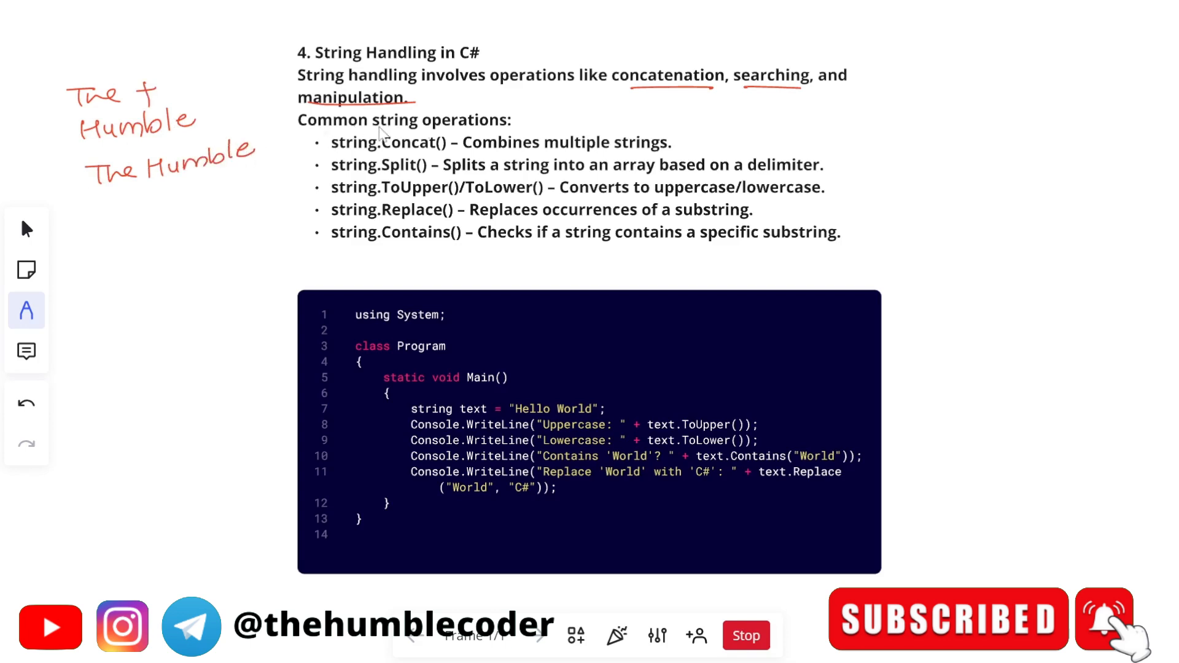
drag(301, 155, 350, 140)
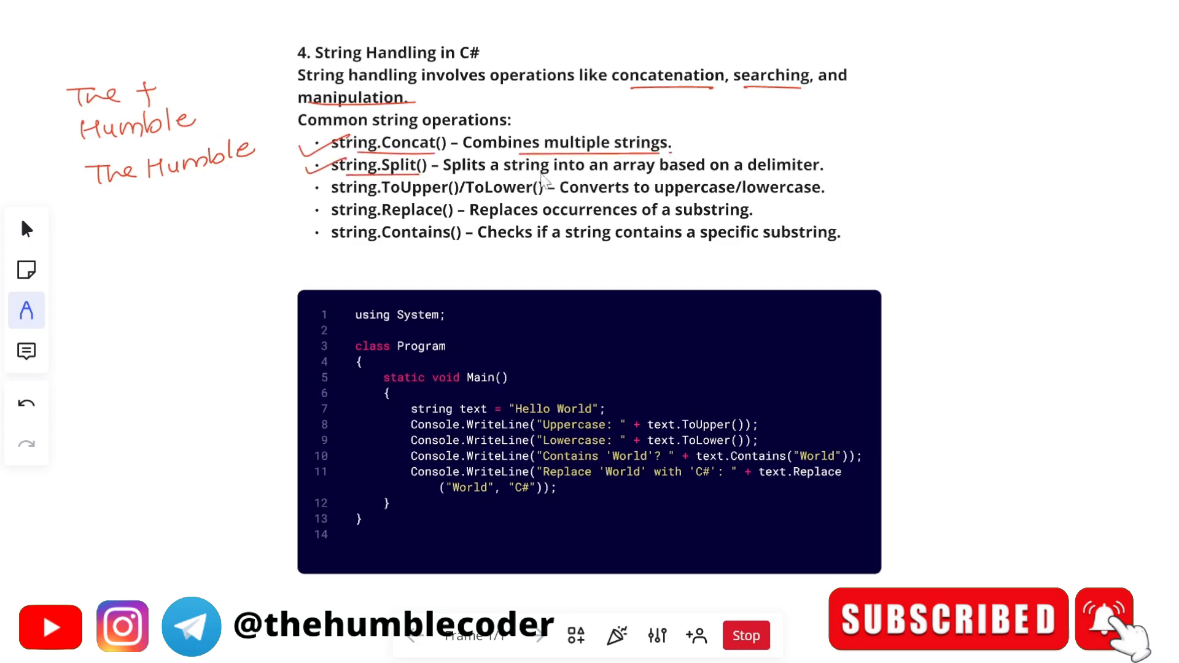
drag(463, 174, 741, 177)
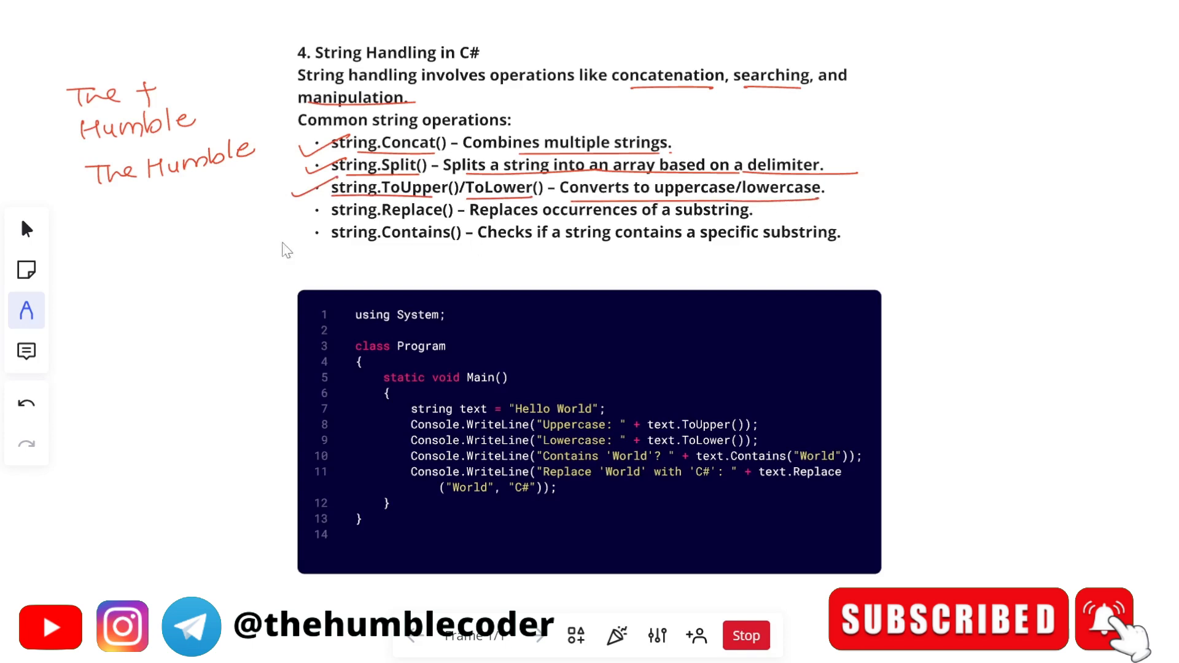
mouse_move(389, 216)
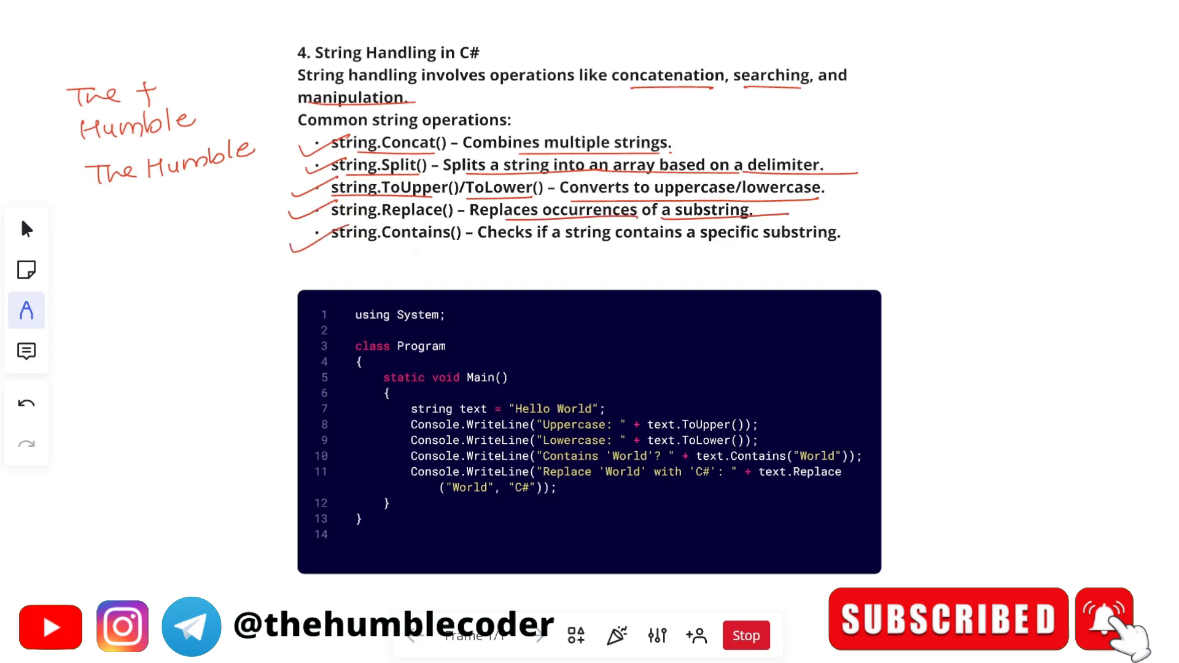
drag(365, 251, 838, 248)
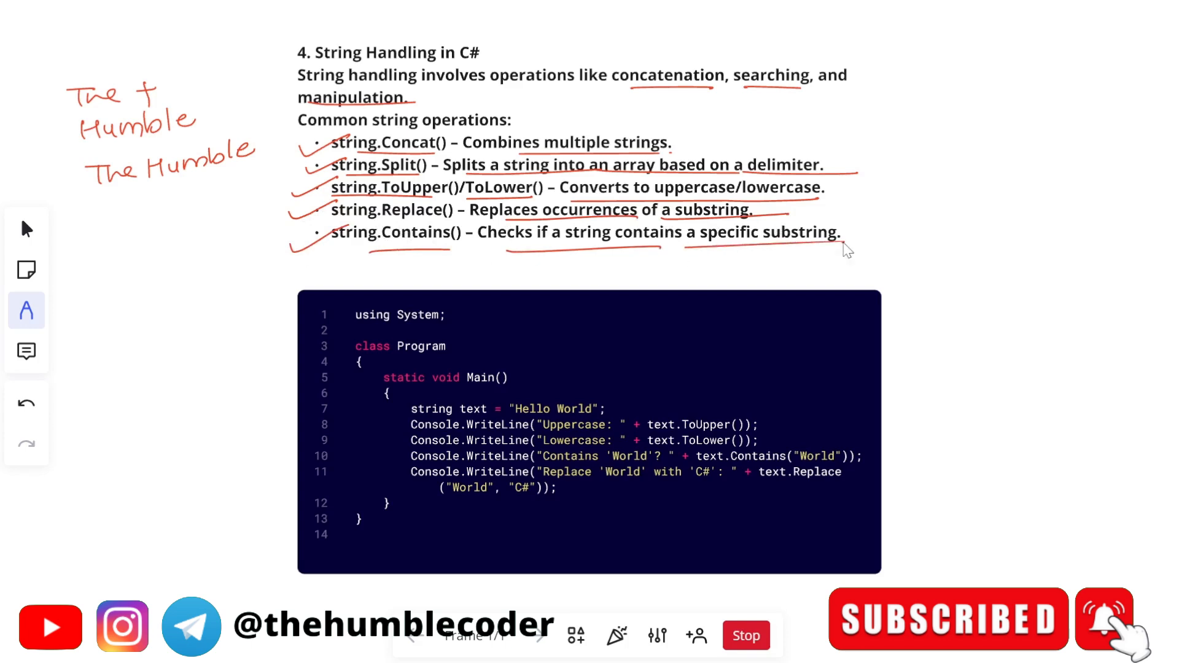
mouse_move(867, 254)
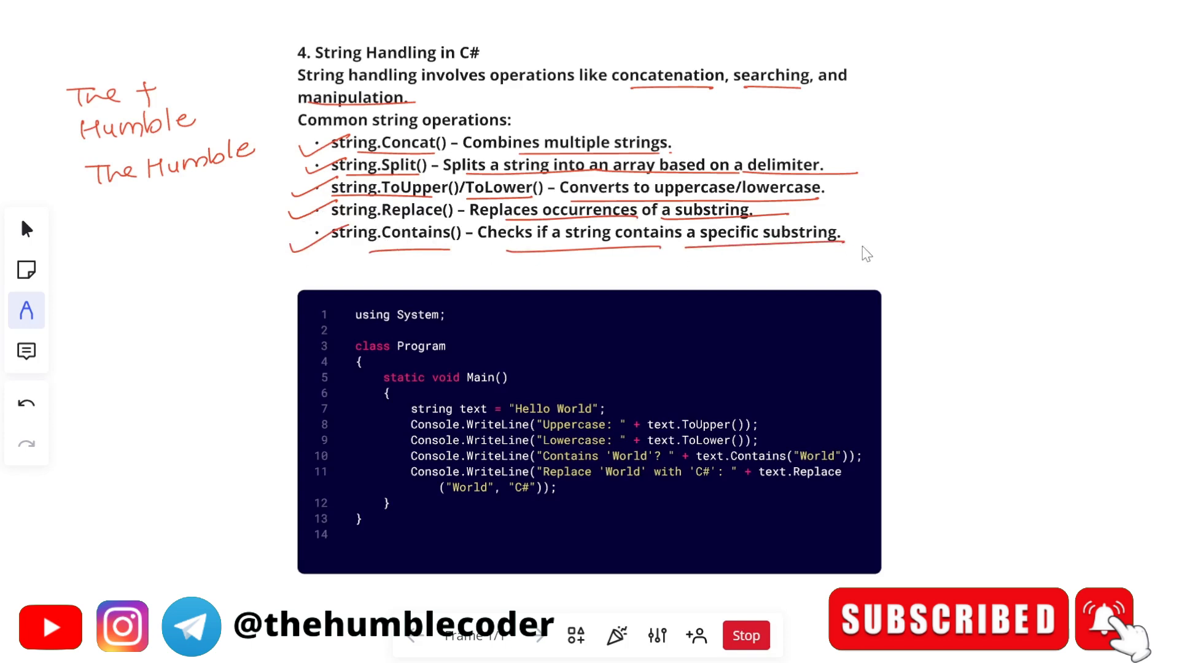
mouse_move(768, 433)
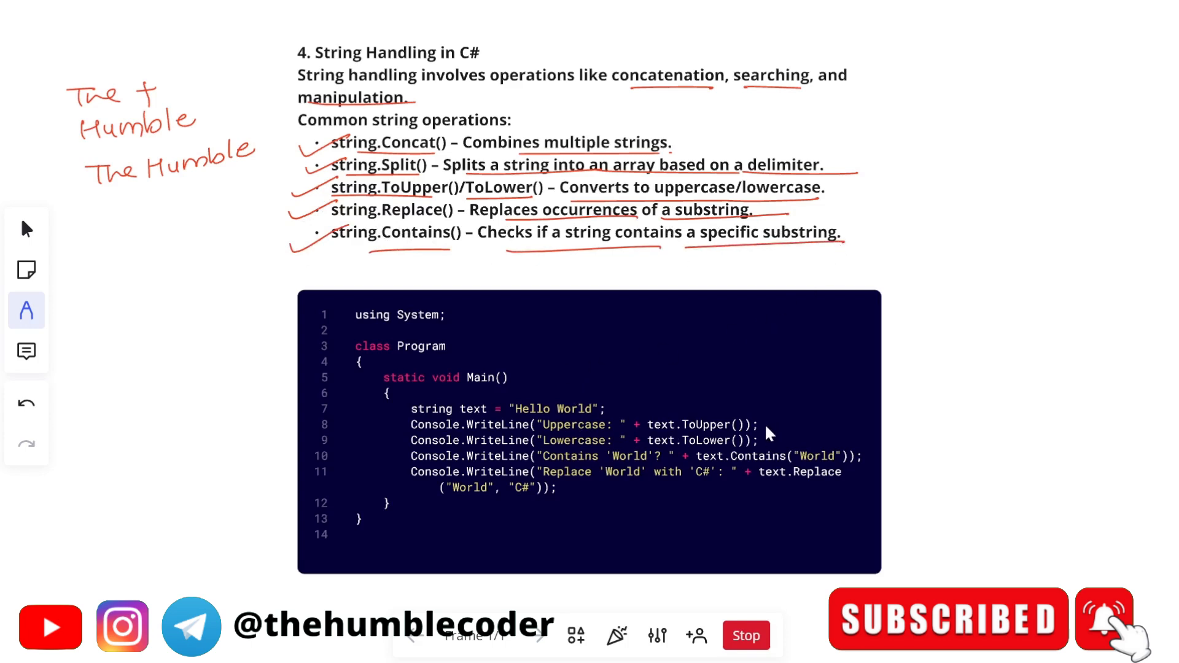
- Tick the uppercase and lowercase output lines and circle "Hello World" and "C#" in red
drag(763, 433, 820, 409)
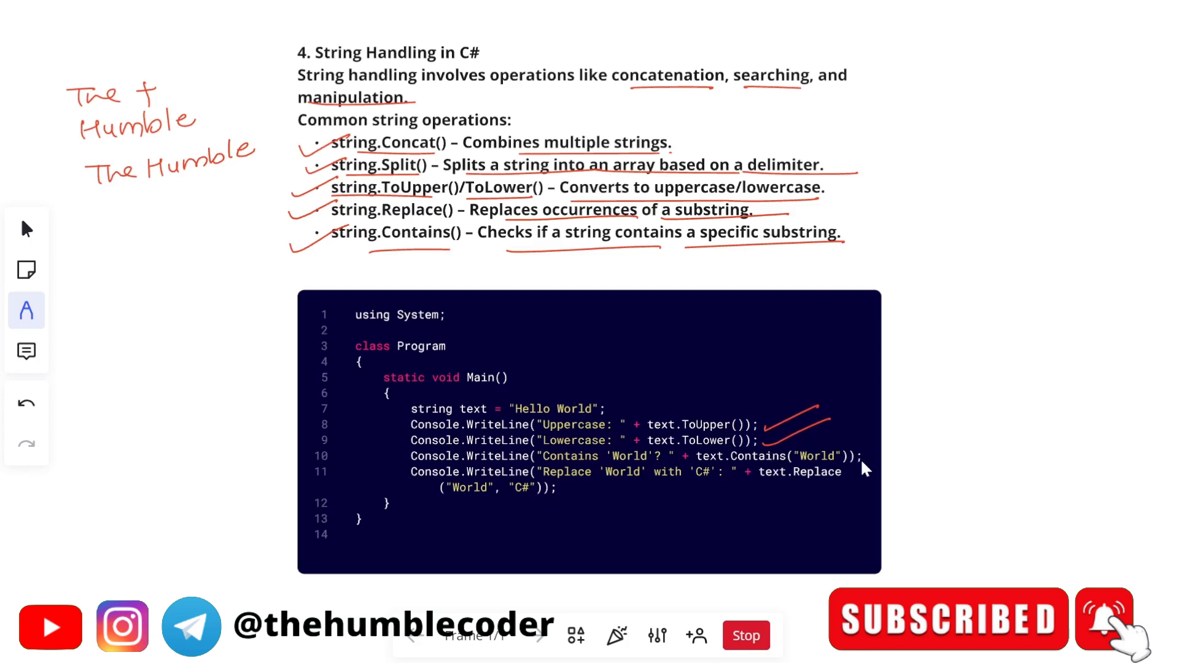
drag(857, 463, 940, 432)
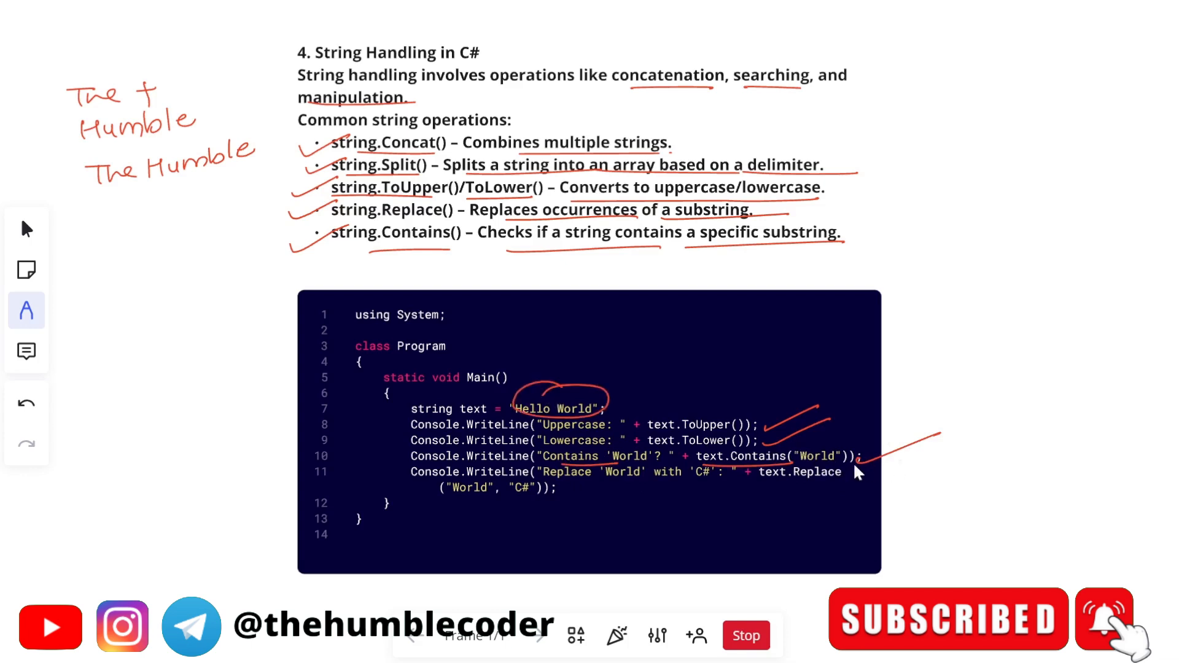
mouse_move(745, 445)
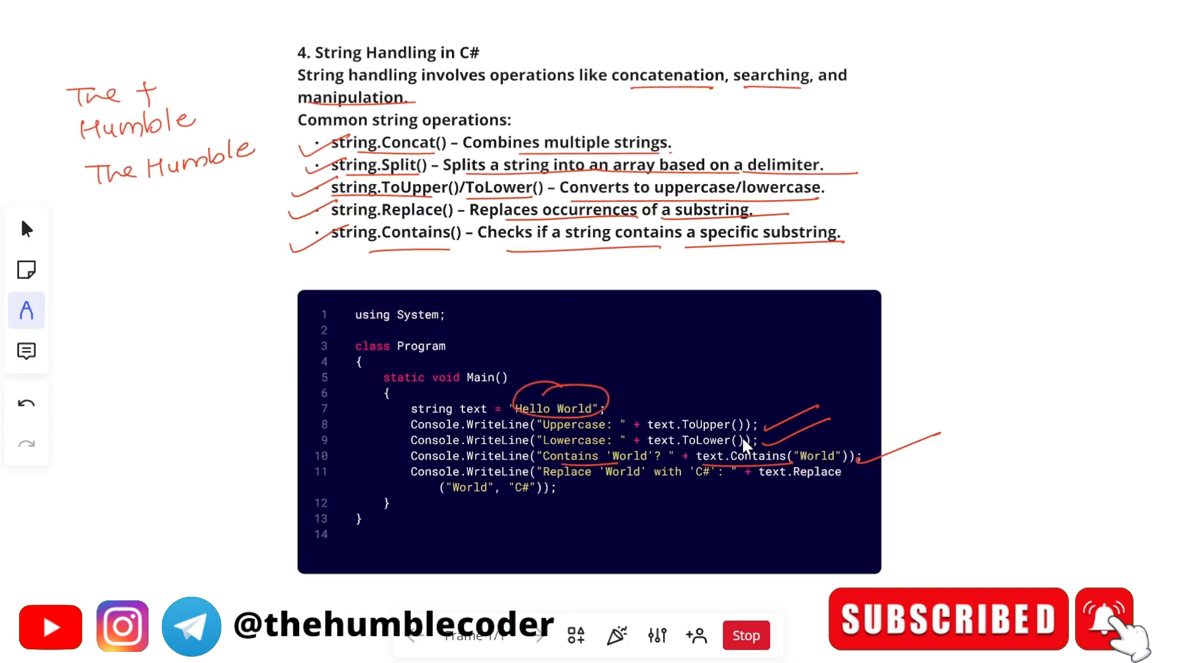
mouse_move(754, 522)
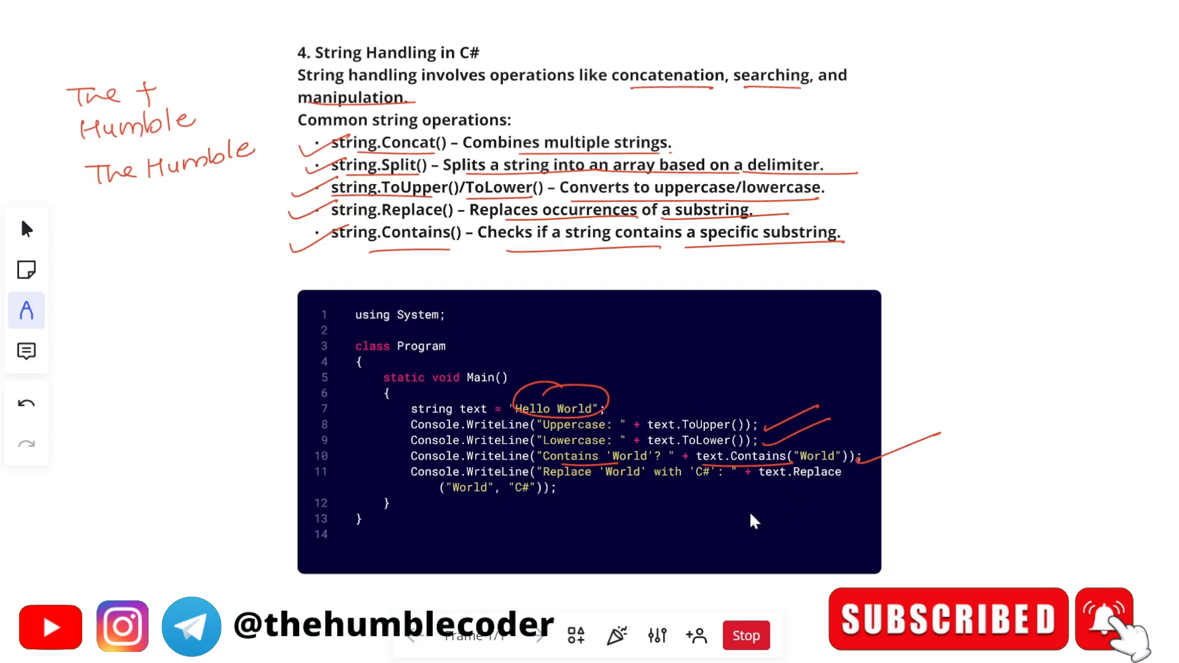
mouse_move(570, 500)
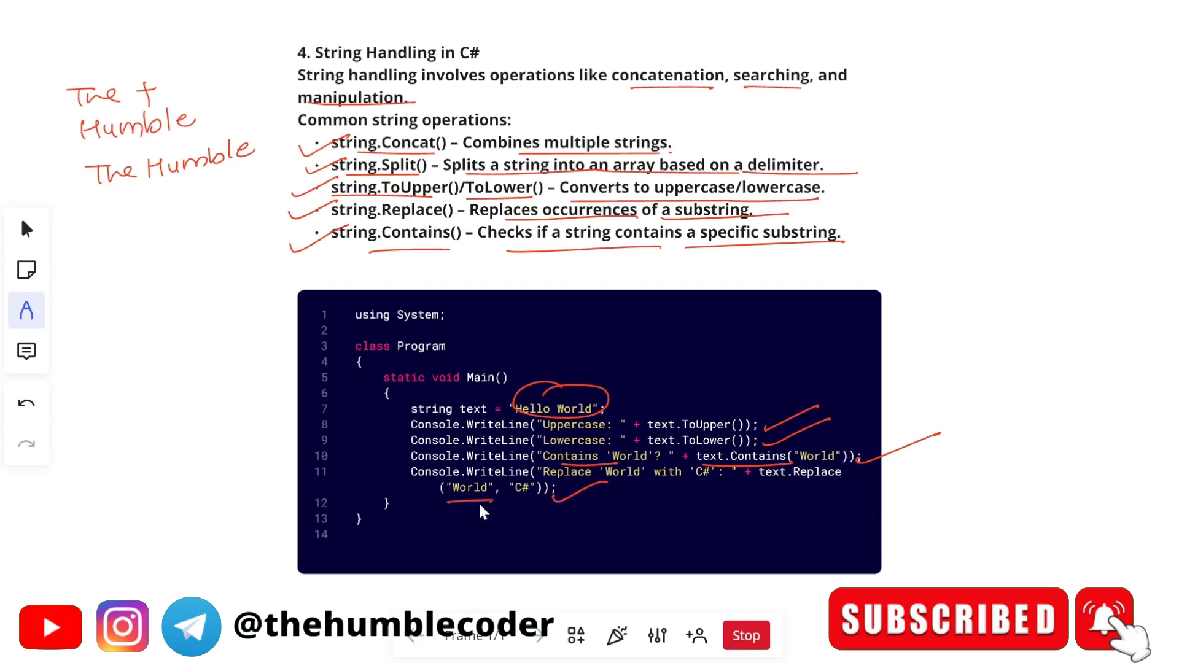
drag(467, 504, 519, 487)
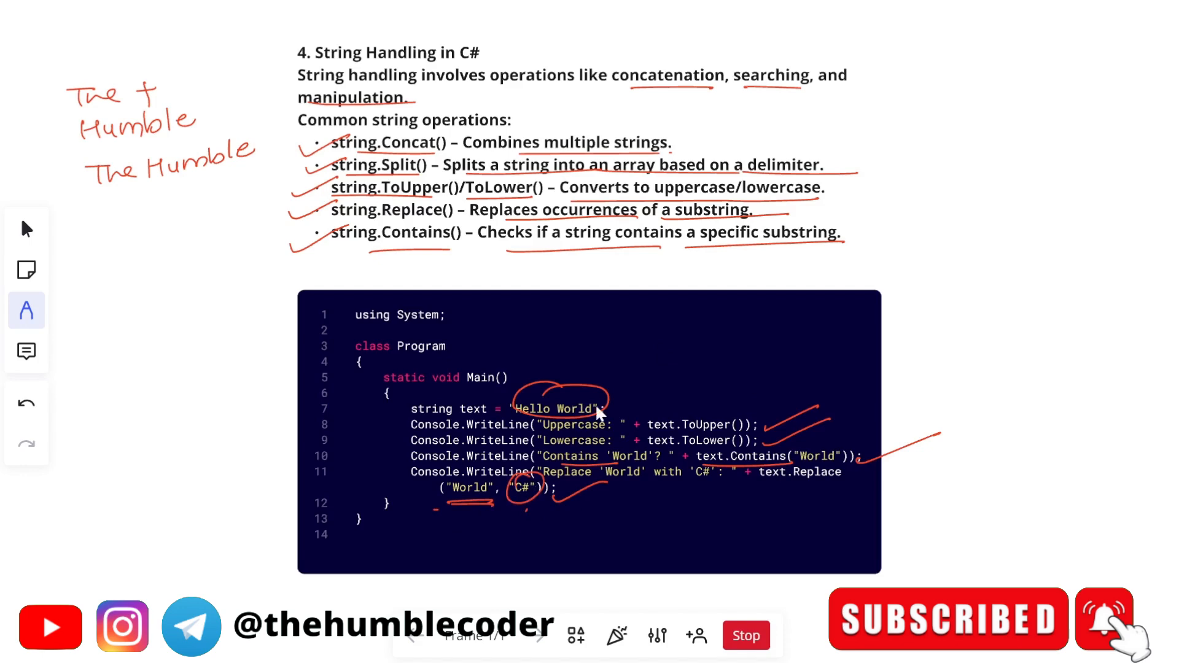
mouse_move(545, 453)
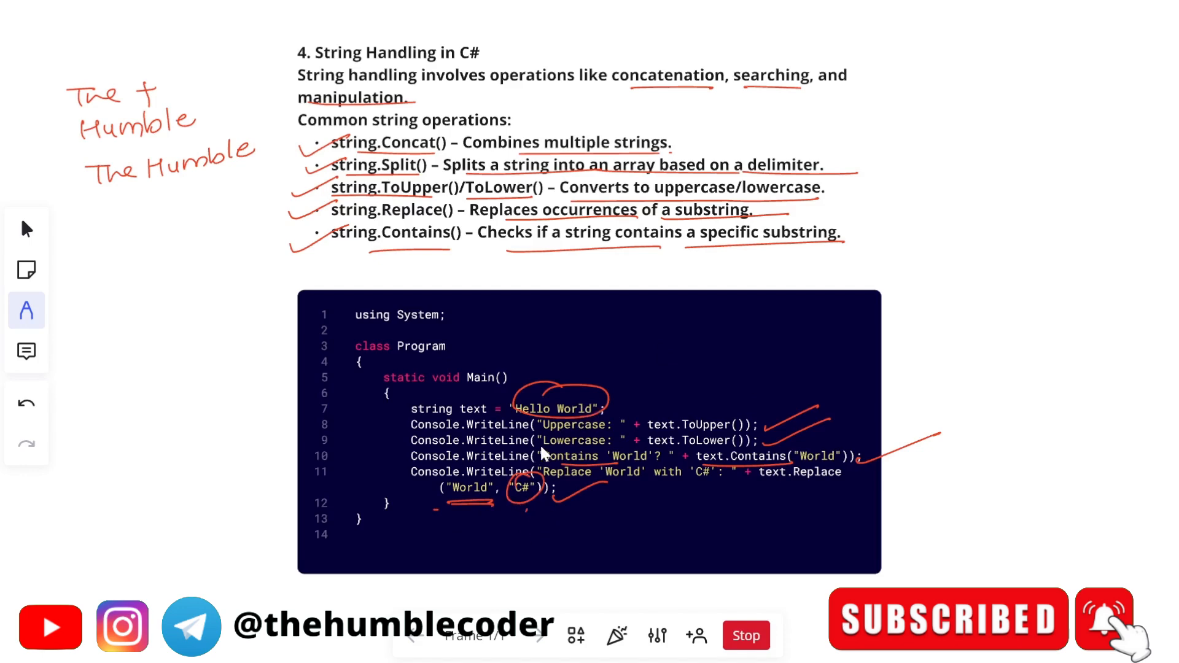
scroll(down, 3)
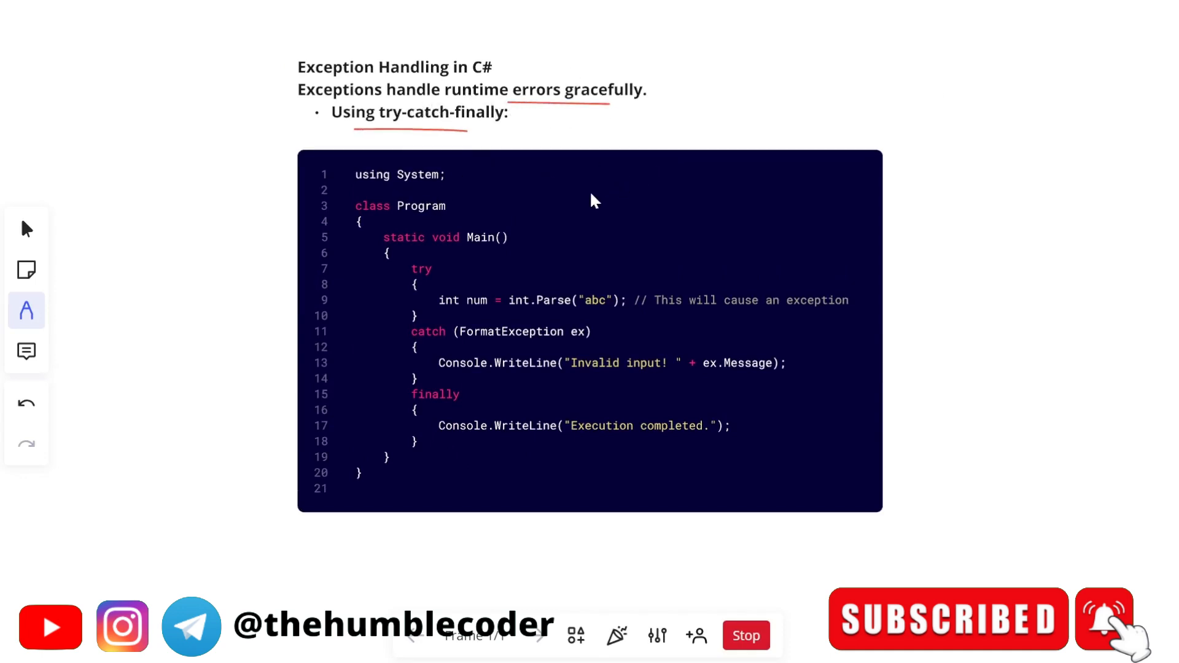
mouse_move(585, 204)
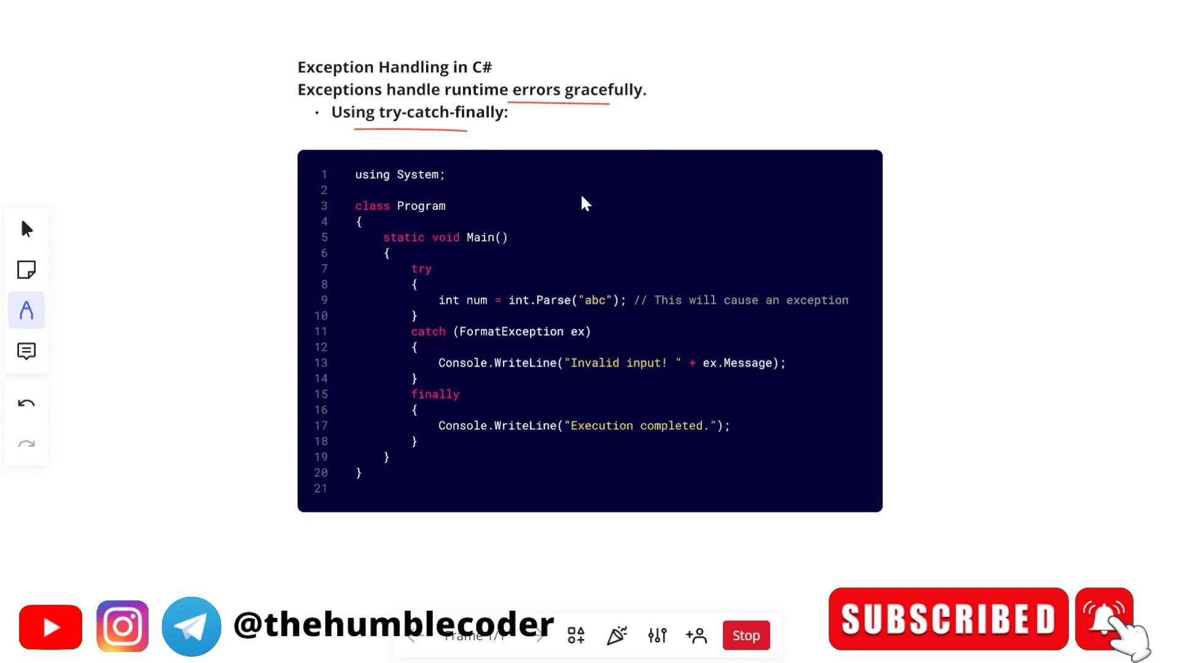
mouse_move(537, 254)
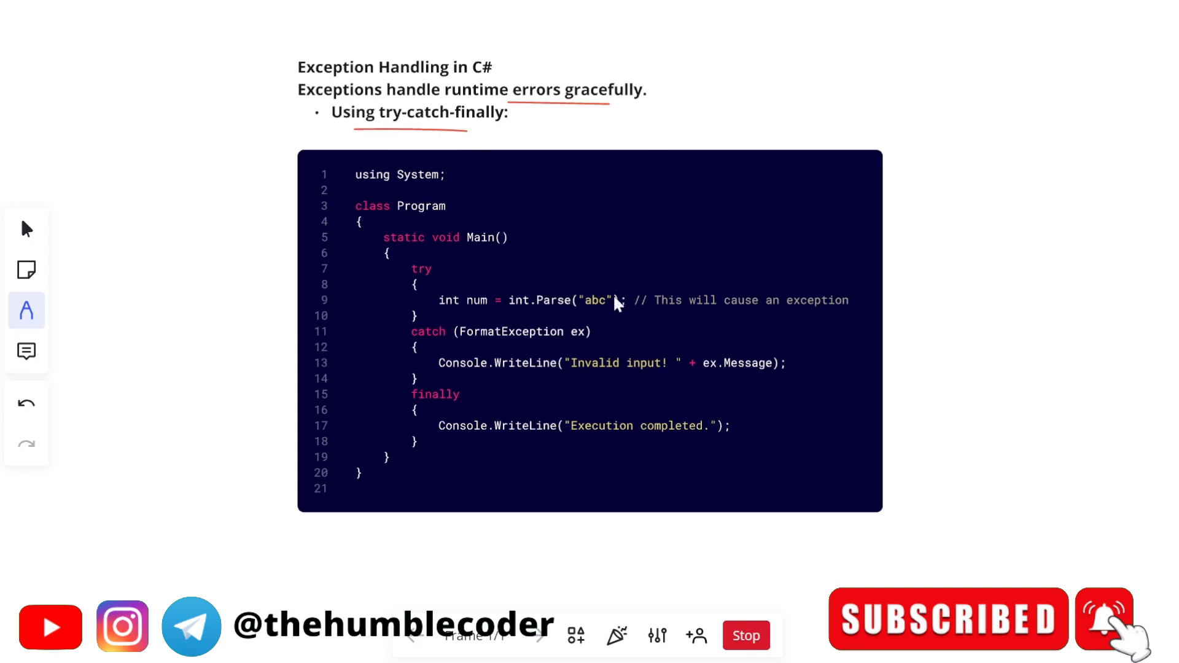
mouse_move(586, 323)
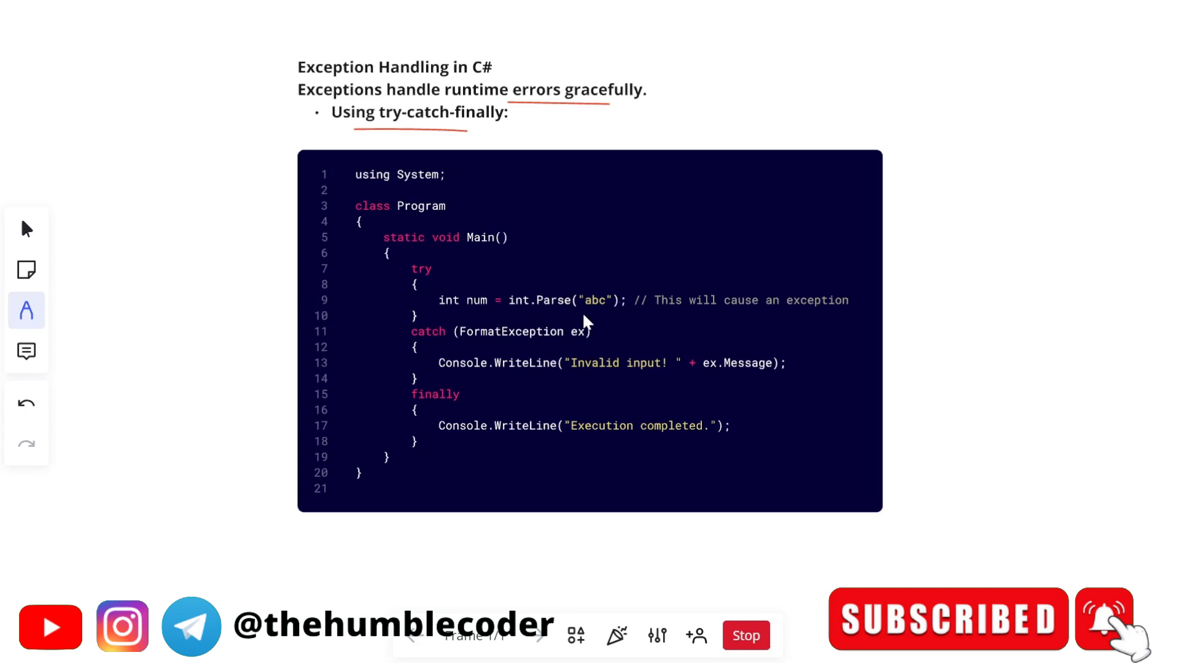
mouse_move(505, 318)
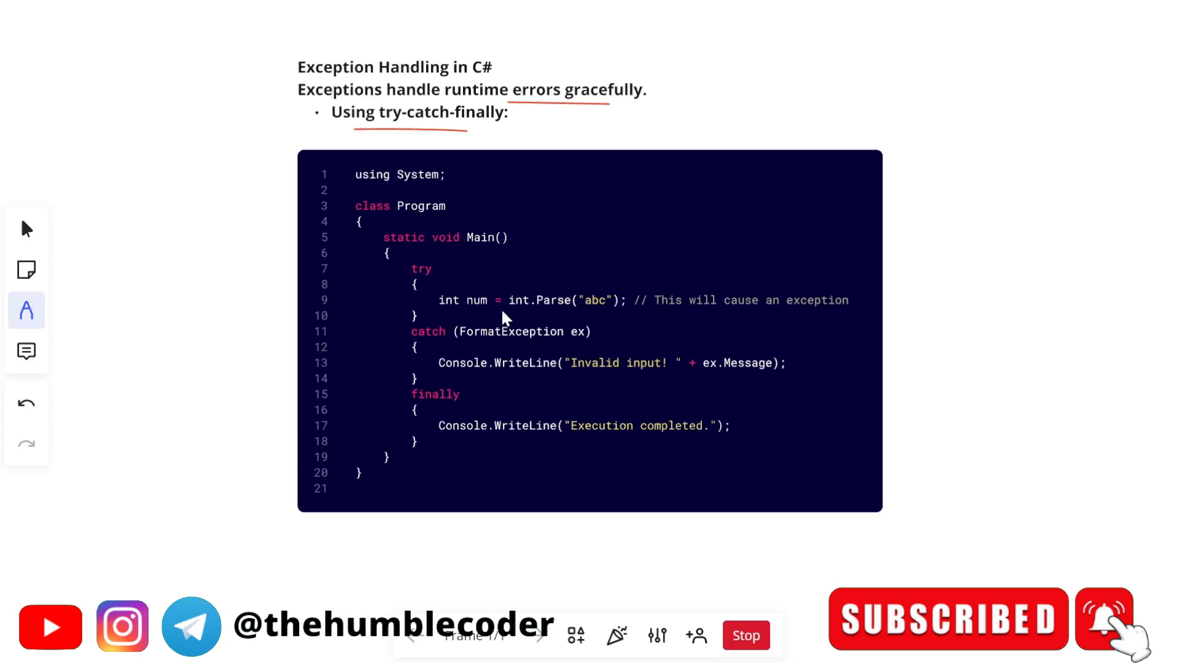
mouse_move(693, 323)
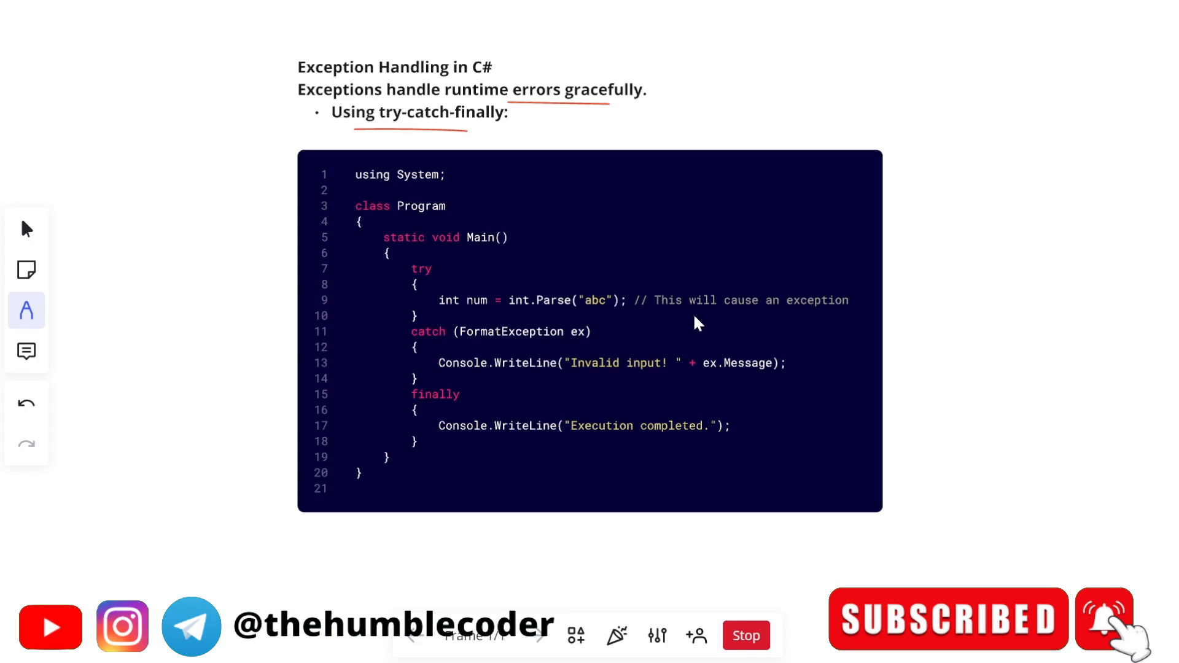
mouse_move(547, 332)
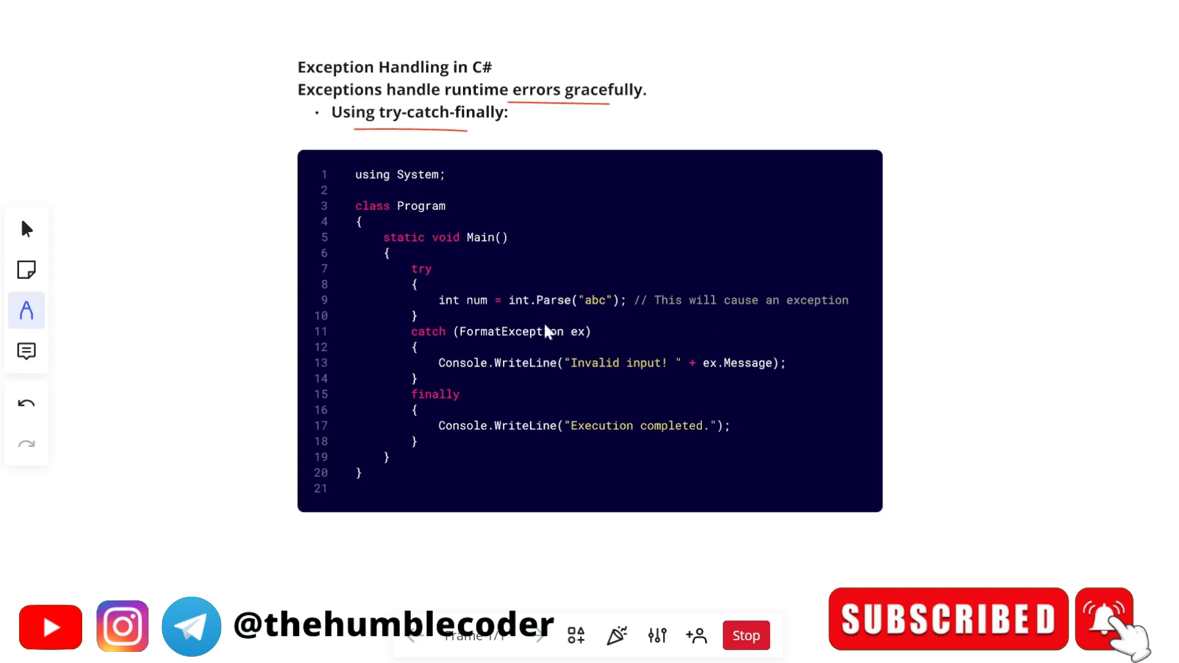
mouse_move(559, 340)
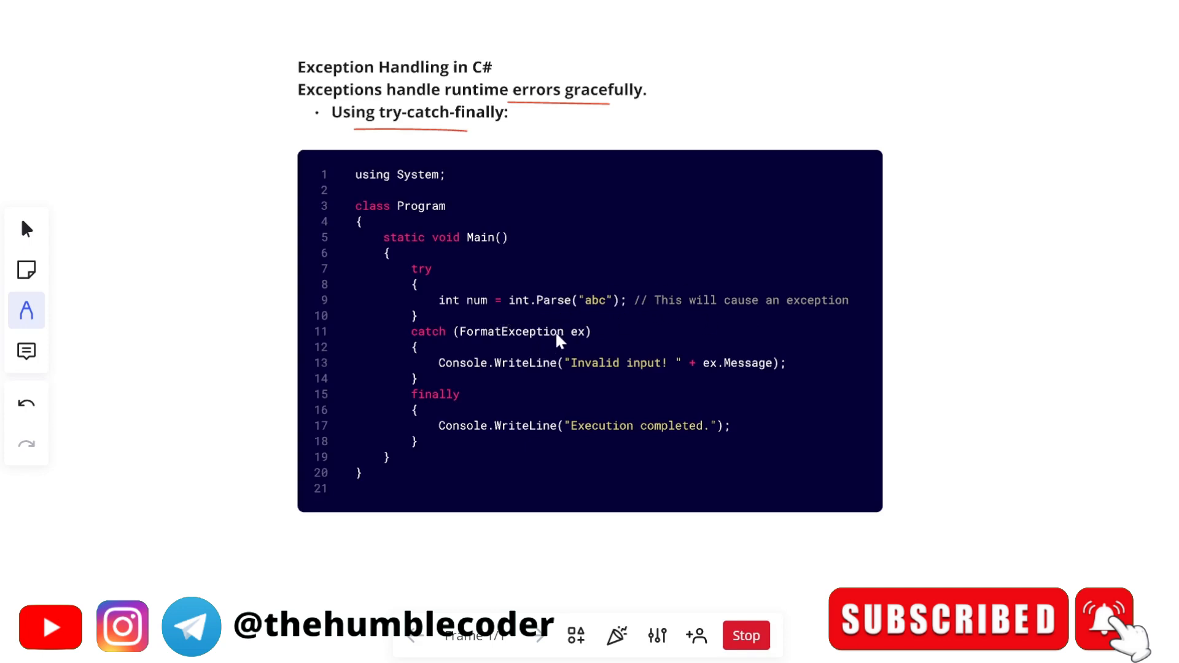
mouse_move(776, 367)
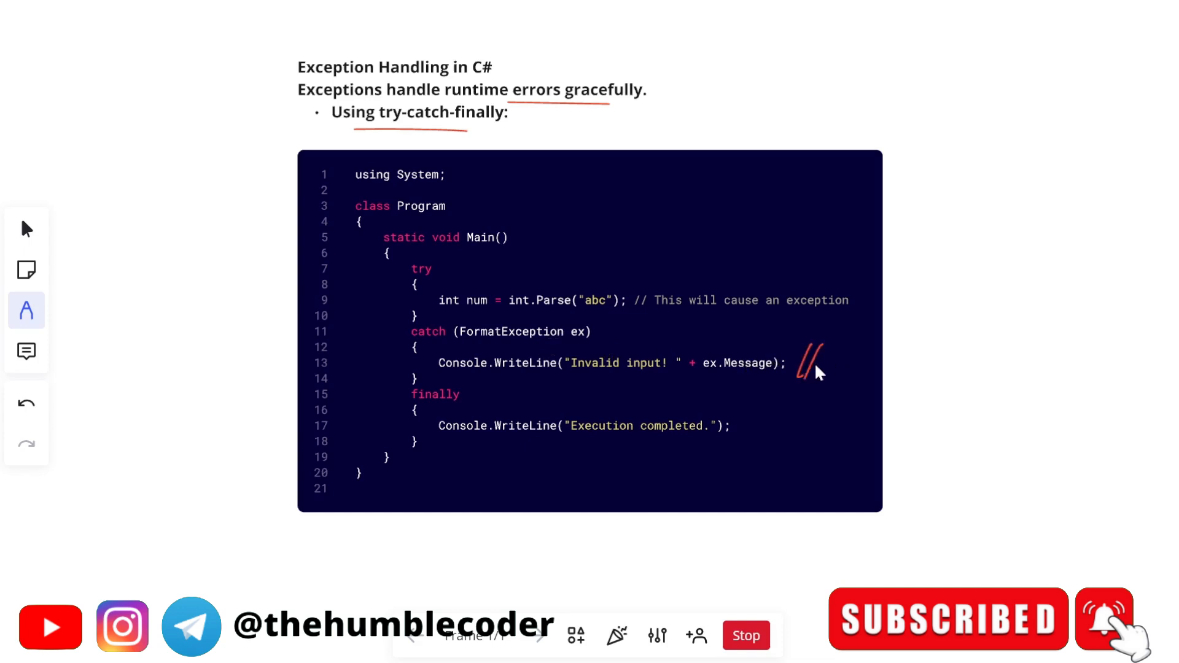
- Handwrite '//Handling incorrect i/p' beside the catch WriteLine and tick the finally output line
drag(823, 357, 913, 357)
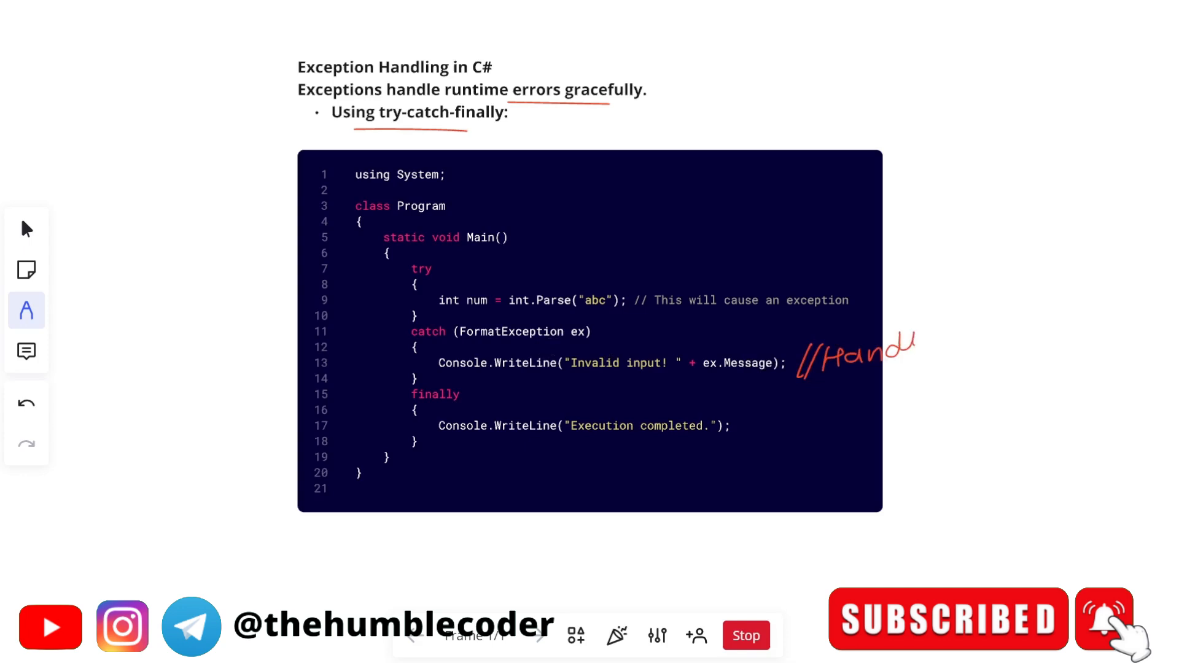
drag(865, 349, 1045, 331)
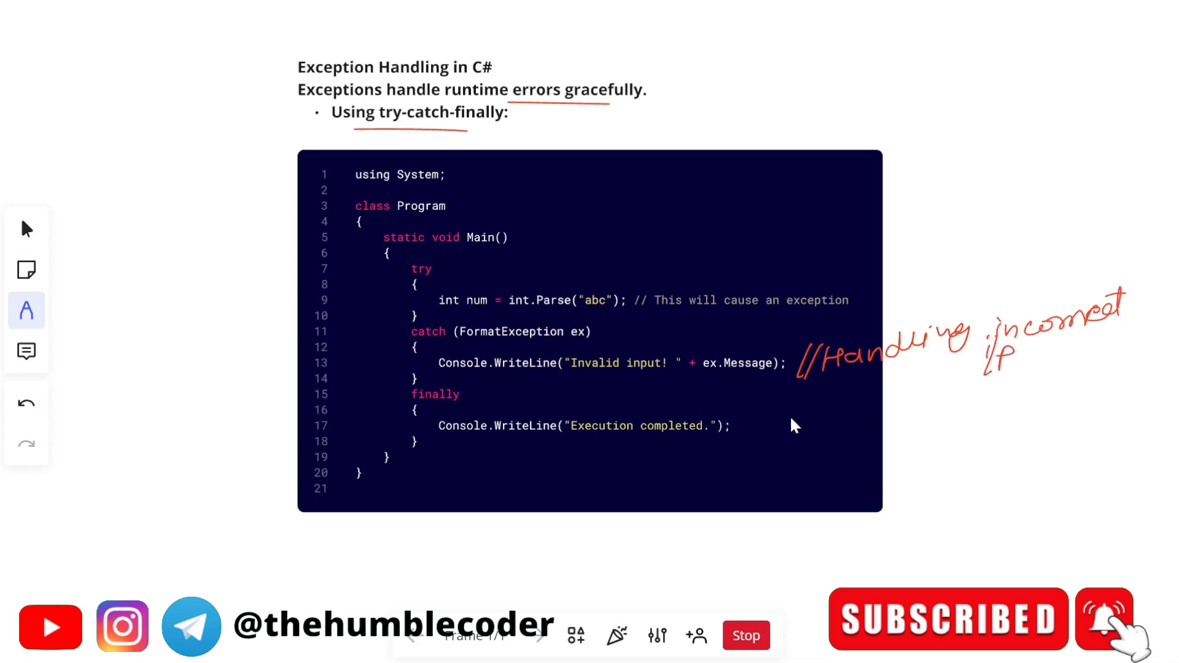
drag(726, 440, 775, 418)
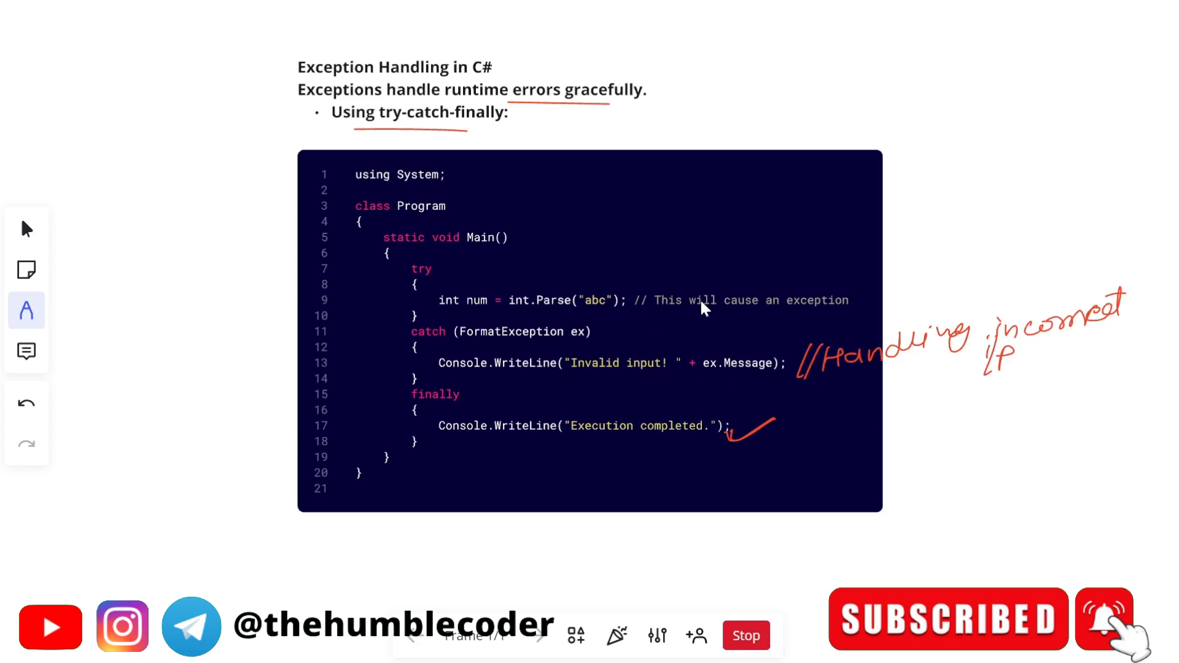
mouse_move(704, 471)
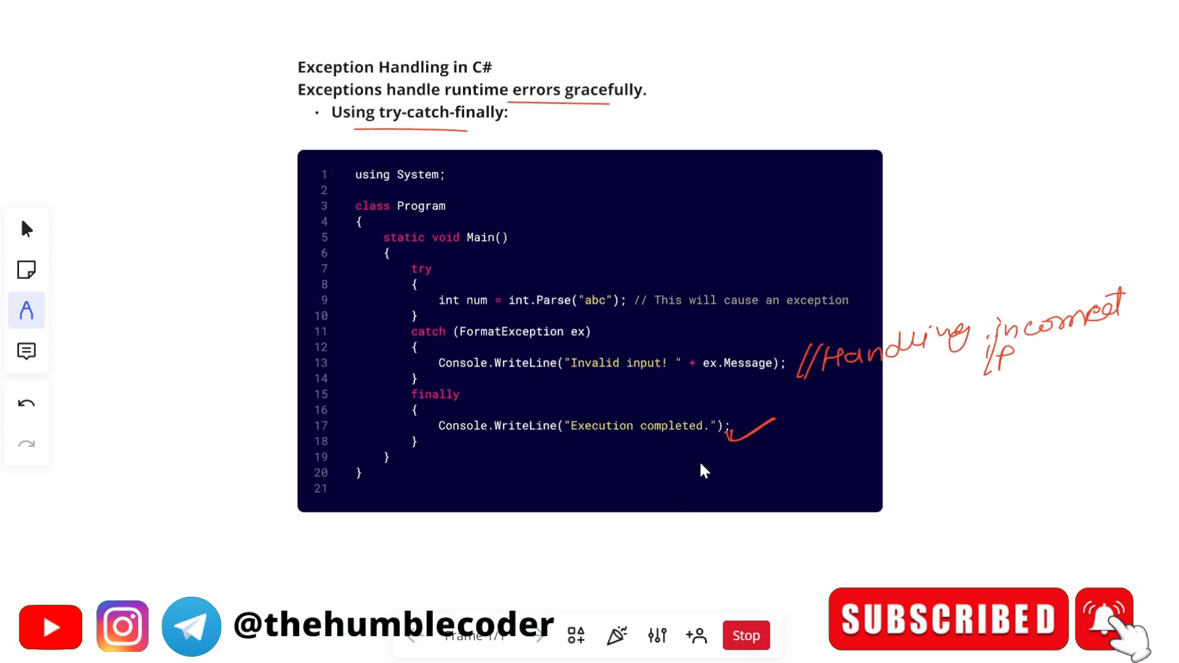
mouse_move(714, 448)
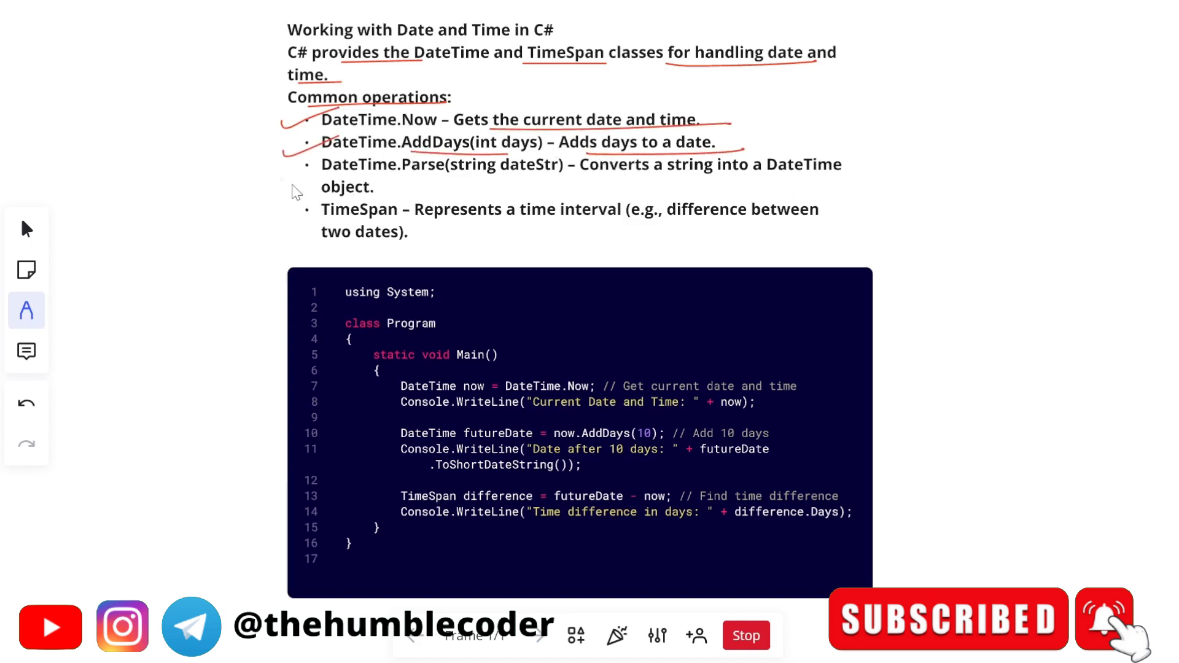
- Underline the DateTime.Parse bullet and the string conversion and TimeSpan descriptions in red
drag(301, 170, 474, 173)
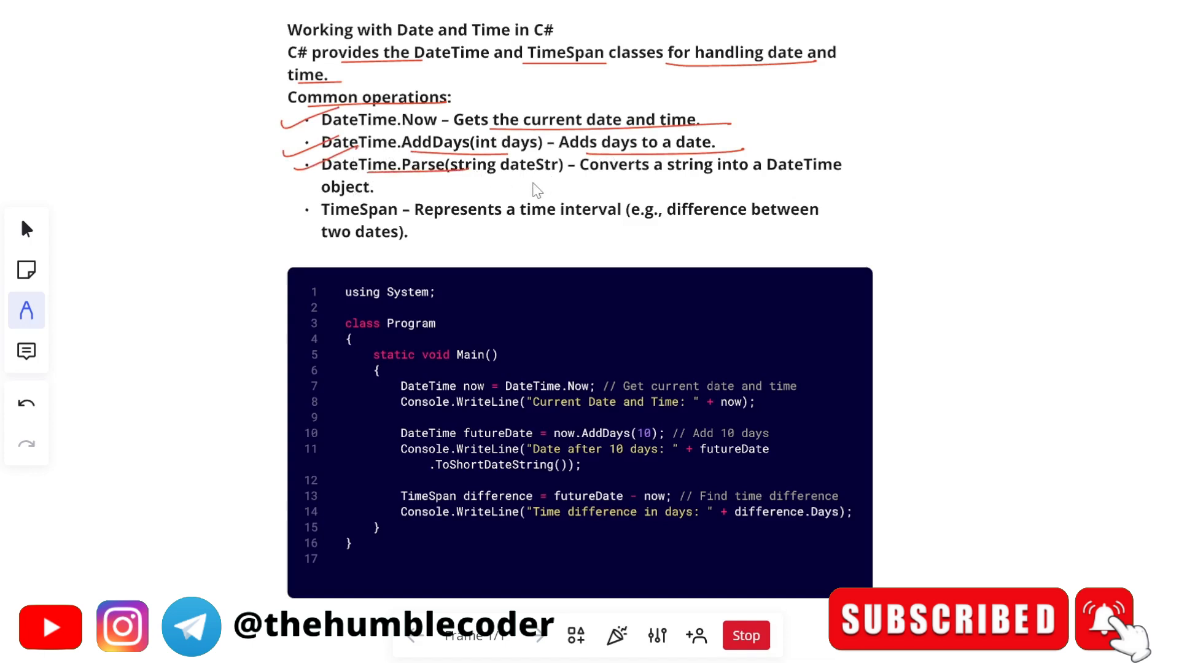
drag(583, 177, 872, 175)
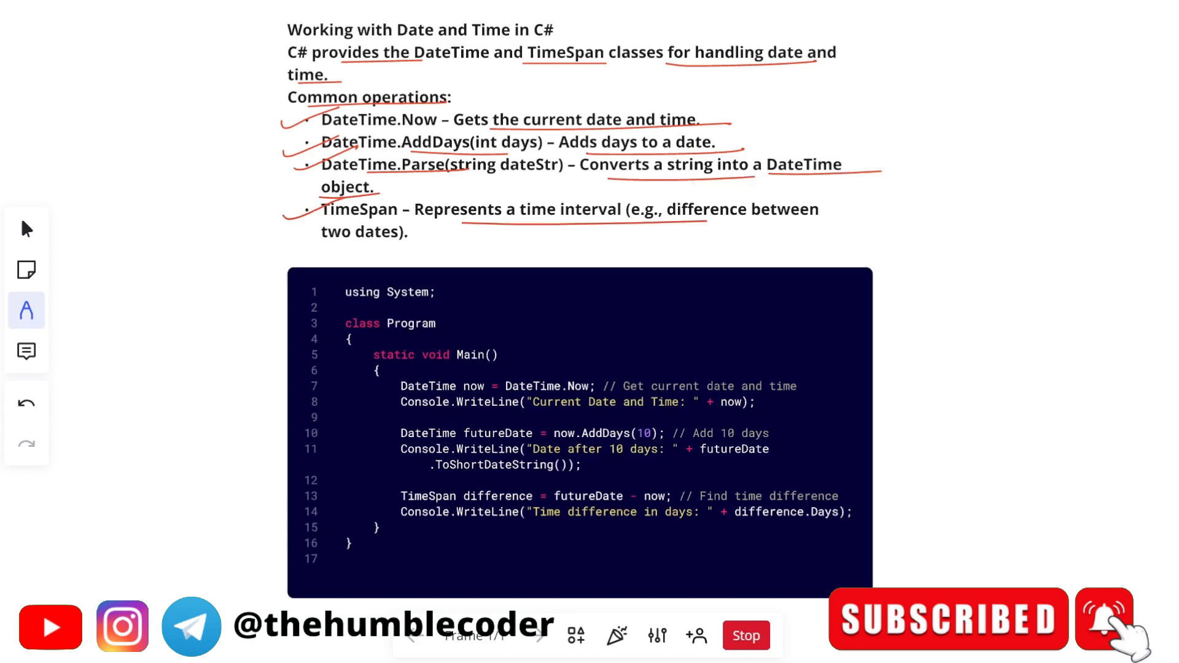
mouse_move(407, 307)
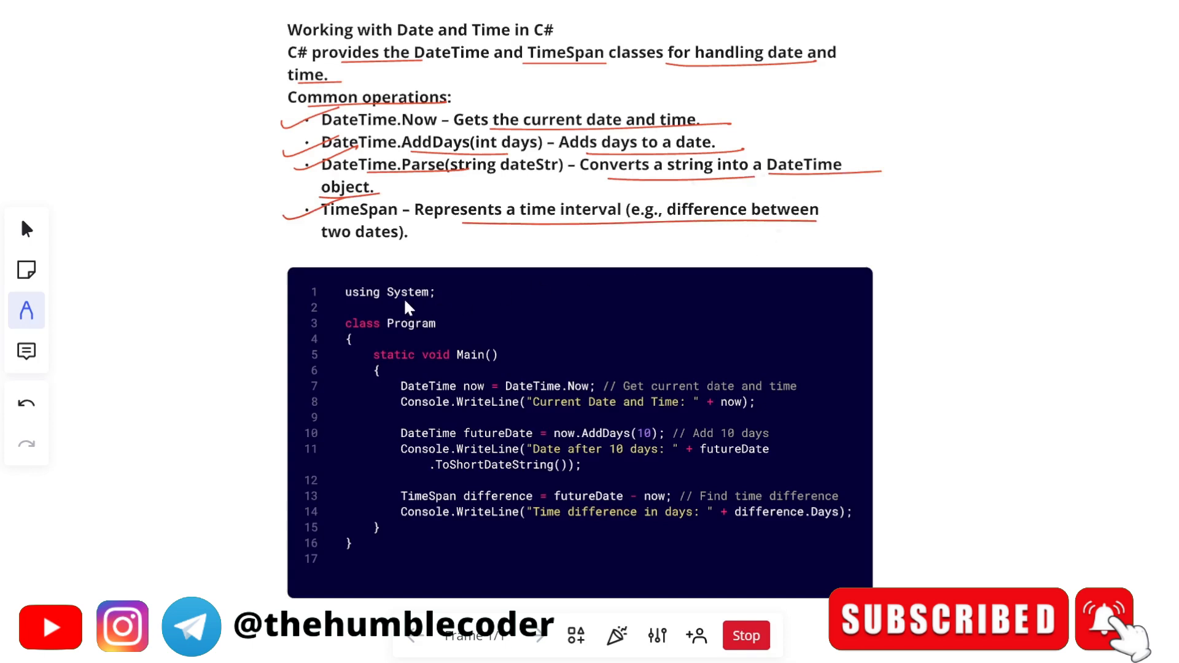
mouse_move(729, 392)
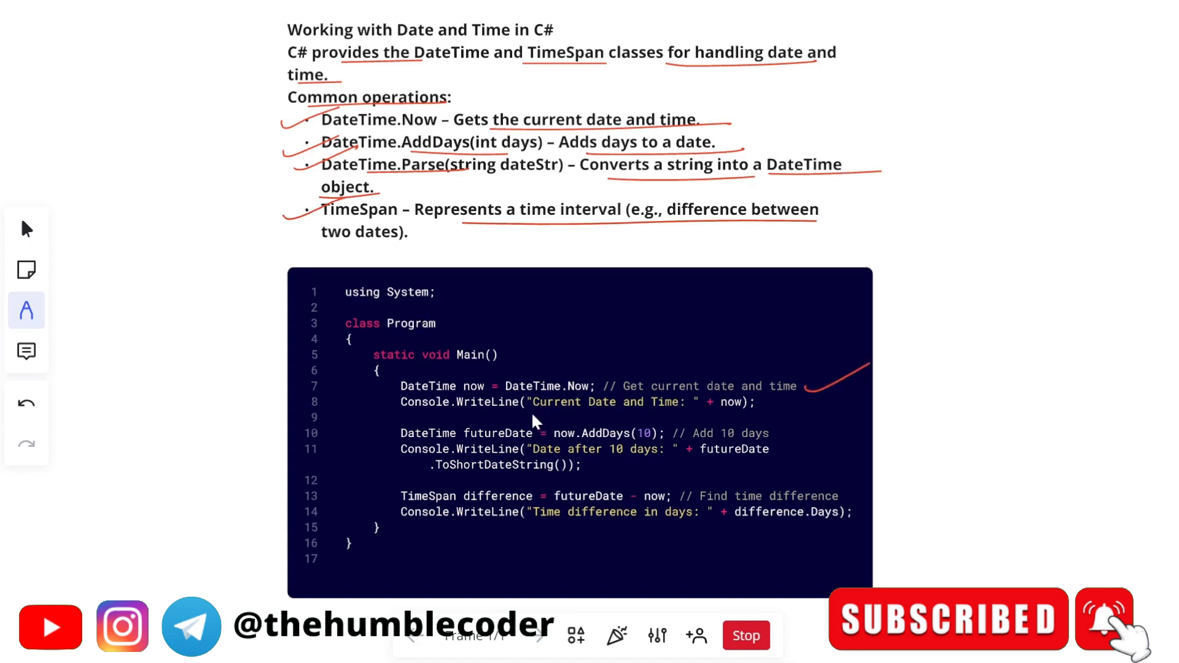
mouse_move(704, 415)
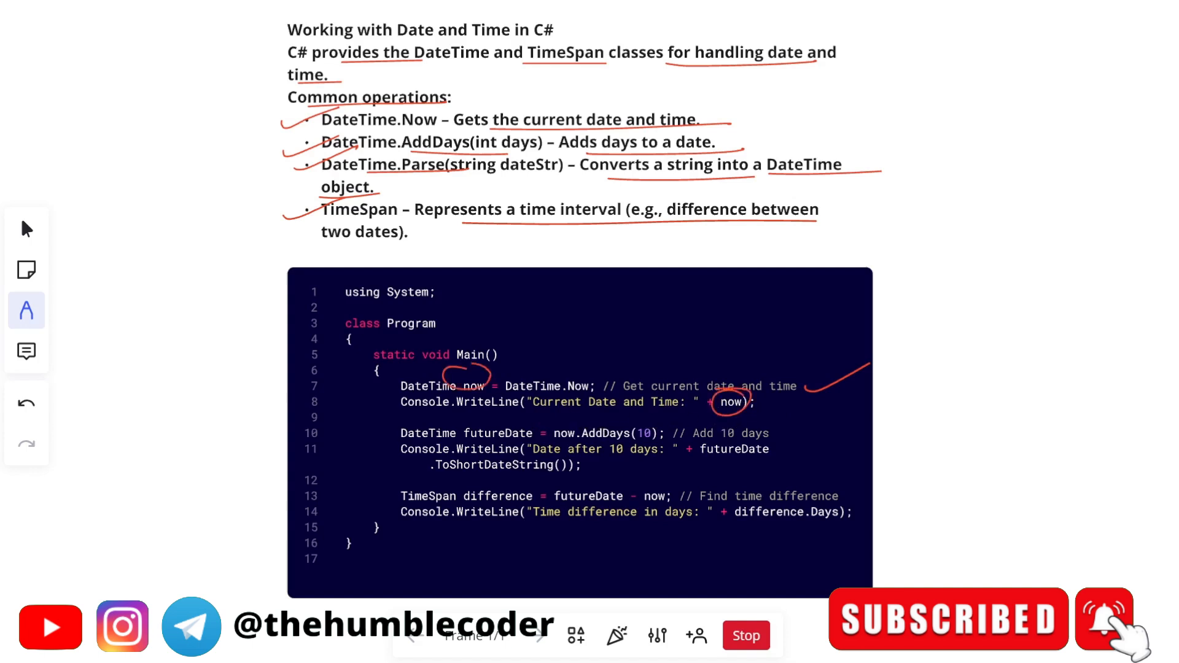
mouse_move(796, 455)
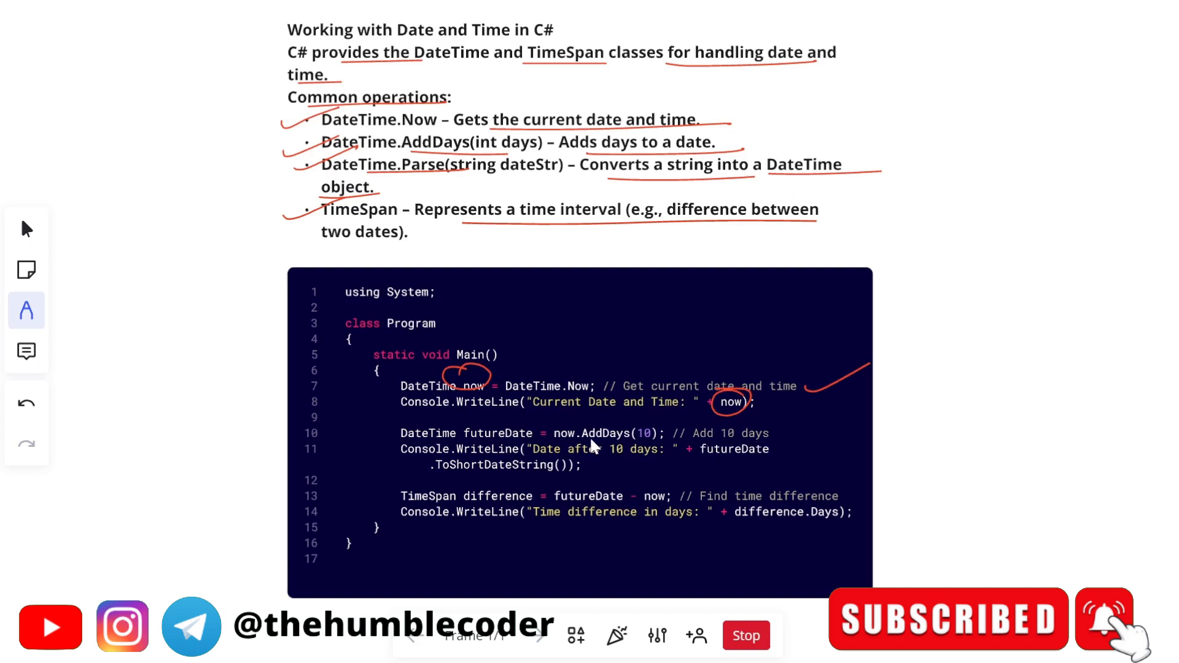
mouse_move(706, 508)
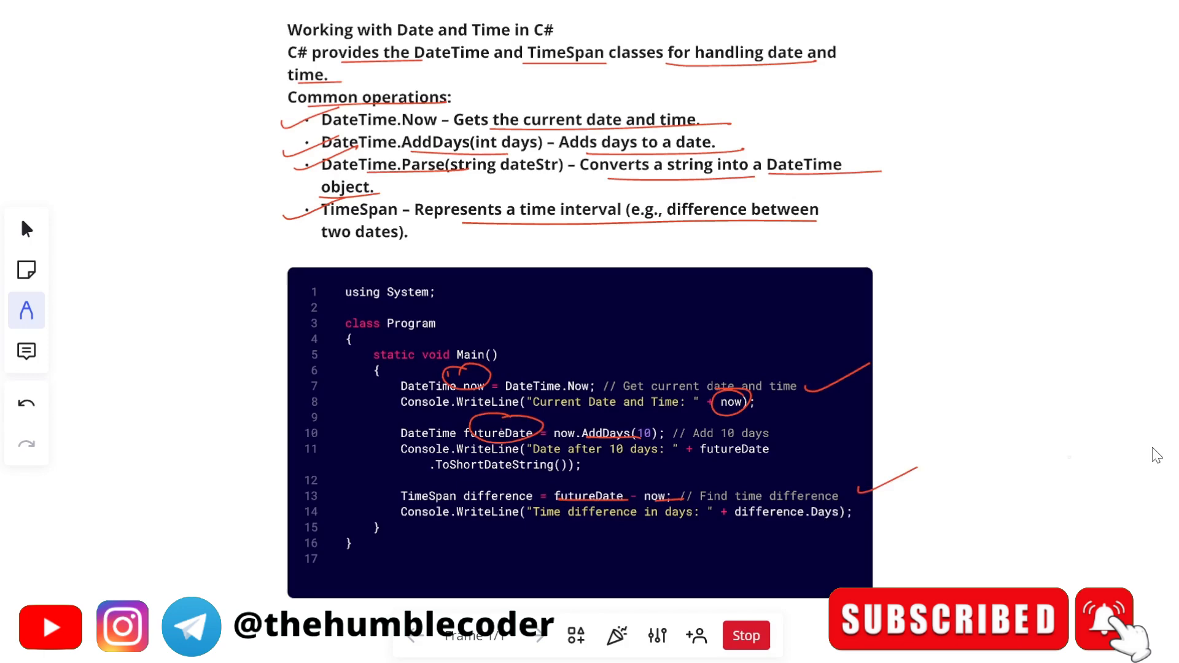
scroll(down, 3)
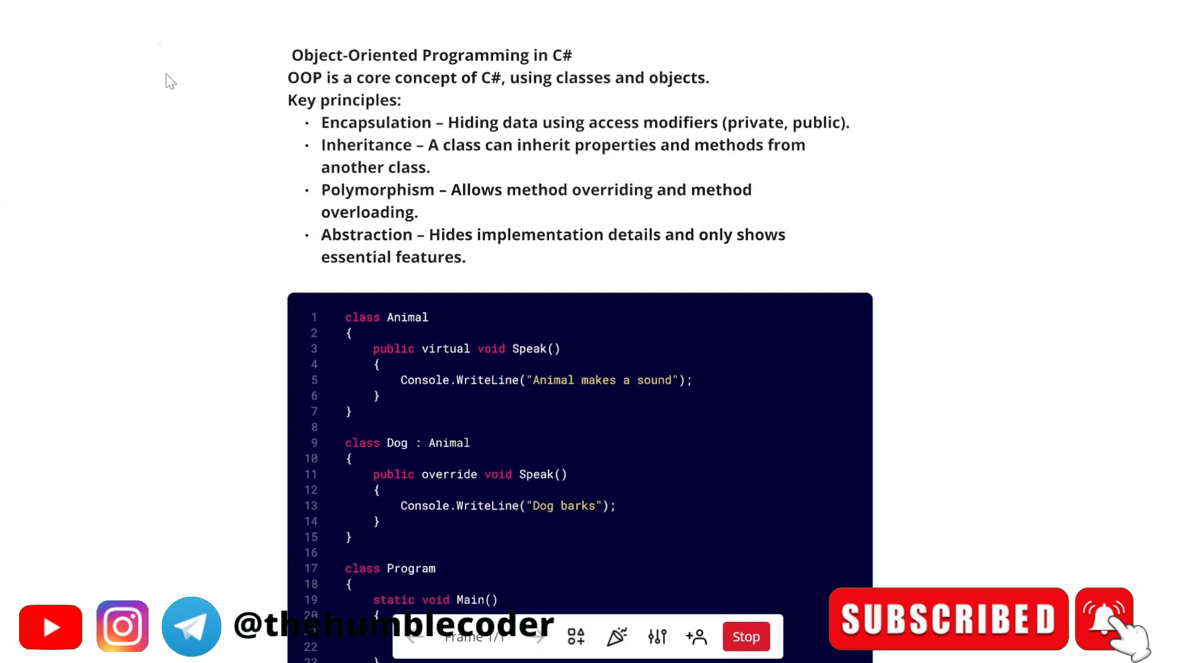
- Underline 'concept', 'classes' and 'objects' in the Object-Oriented Programming notes
click(25, 311)
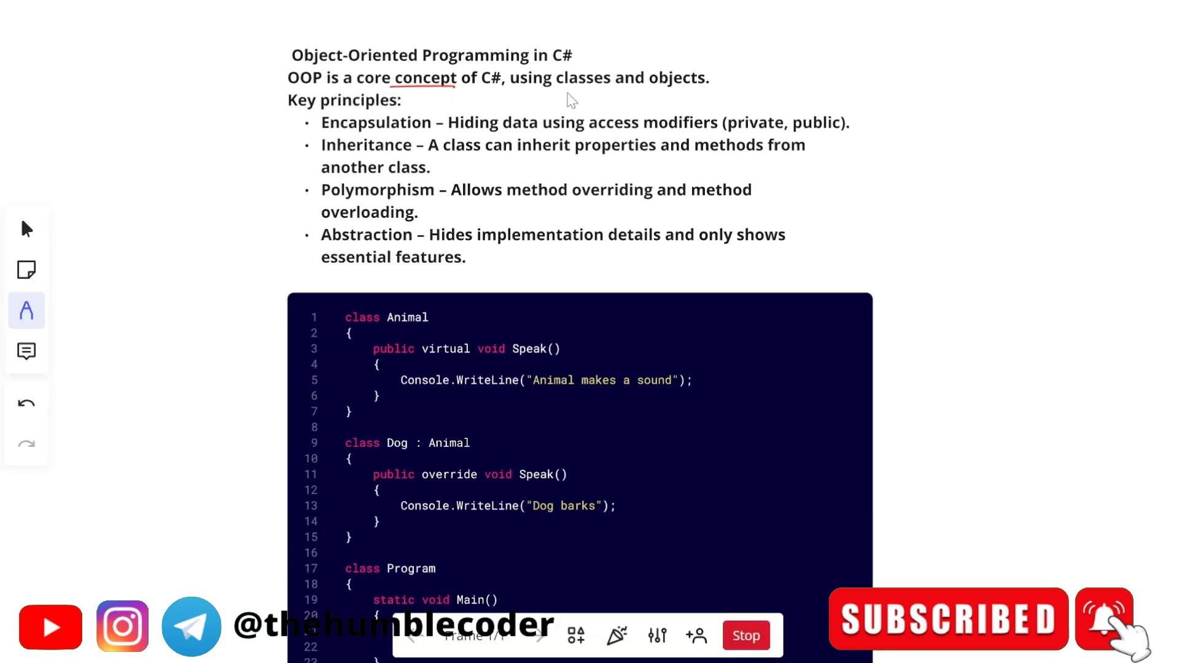
drag(543, 89, 704, 88)
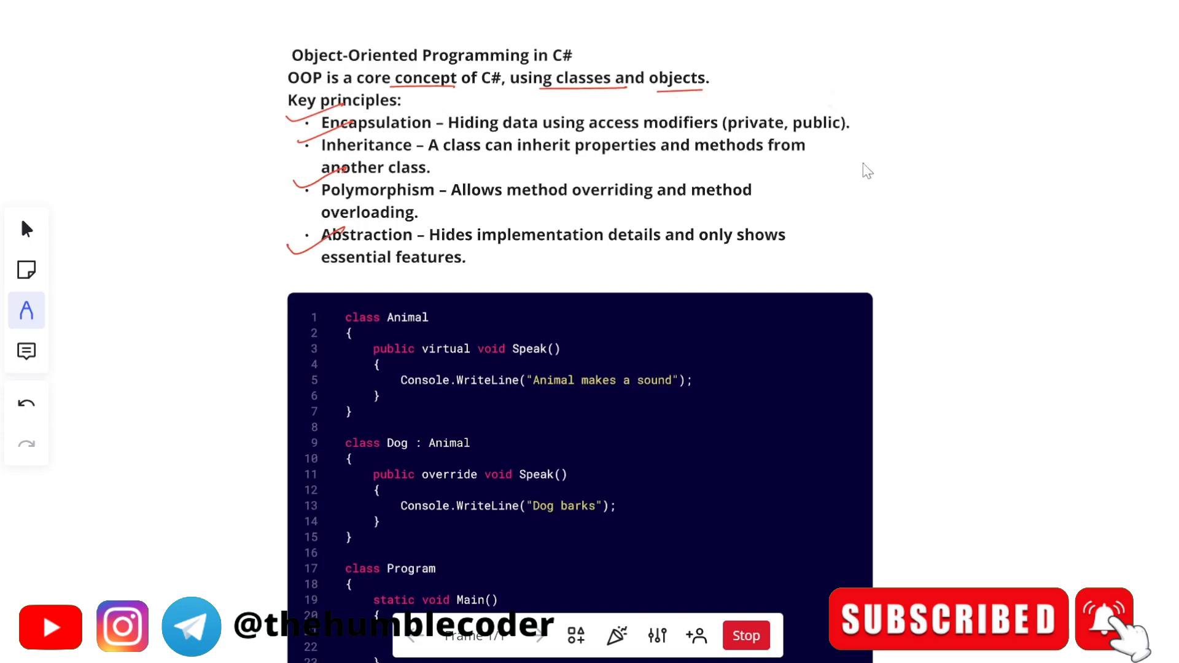
mouse_move(780, 218)
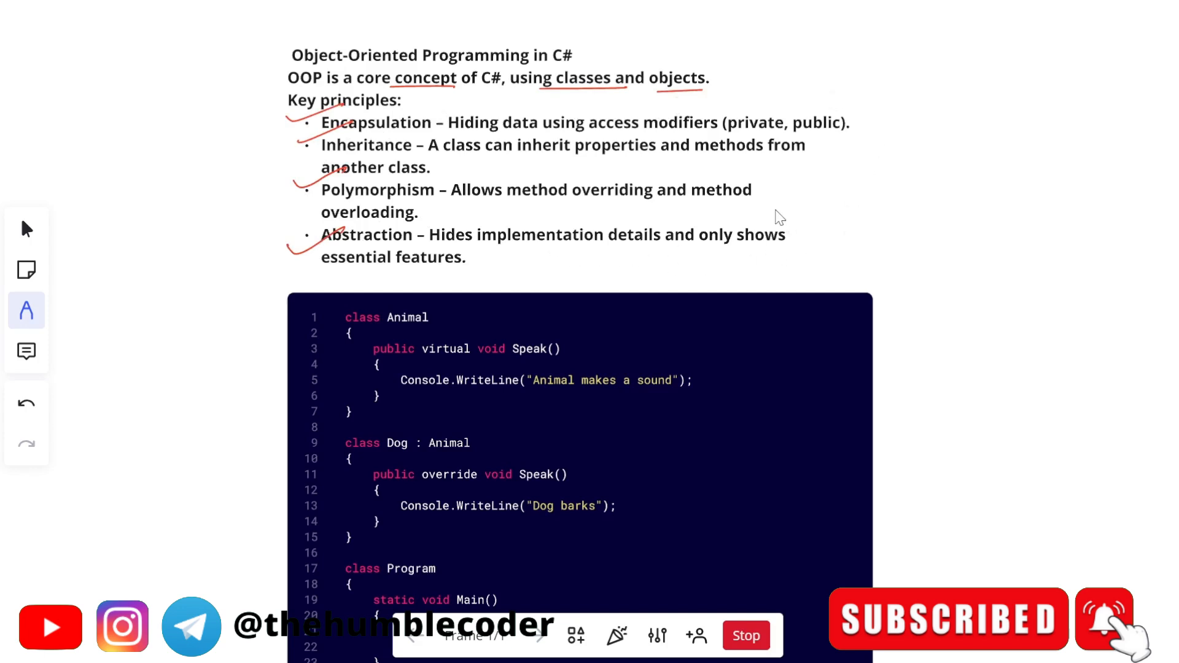
scroll(down, 3)
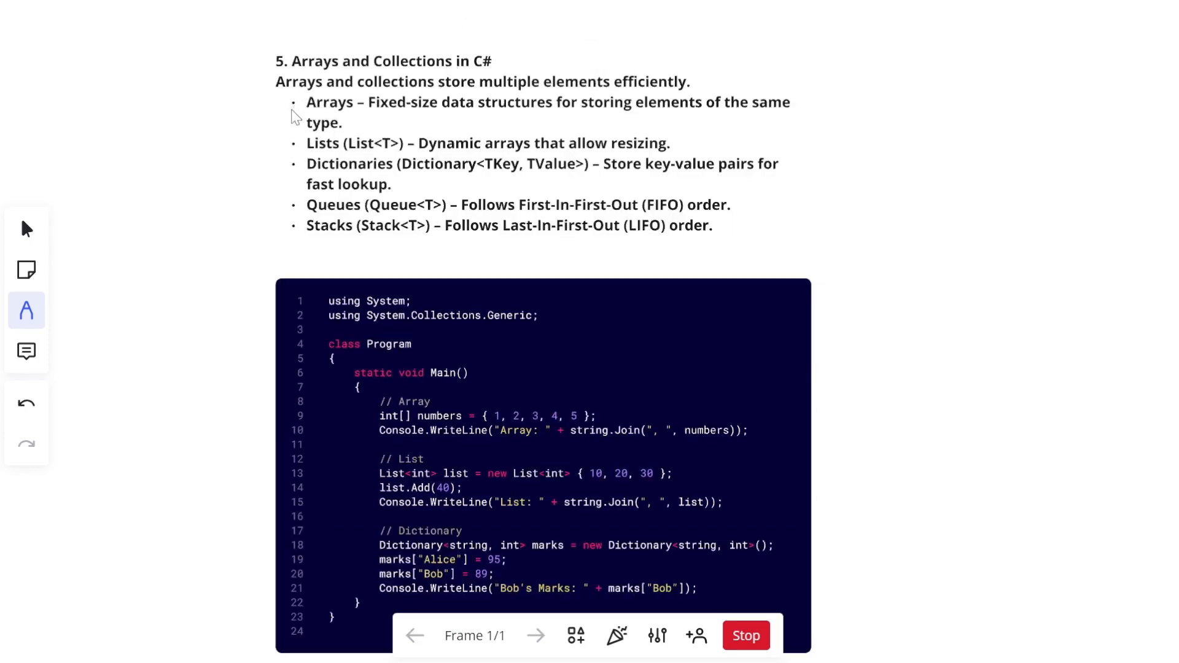
- Tick the Arrays and Lists bullets and underline the Arrays, Queues FIFO and Stacks LIFO descriptions
drag(280, 109, 308, 99)
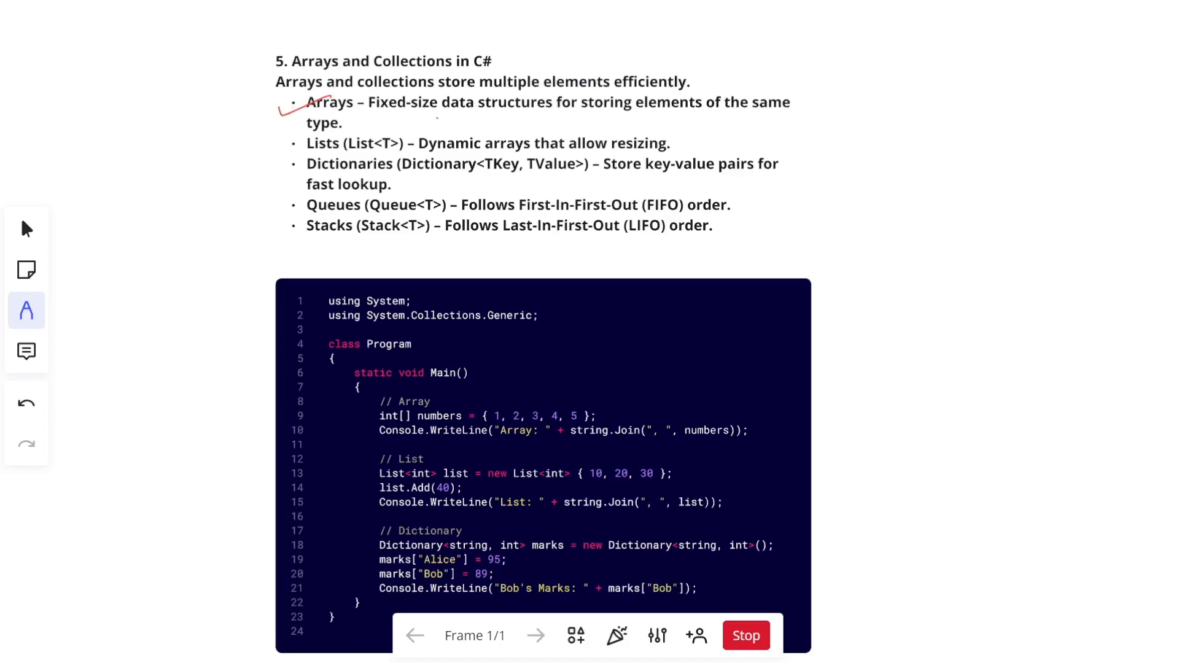
drag(436, 119, 812, 117)
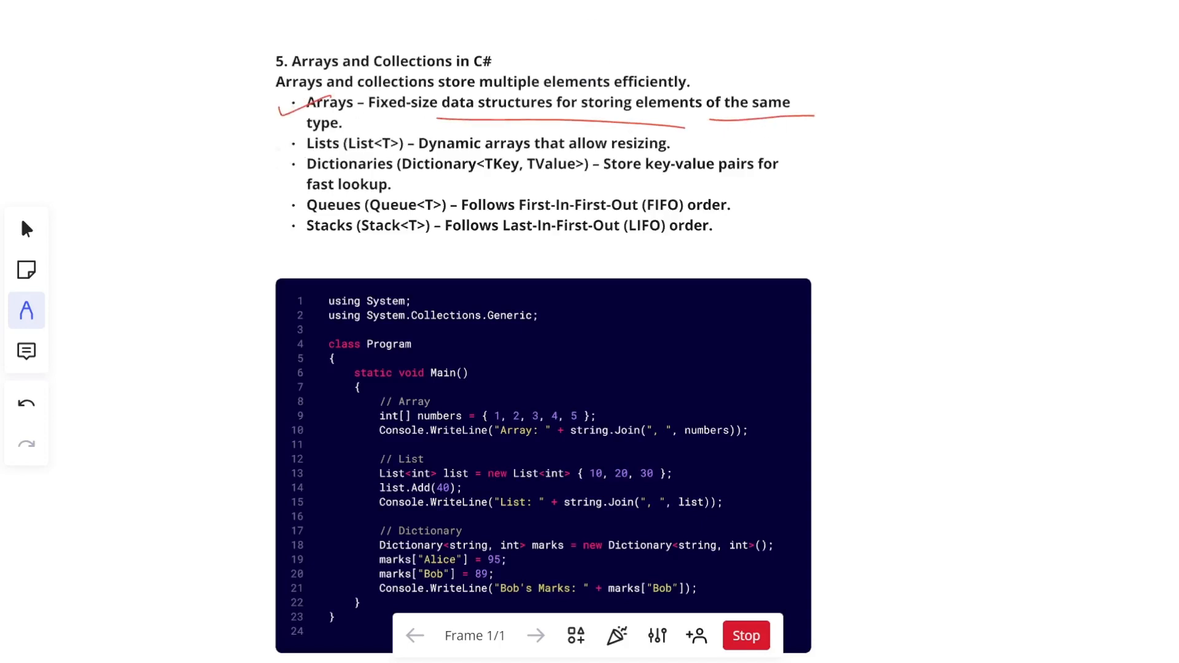
drag(476, 153, 699, 154)
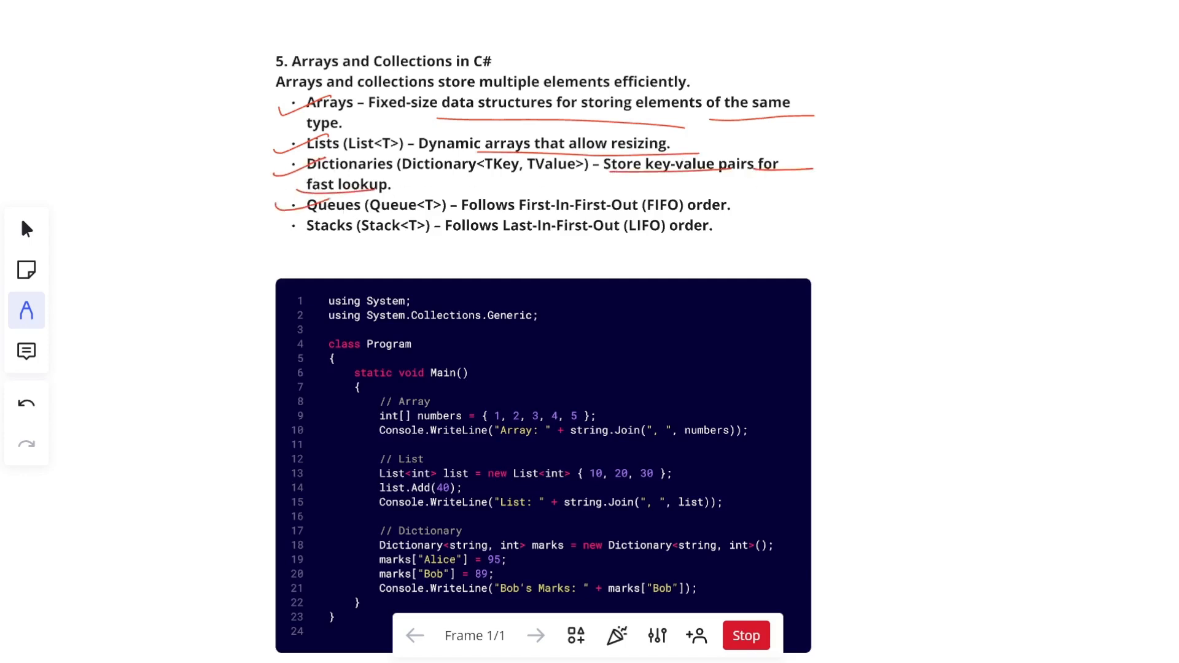
drag(511, 218, 726, 226)
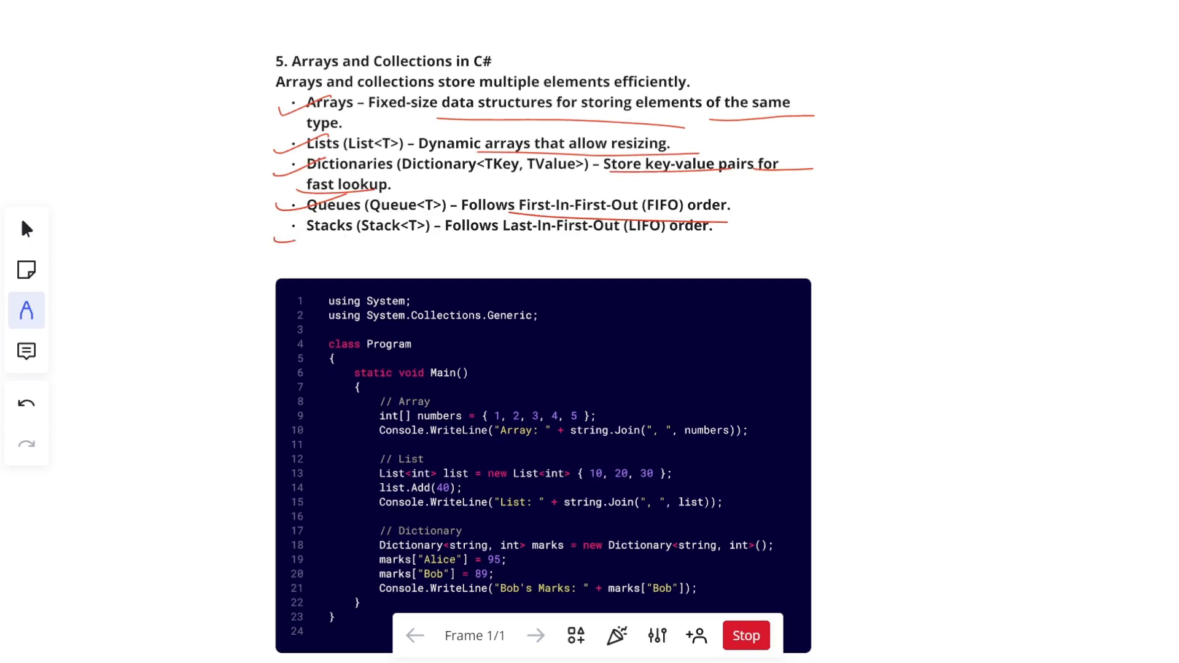
drag(515, 239, 789, 247)
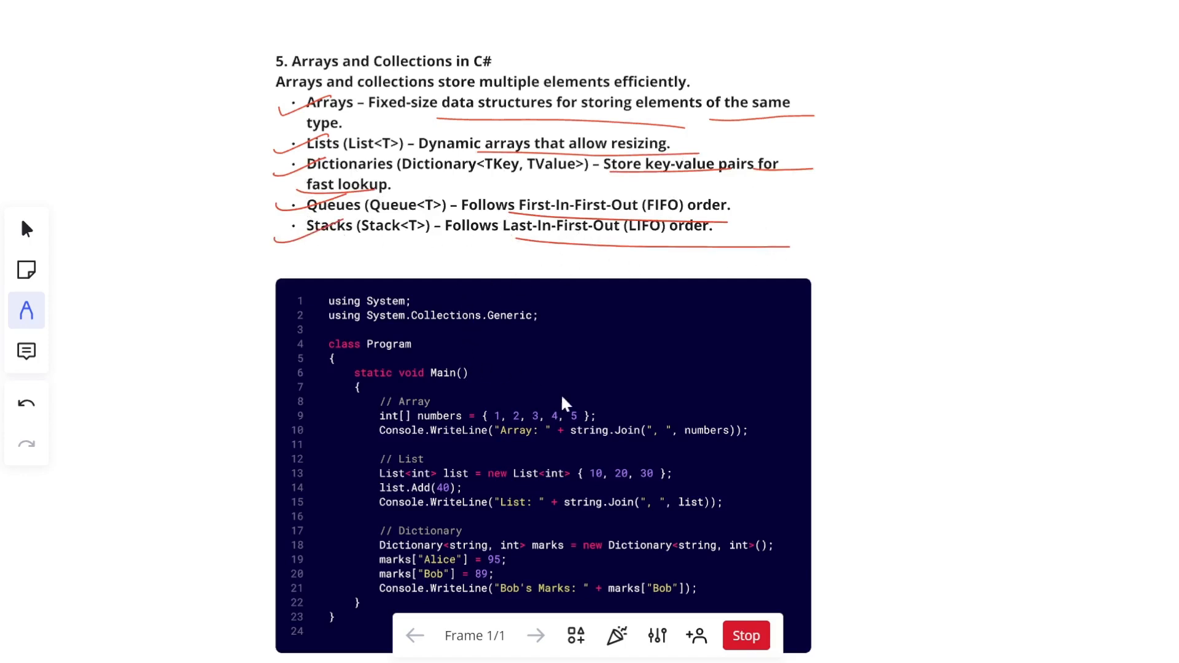
mouse_move(505, 382)
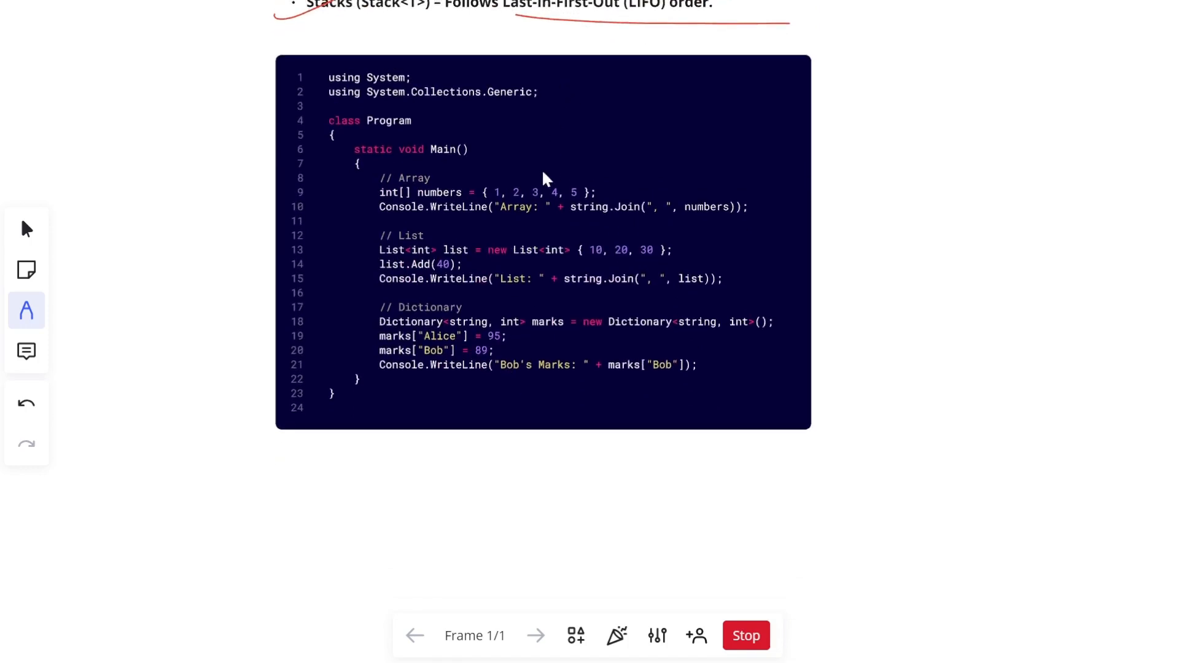
mouse_move(452, 213)
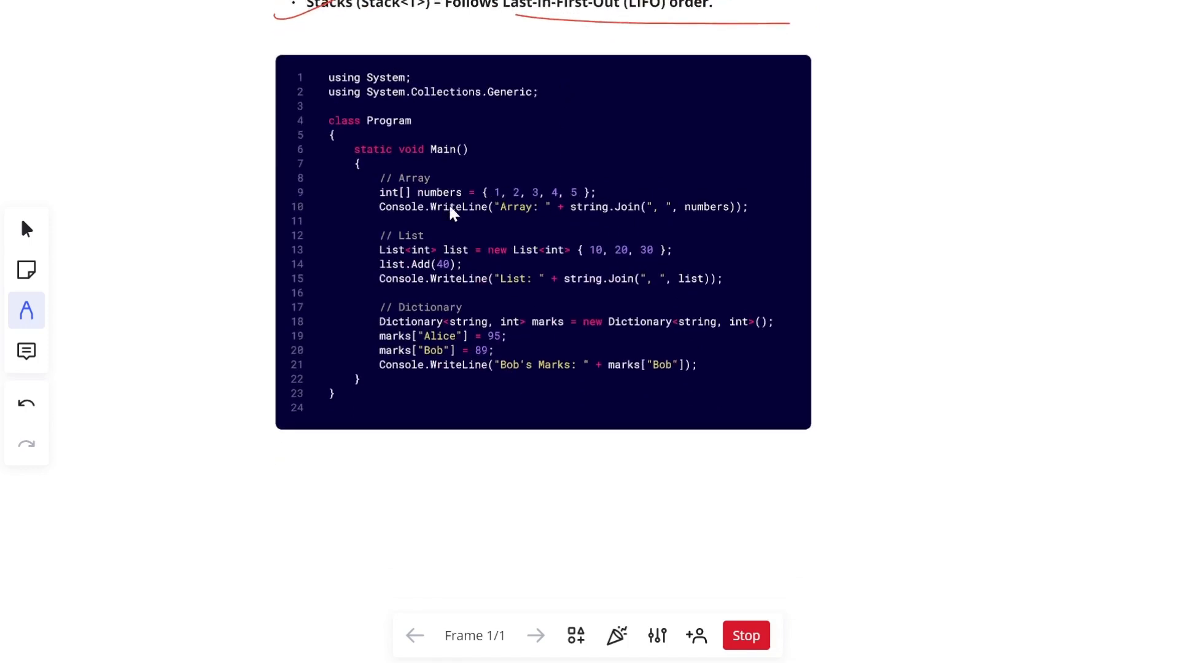
mouse_move(504, 225)
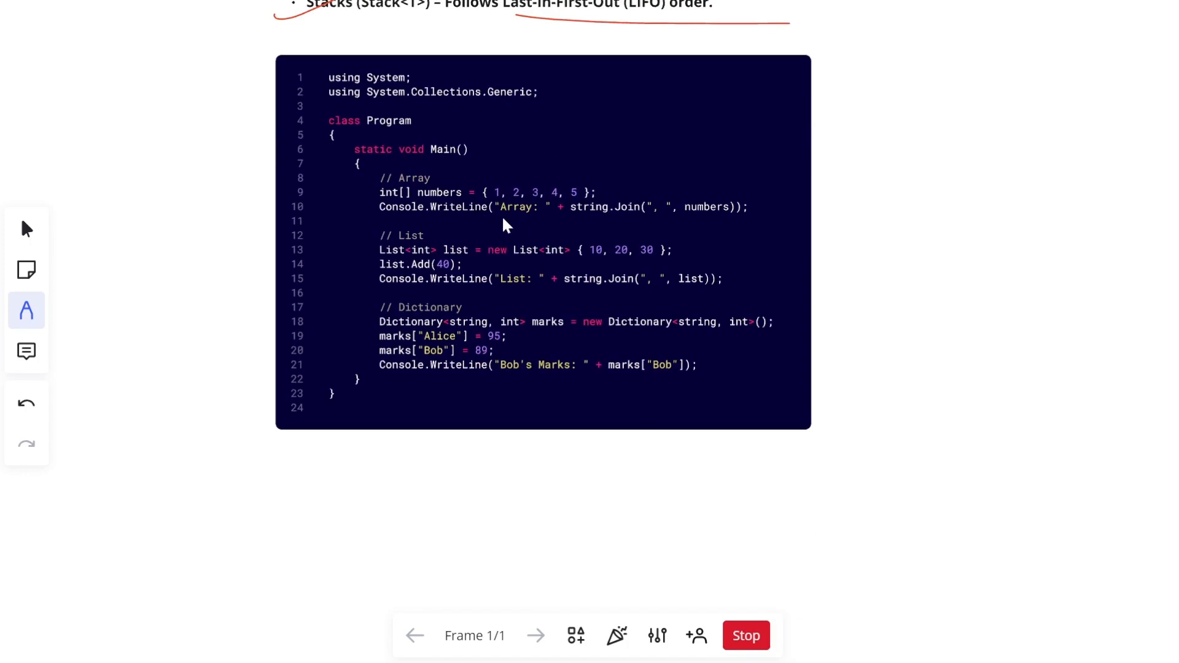
- Underline the string.Join calls on the array and list output lines and circle the "Bob" key
drag(497, 218, 737, 218)
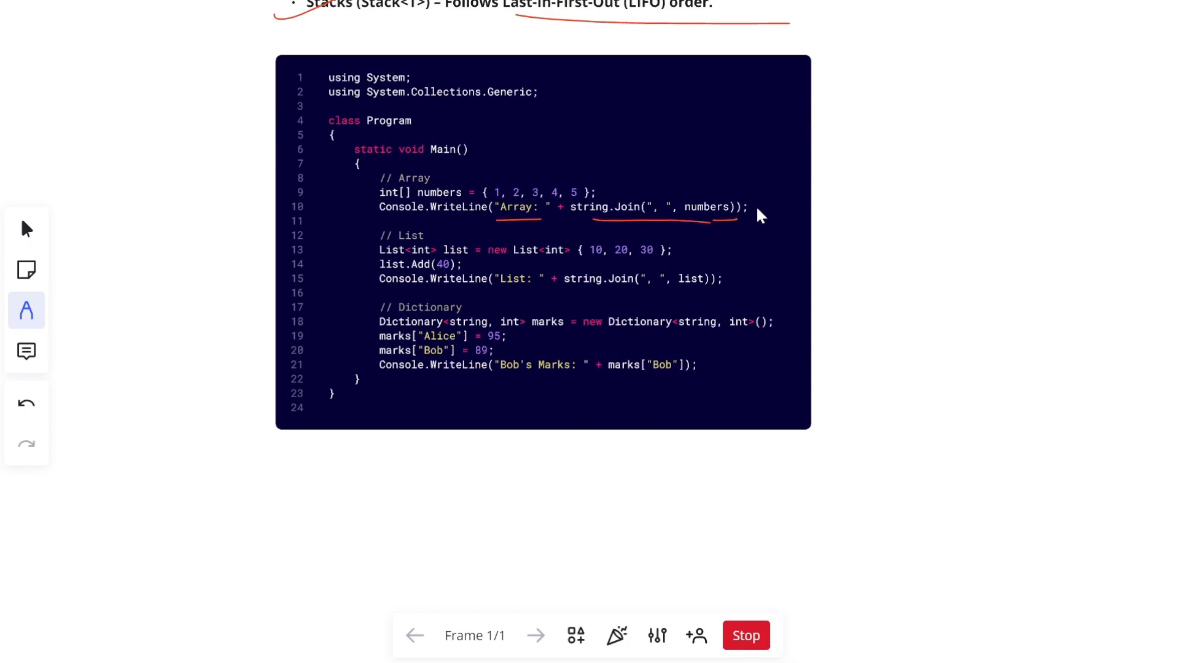
mouse_move(673, 262)
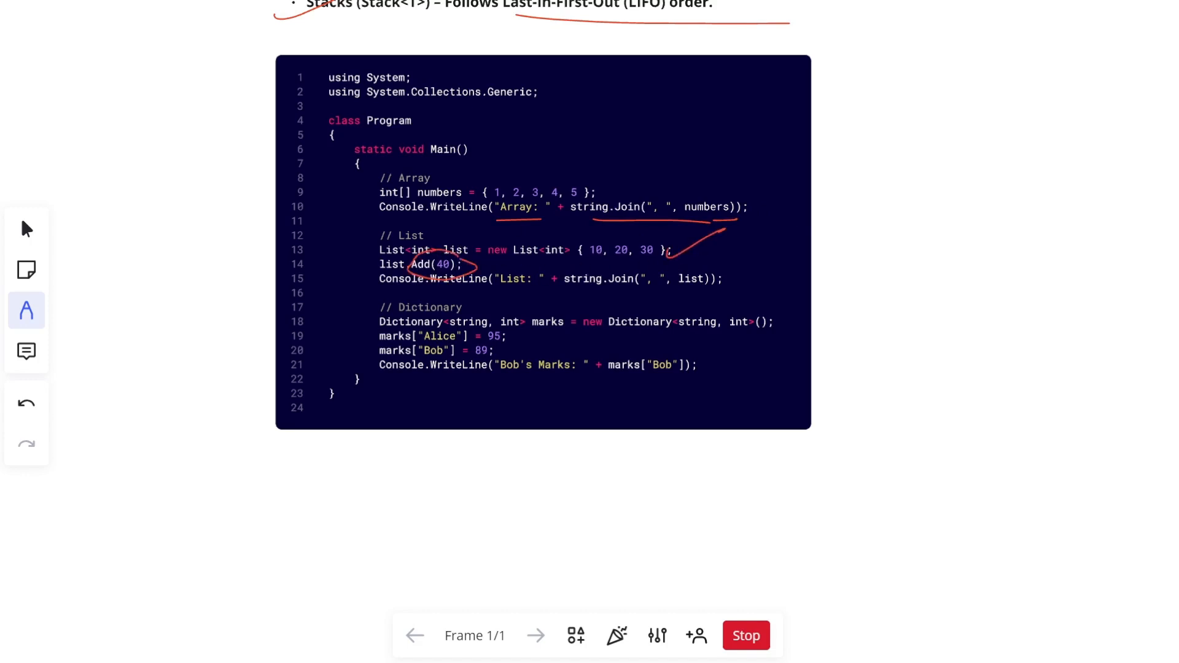
drag(718, 295, 787, 274)
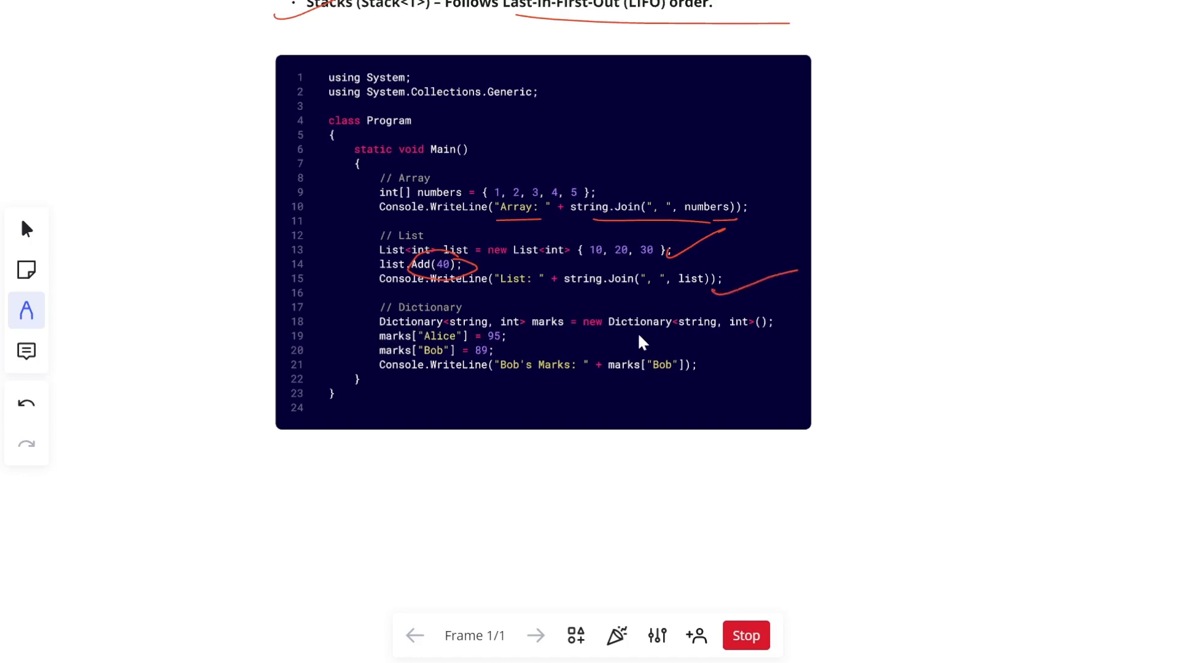
mouse_move(455, 350)
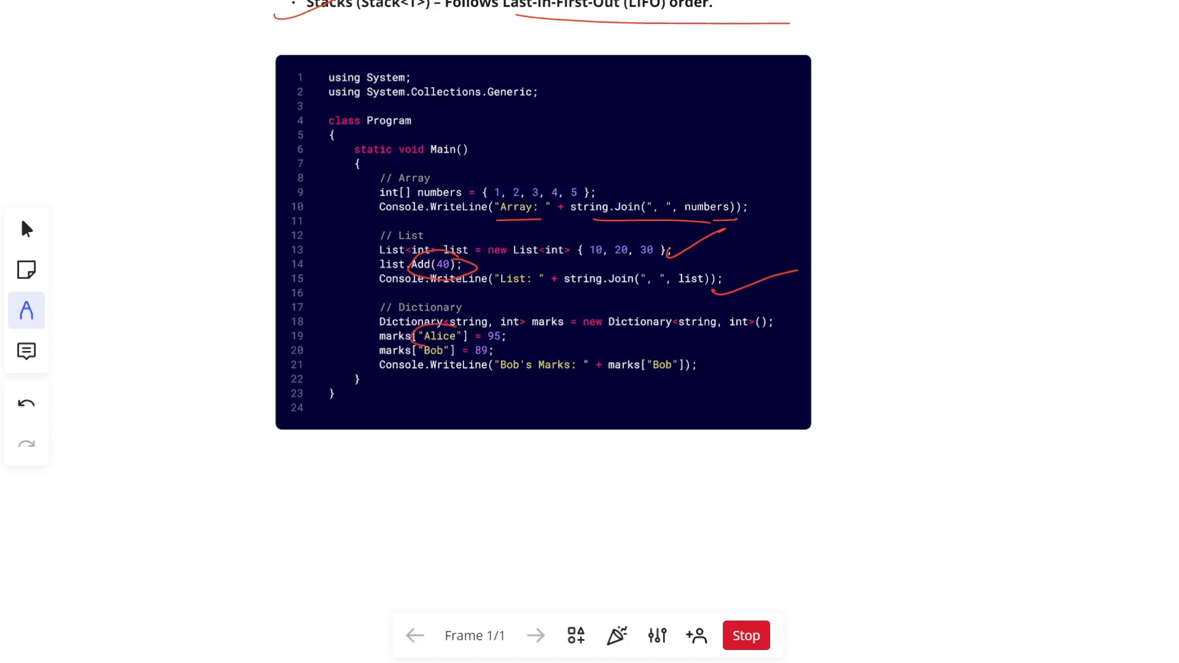
drag(421, 336, 452, 351)
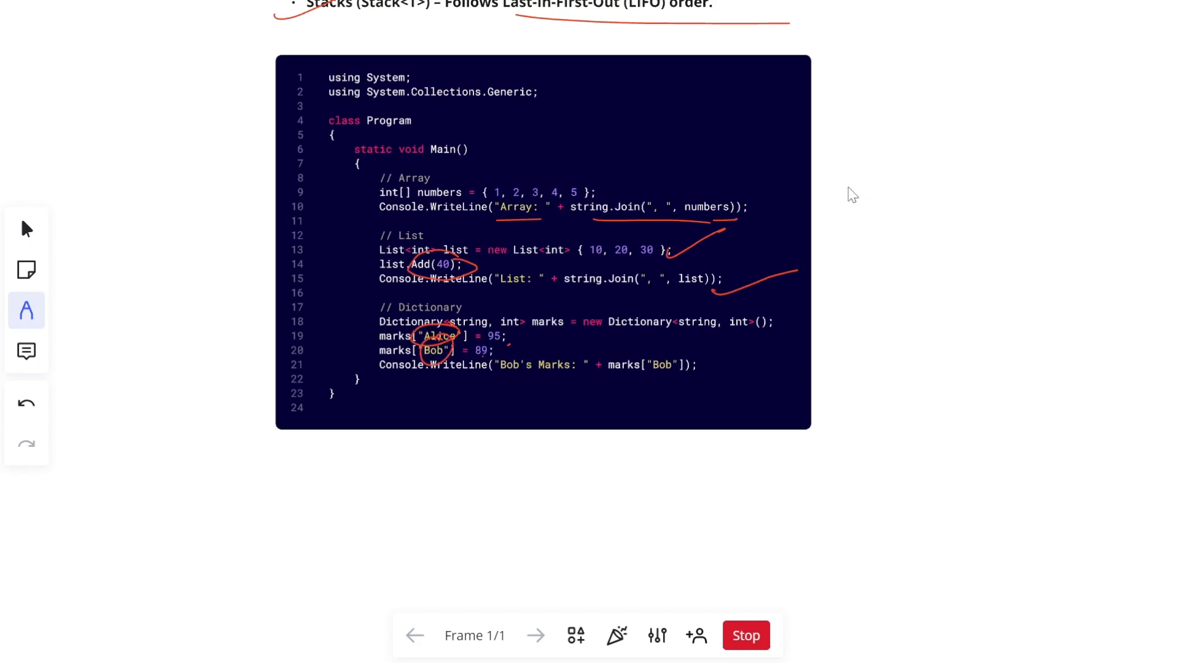
scroll(down, 3)
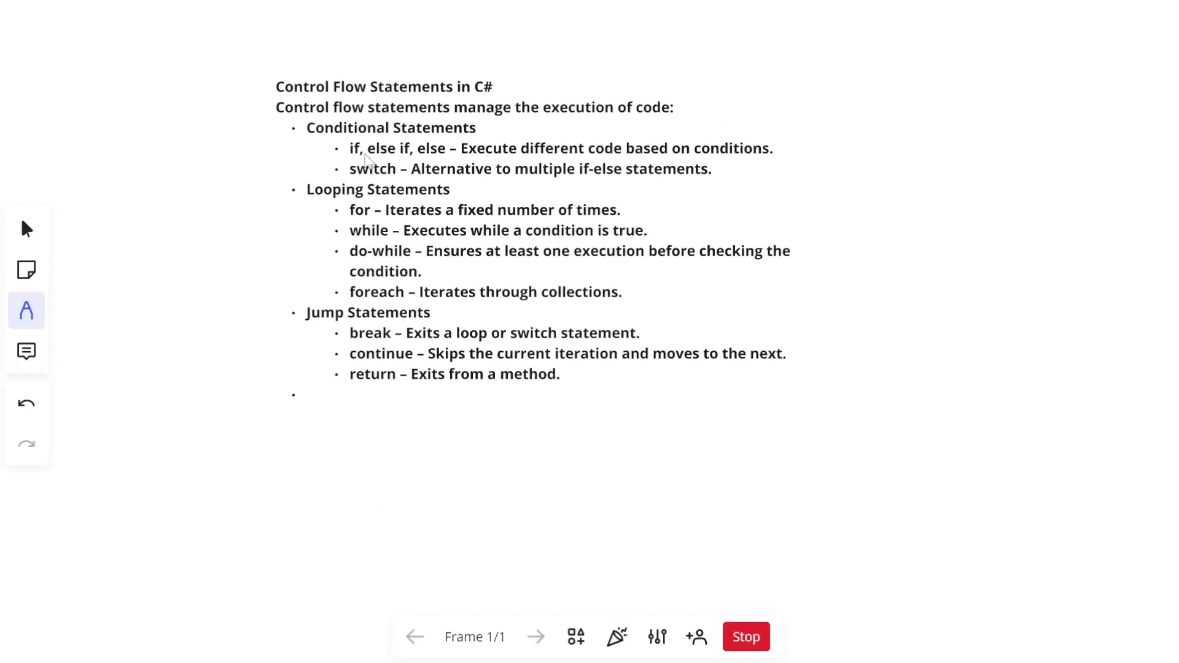
- Mark the intro line and underline the switch, for, while, do-while, foreach, continue and return descriptions
drag(489, 118, 619, 121)
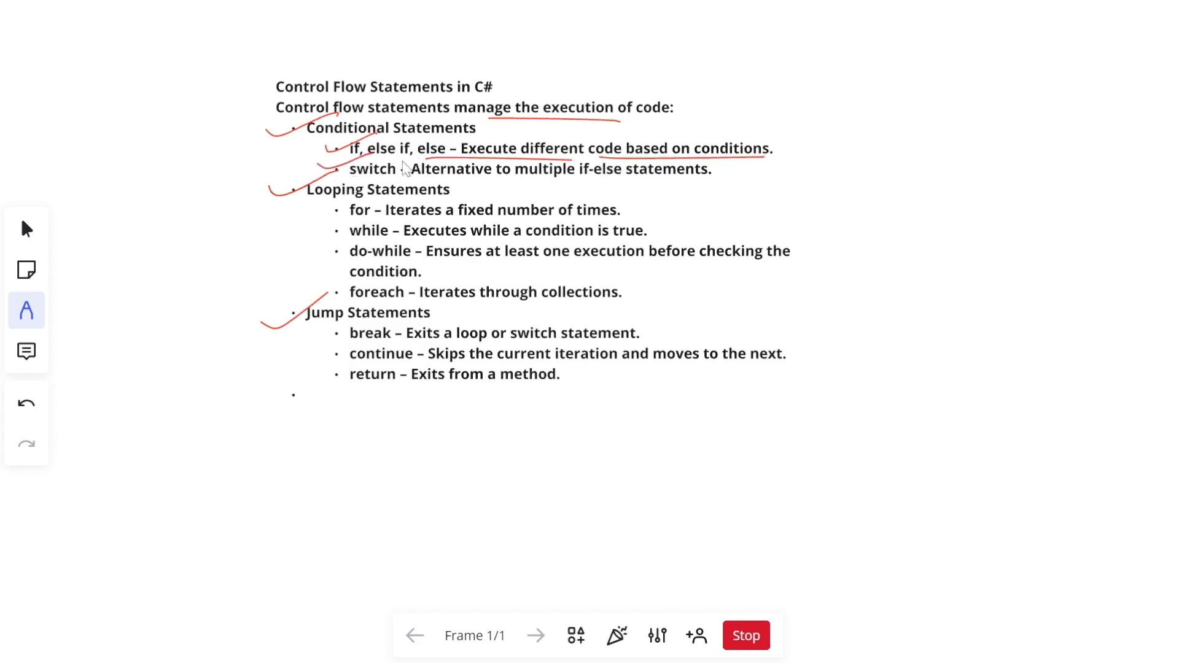
drag(418, 174, 733, 179)
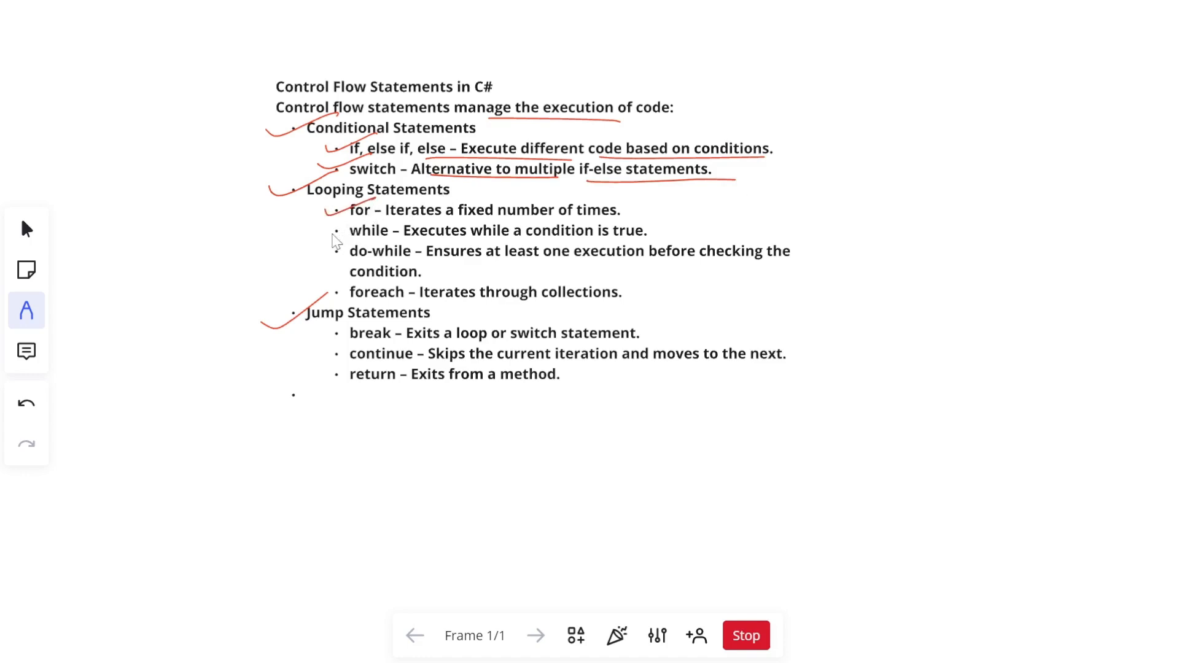
drag(323, 218, 354, 241)
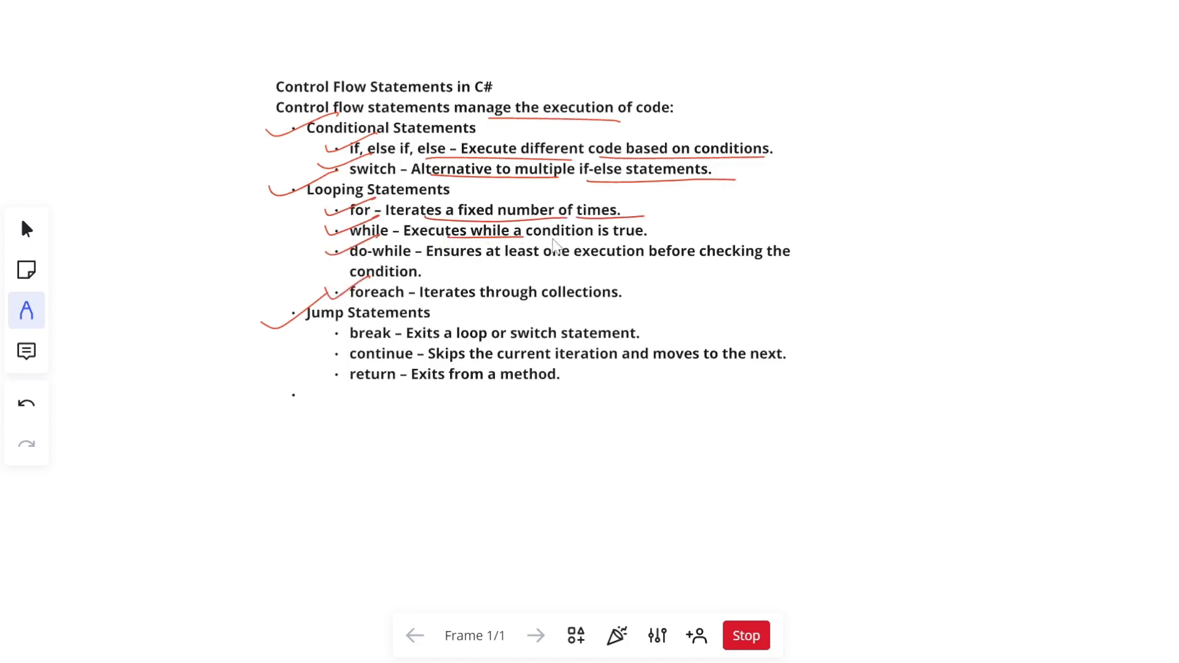
drag(451, 238, 643, 240)
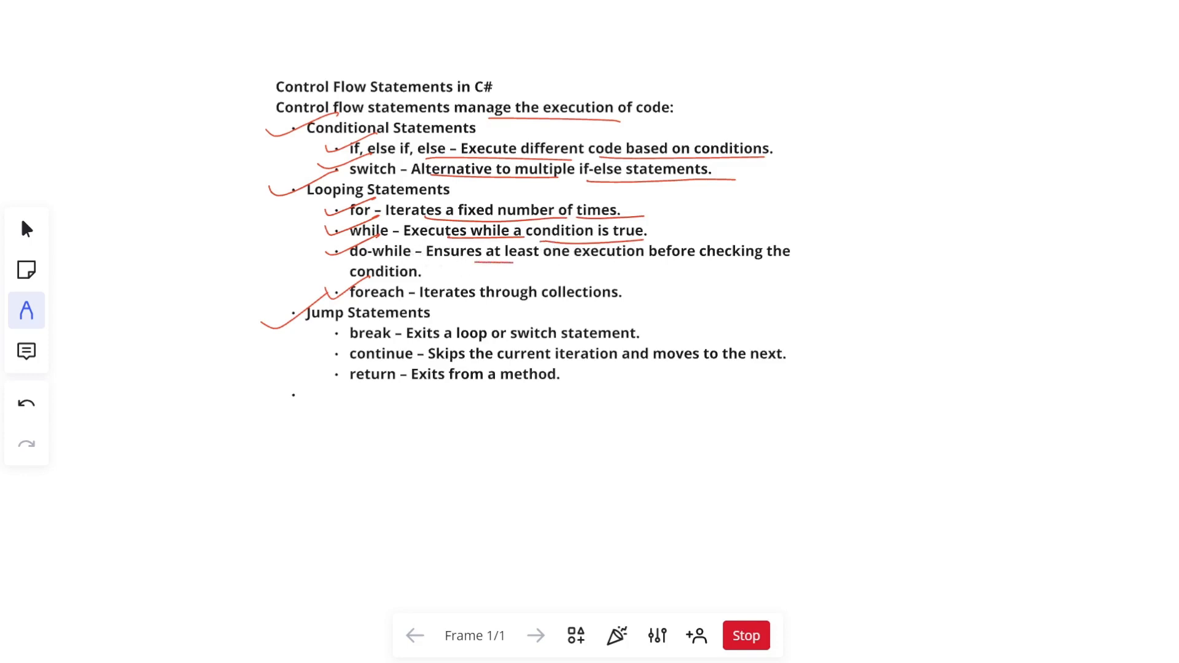
drag(470, 259, 790, 254)
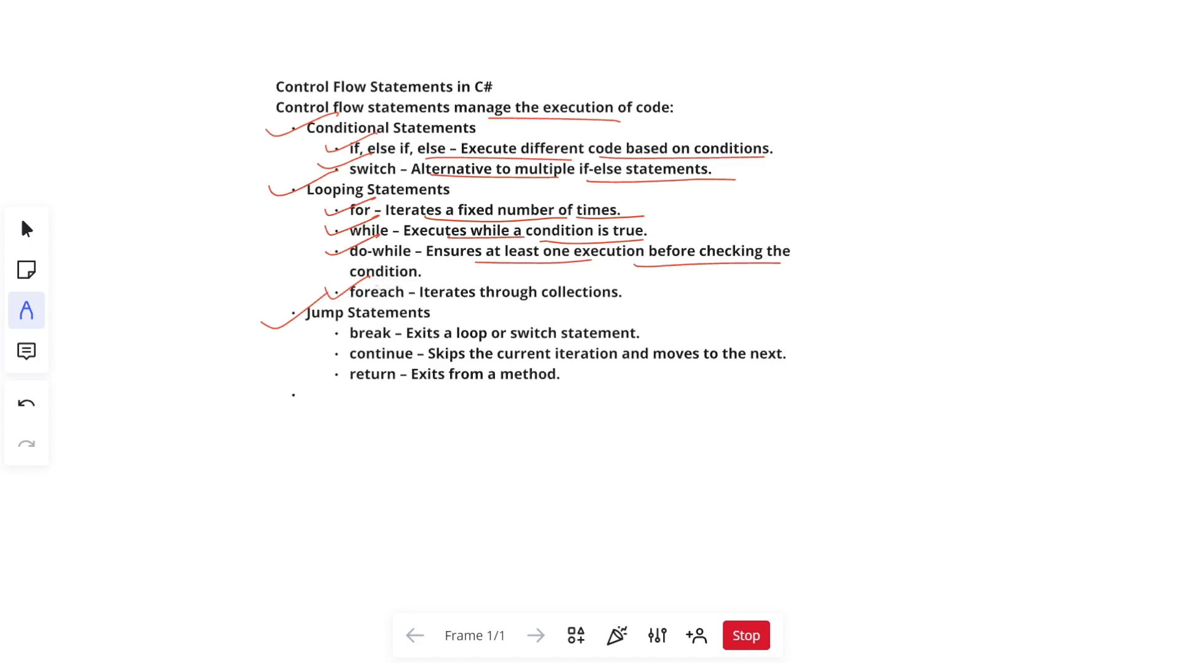
drag(443, 304, 616, 308)
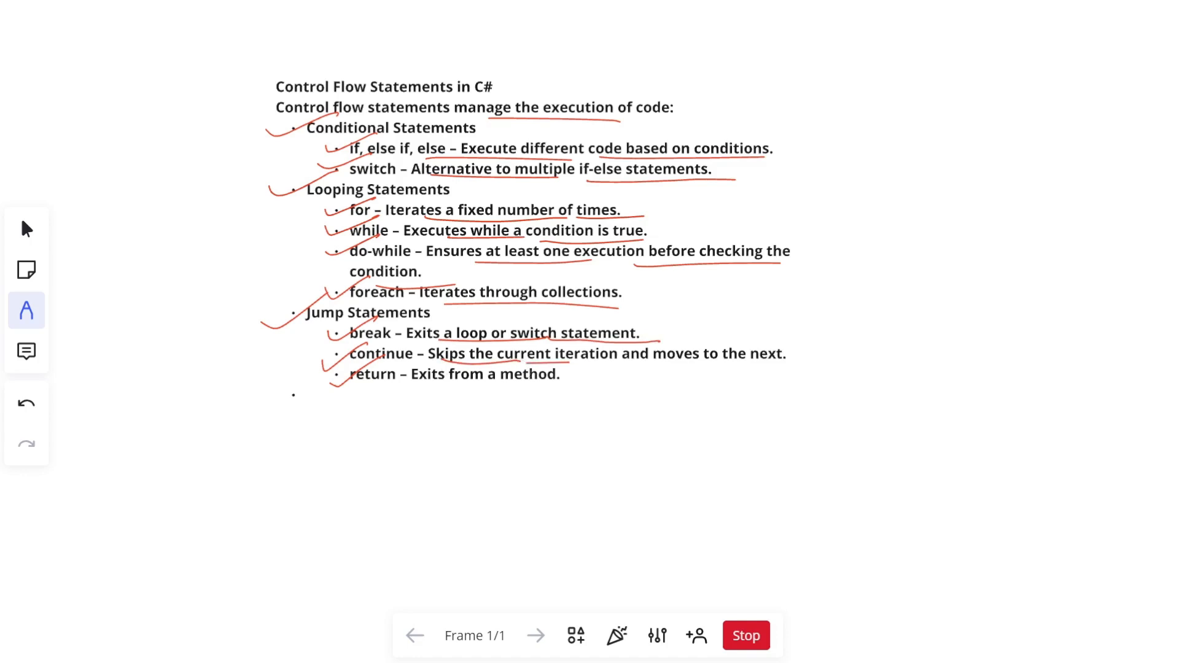
drag(617, 368, 688, 368)
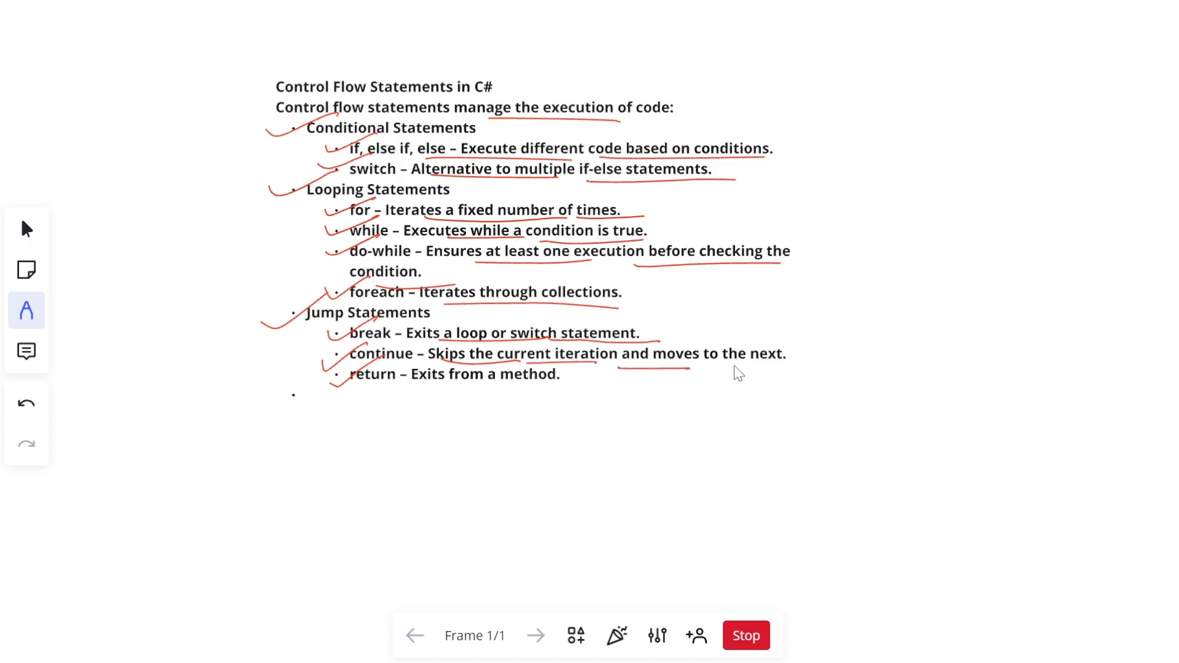
drag(733, 371, 820, 367)
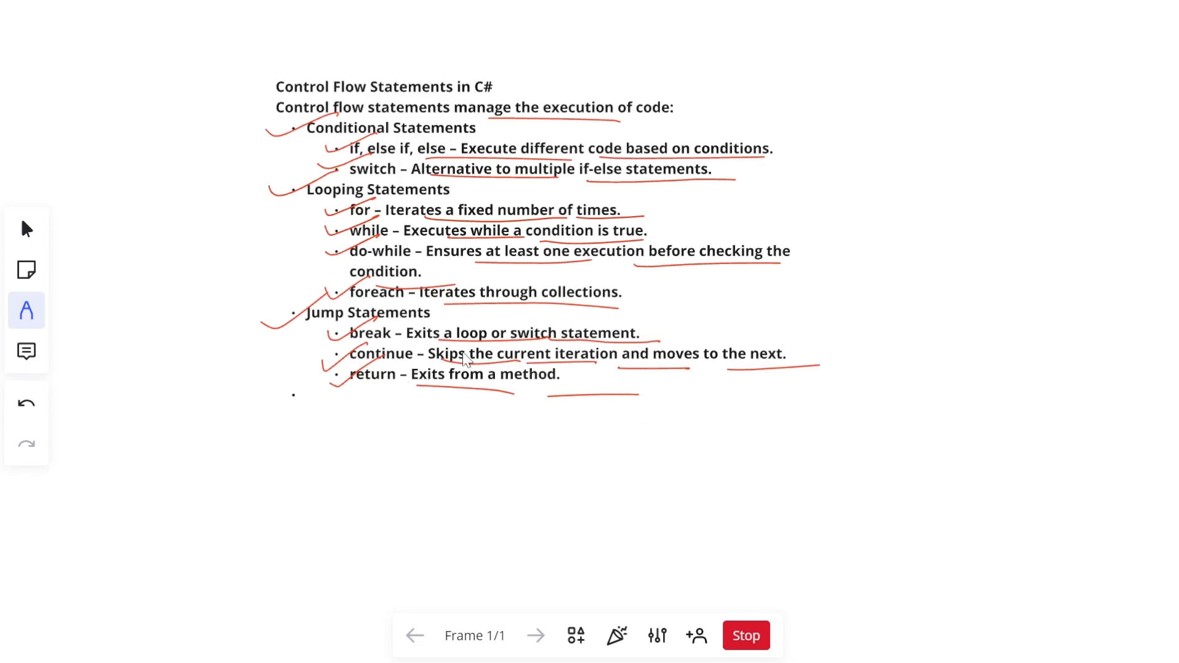
click(535, 636)
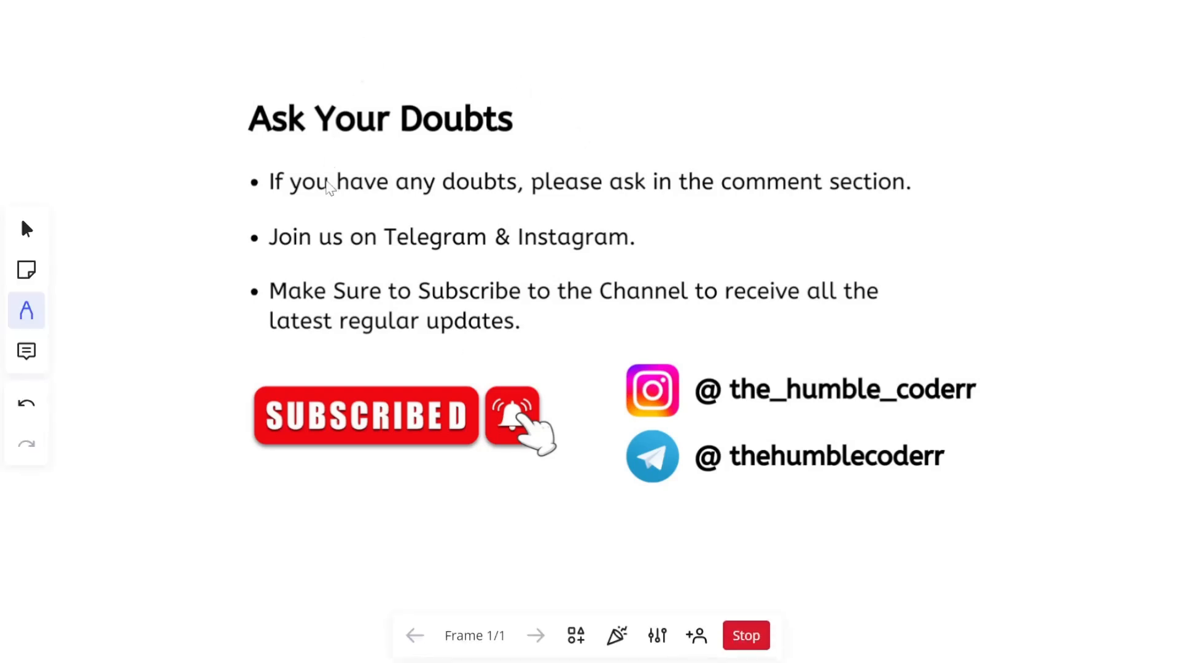
mouse_move(267, 195)
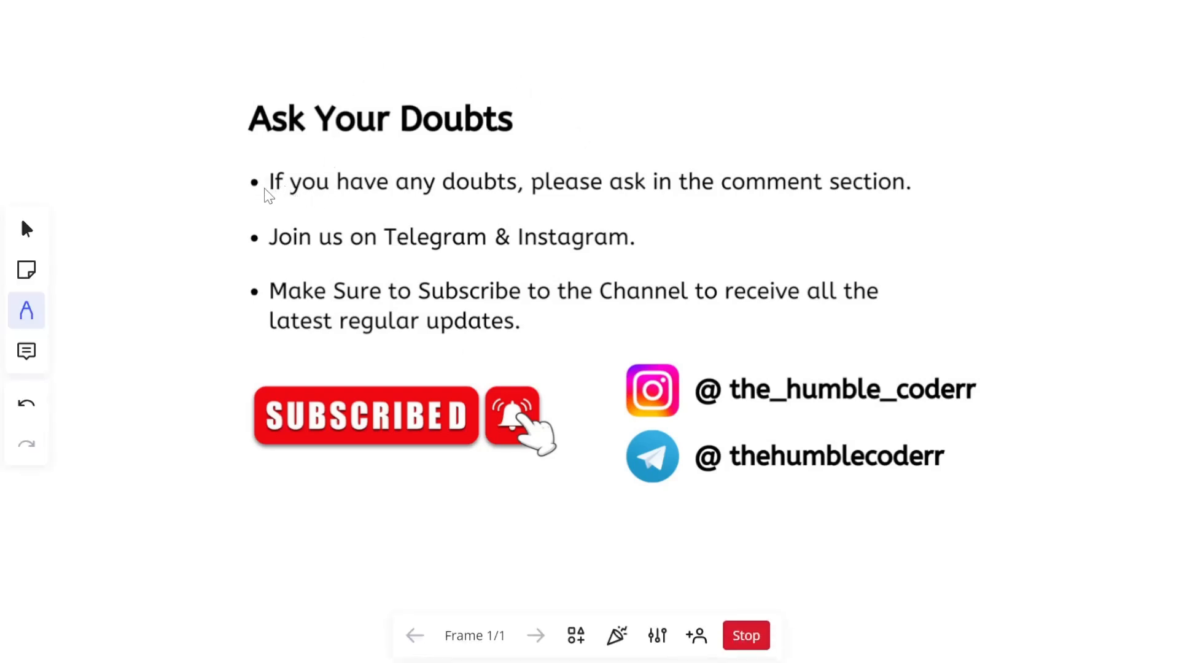
mouse_move(406, 247)
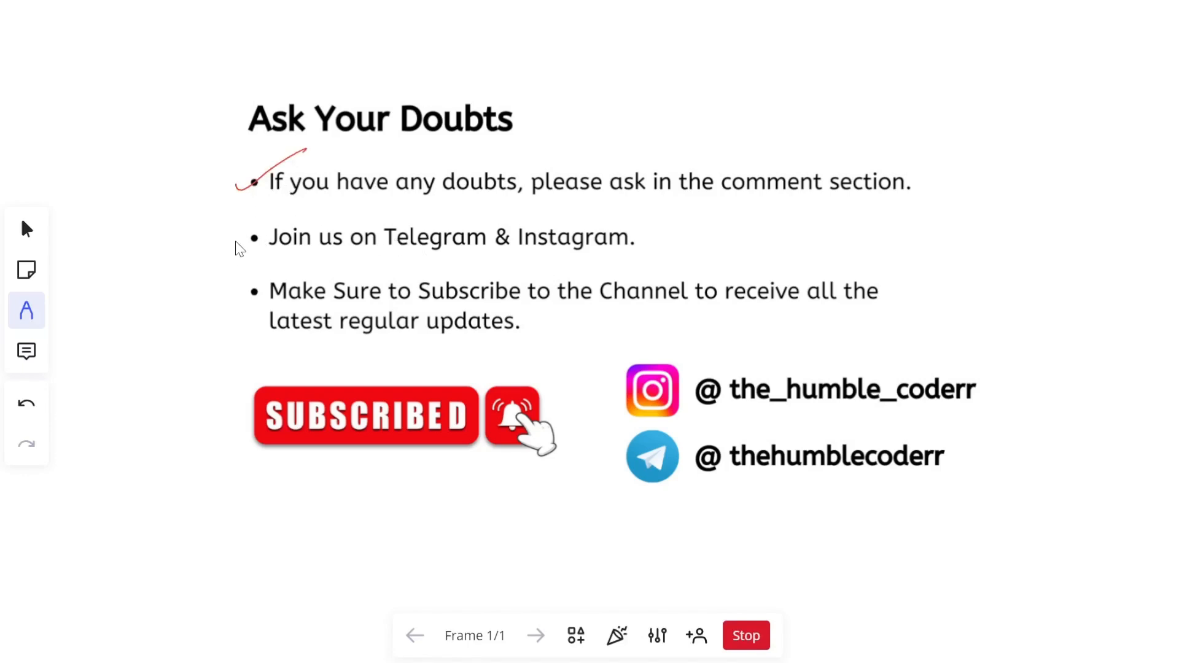
- Draw red ticks beside the Telegram & Instagram and subscribe reminder bullets
drag(241, 247, 300, 204)
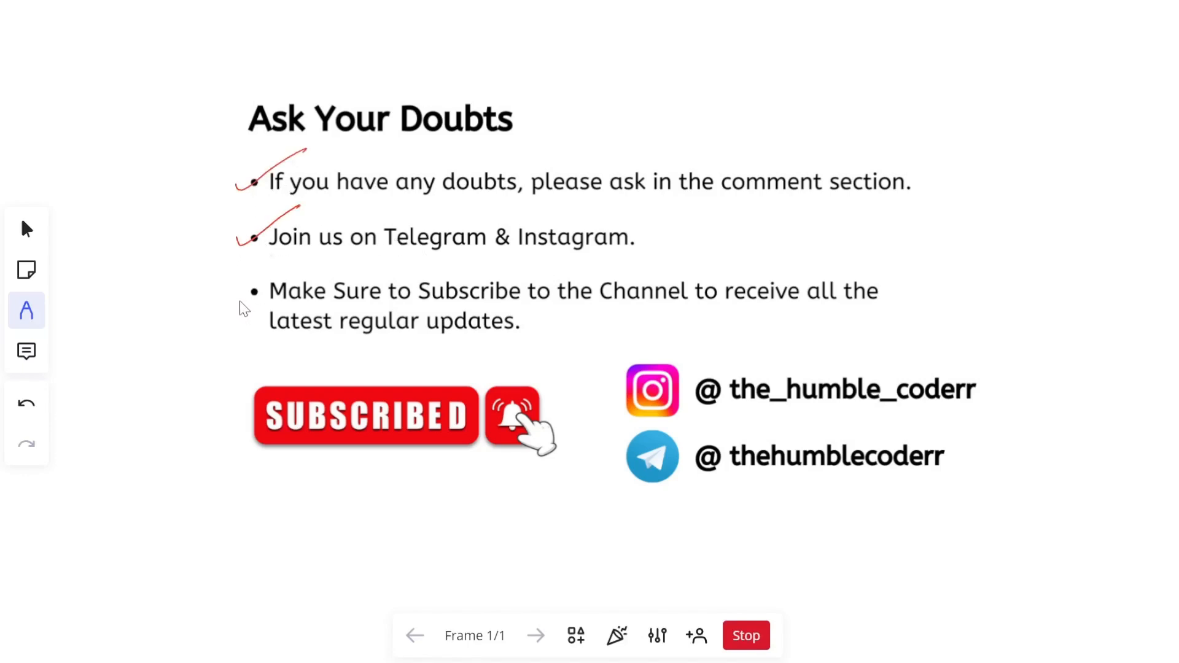
drag(237, 309, 305, 264)
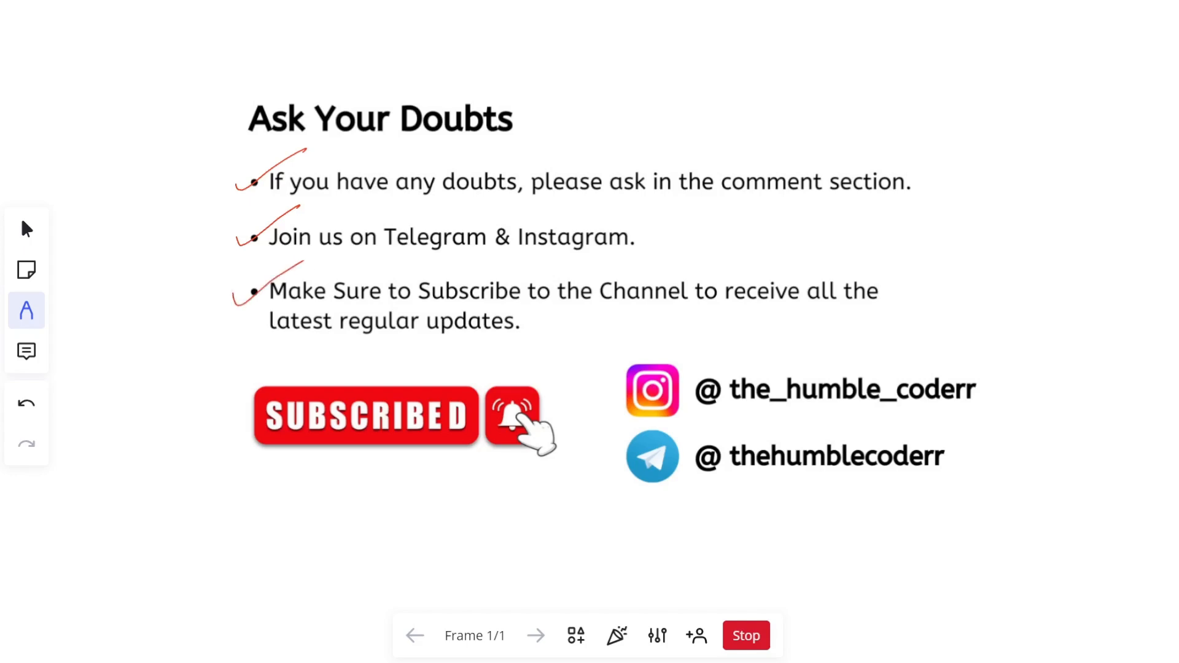
mouse_move(278, 278)
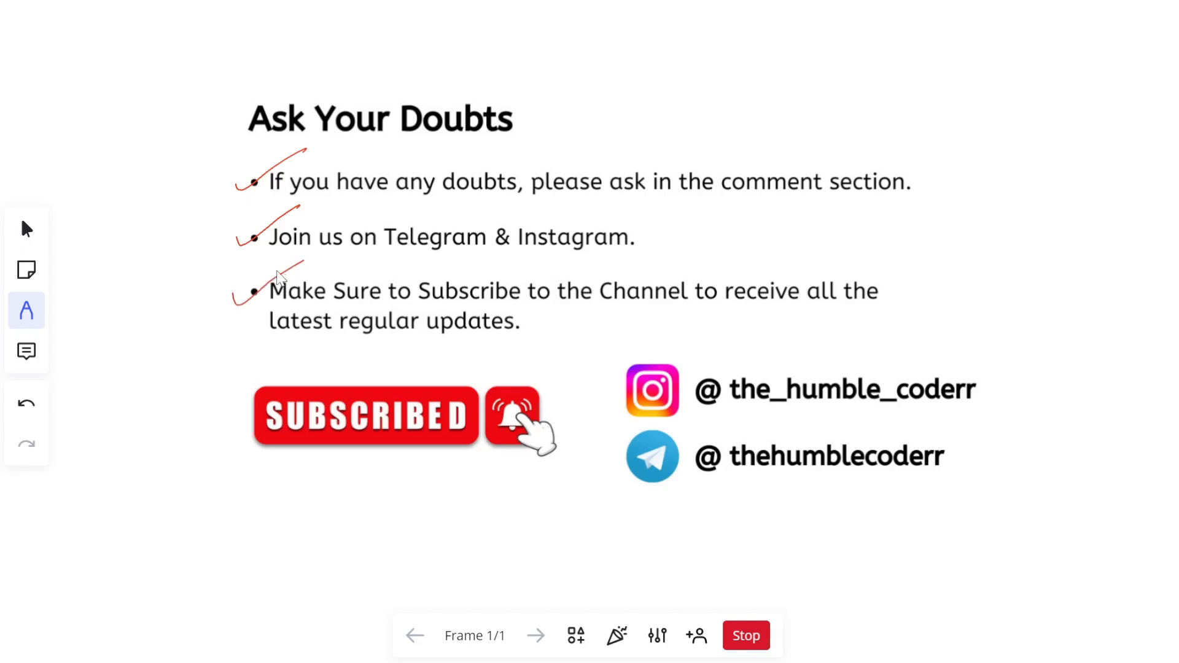